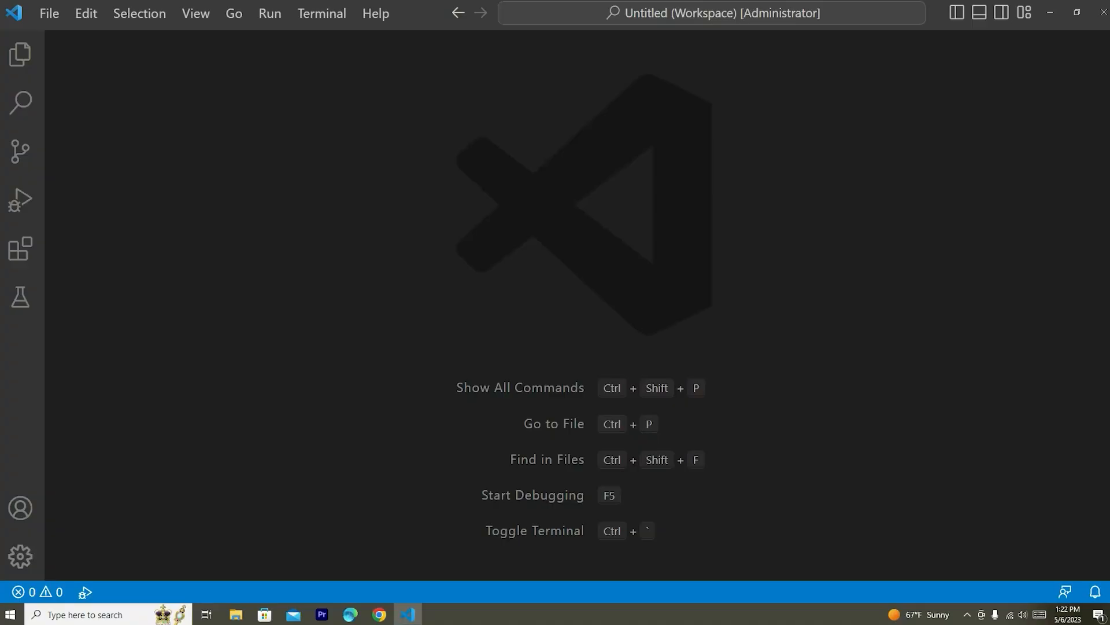
mouse_move(123, 177)
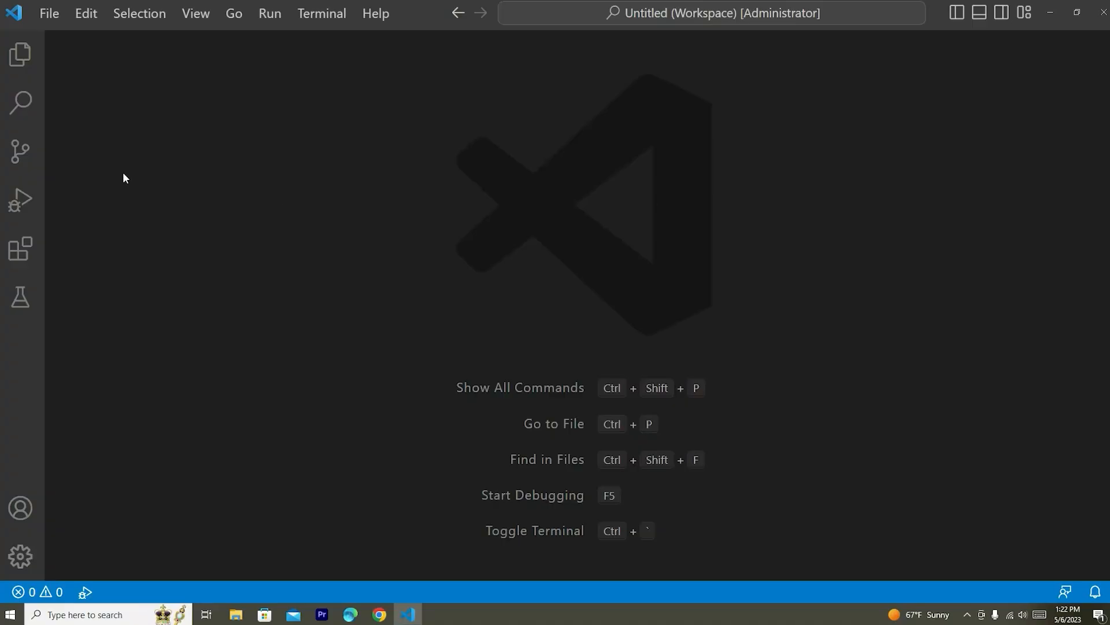
mouse_move(620, 270)
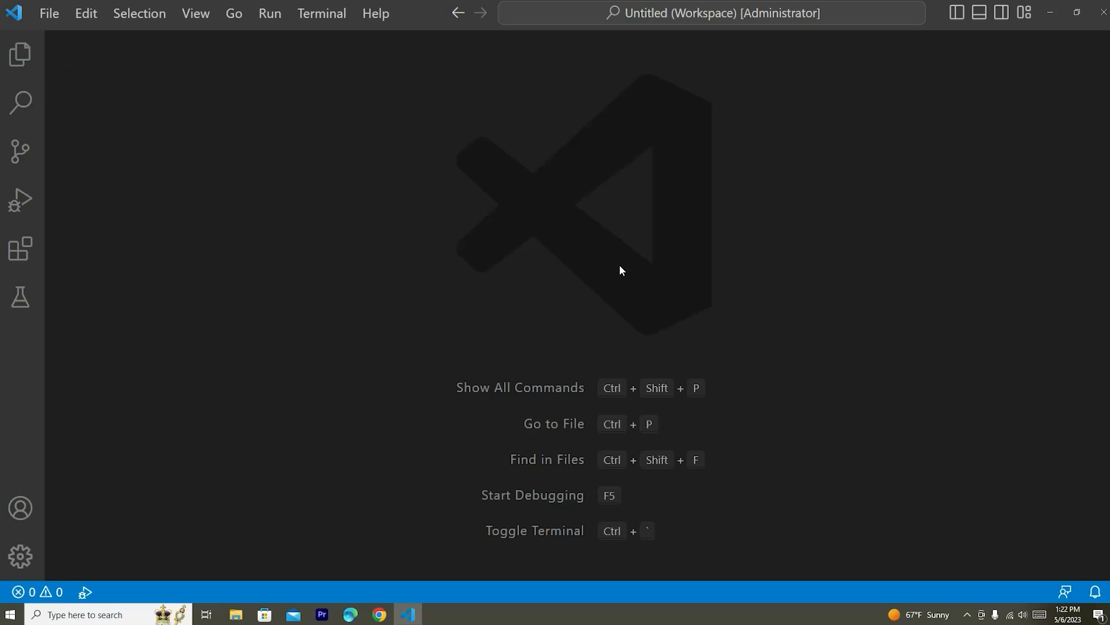
mouse_move(217, 297)
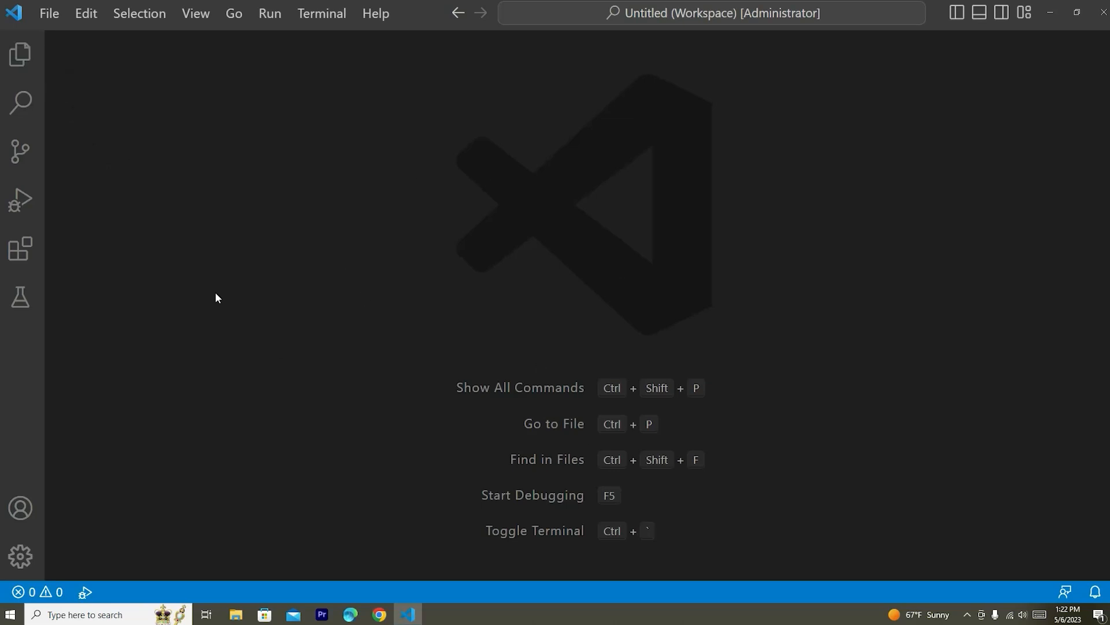
mouse_move(20, 54)
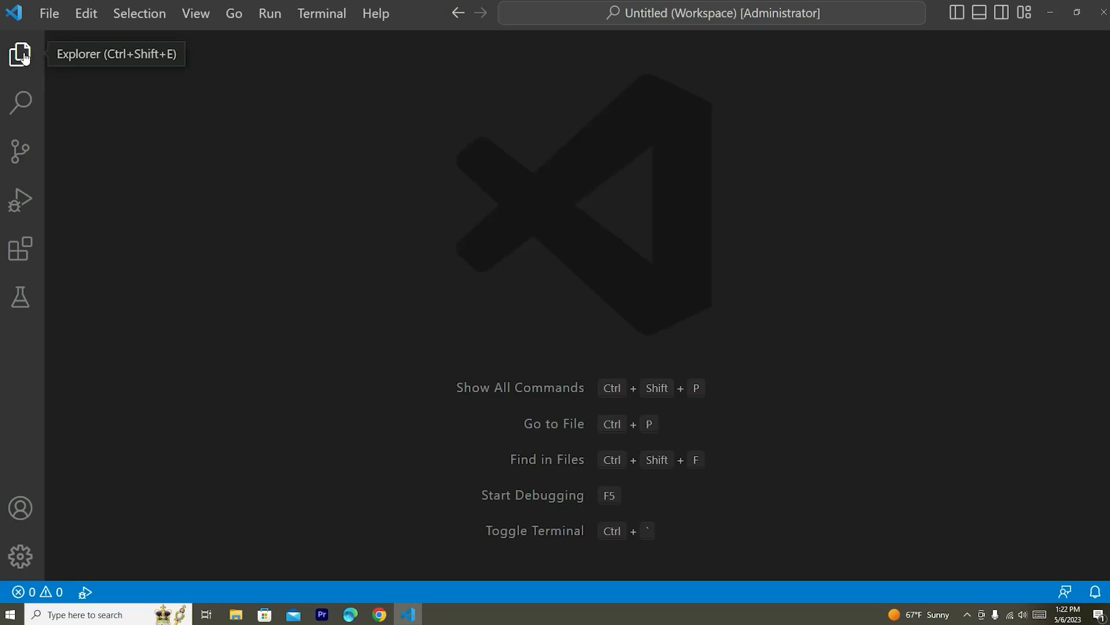
Create password_generator.py in the Python Projects folder from the Explorer.
left_click(20, 55)
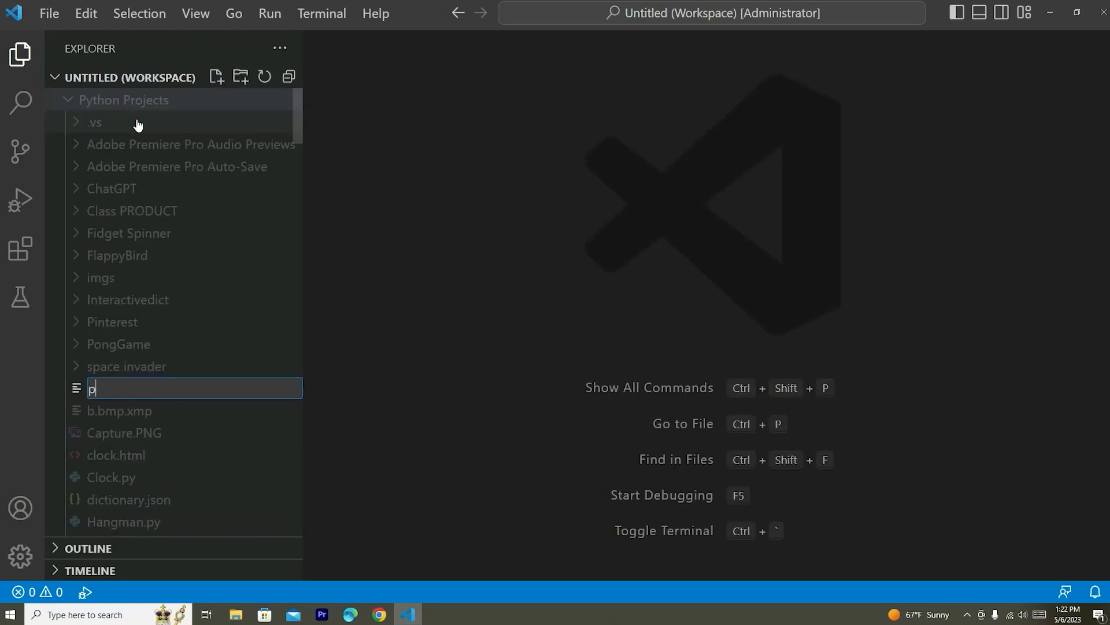
type("assword")
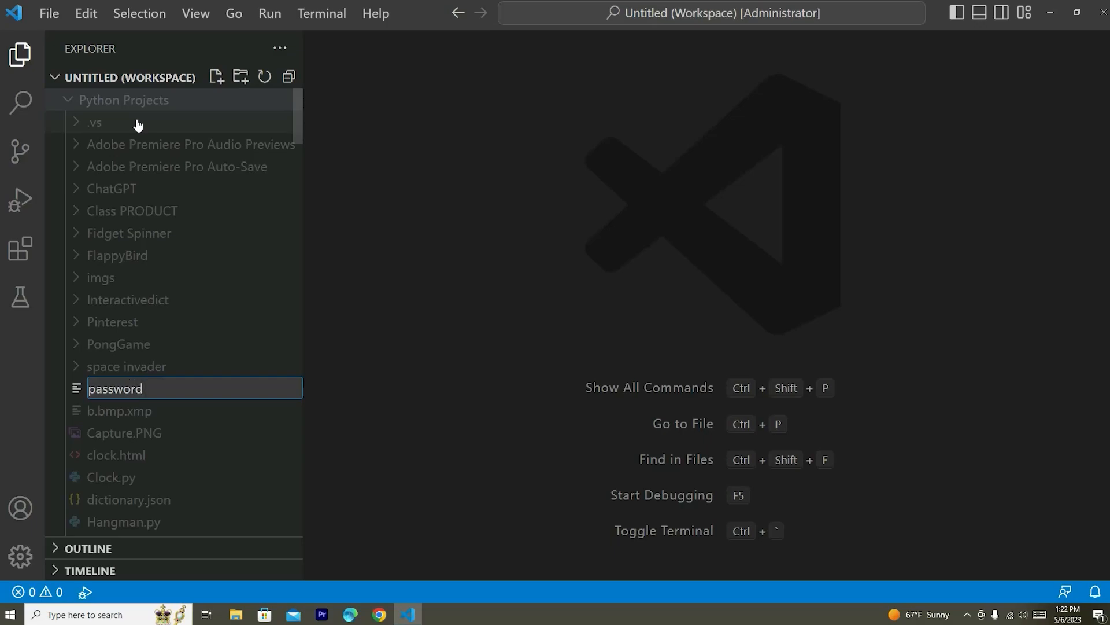
type("_gene")
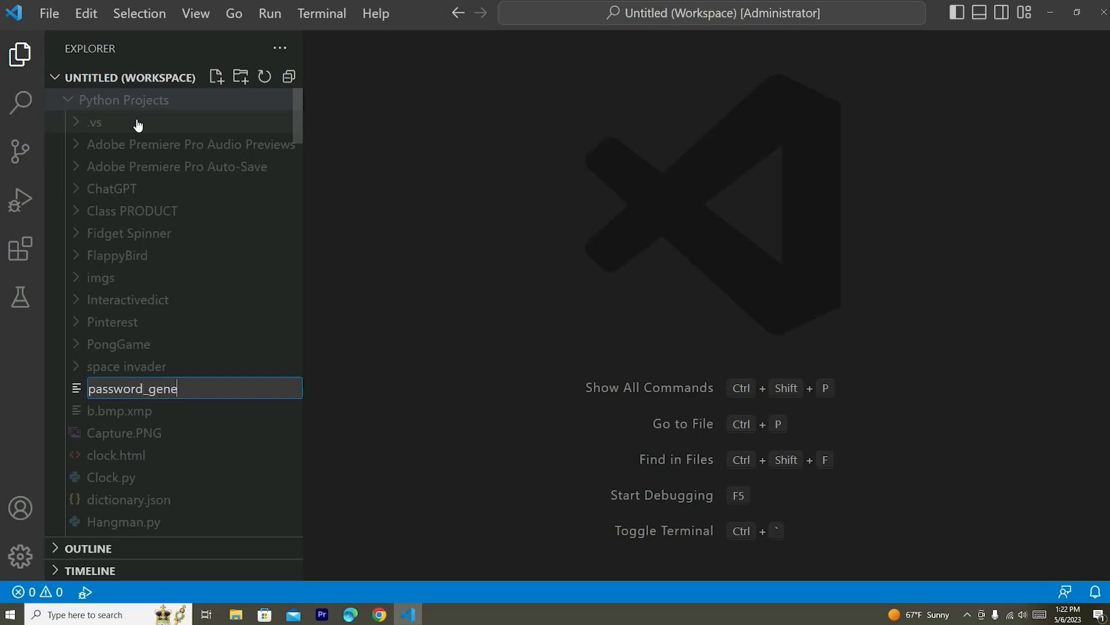
type("rator.py")
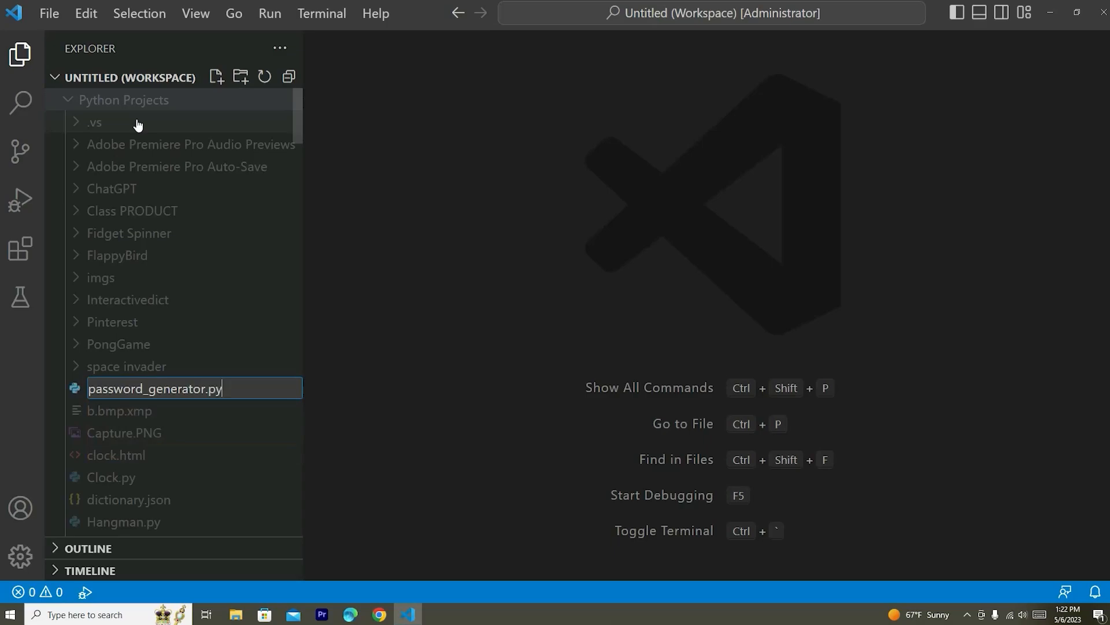
key("Enter")
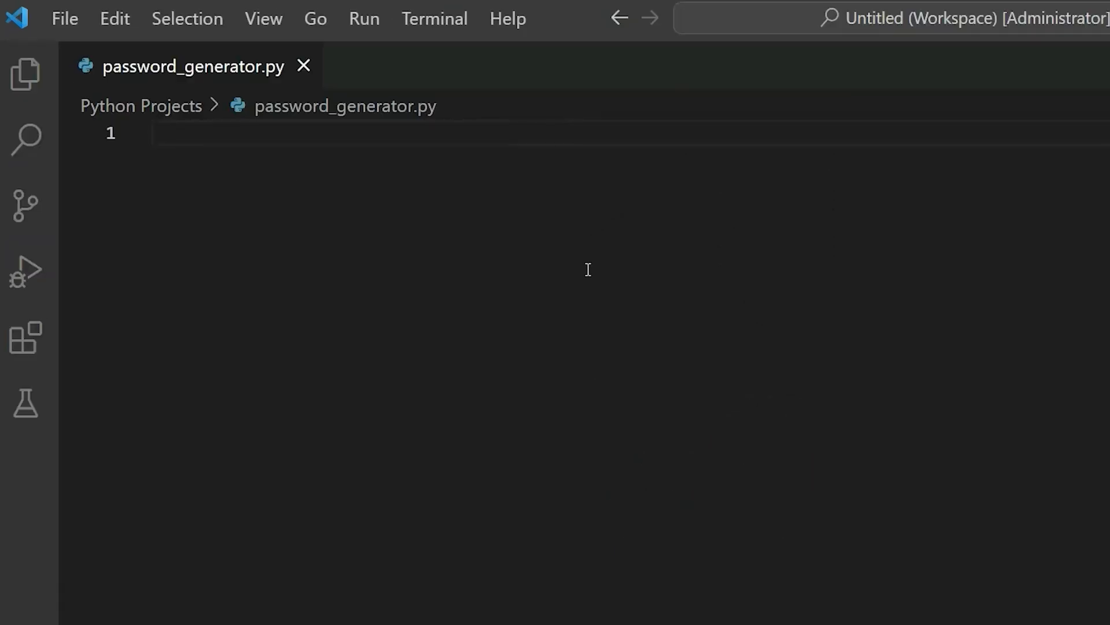
Add import string and import random at the top of the file.
type("import string")
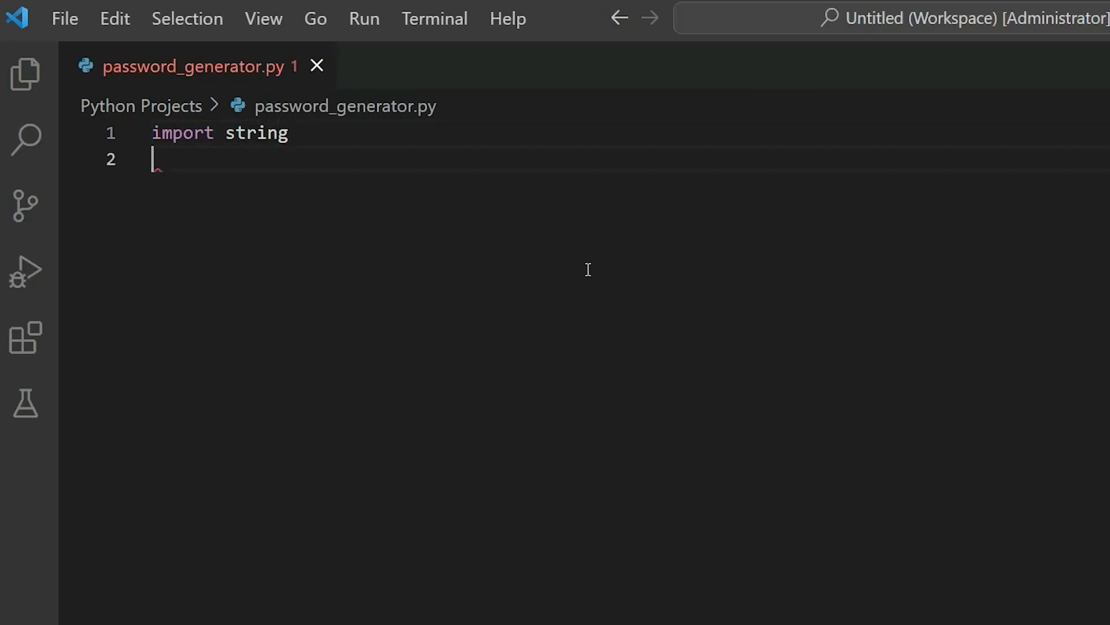
type("import")
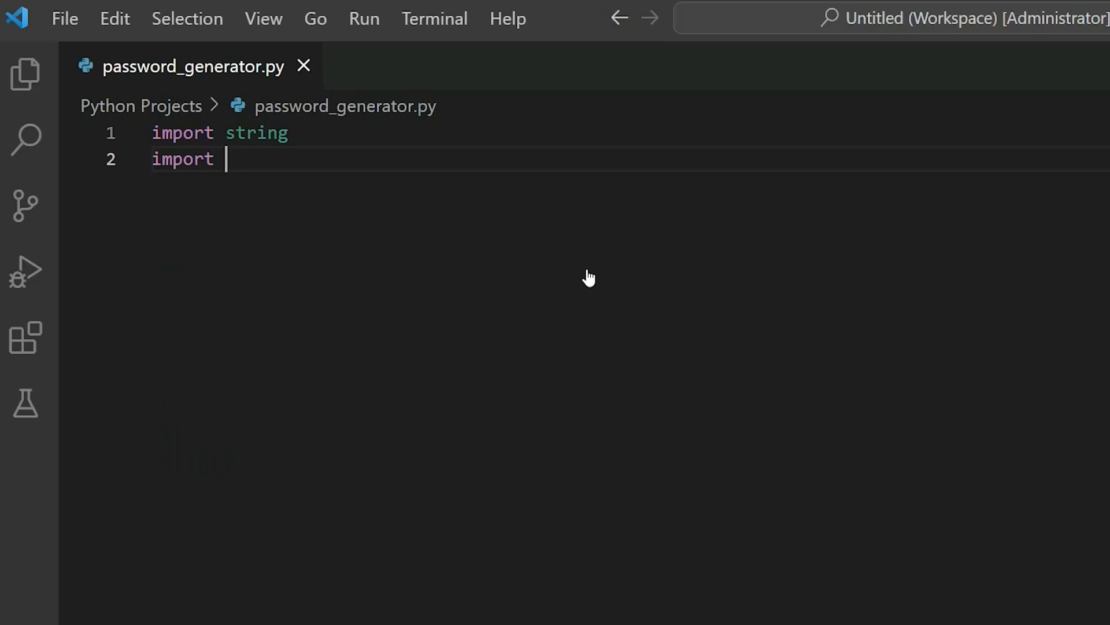
type("random")
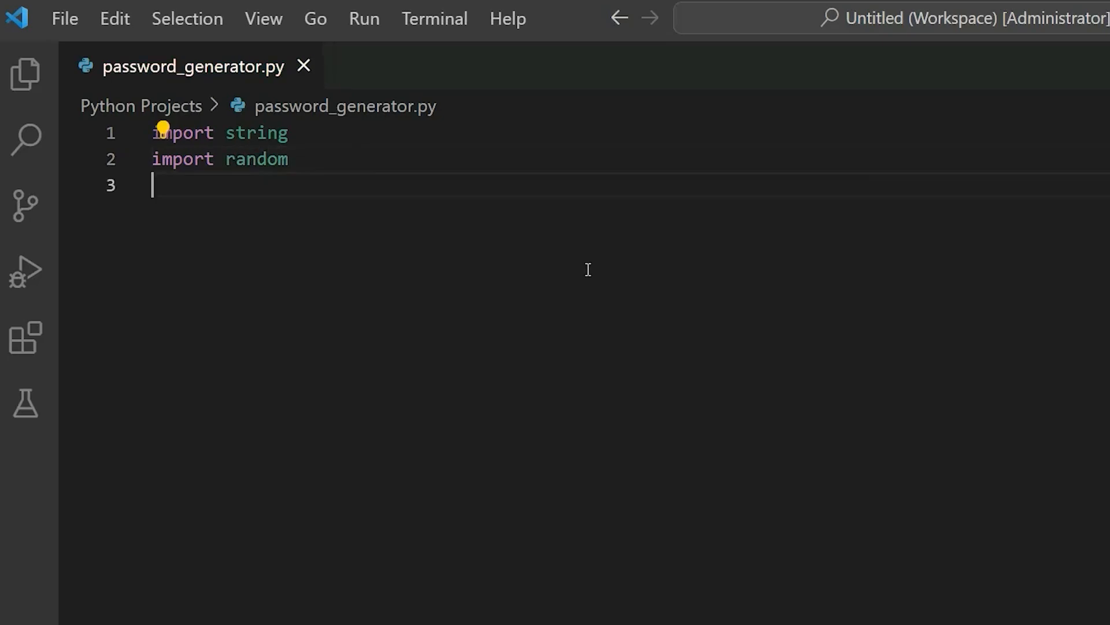
key("enter")
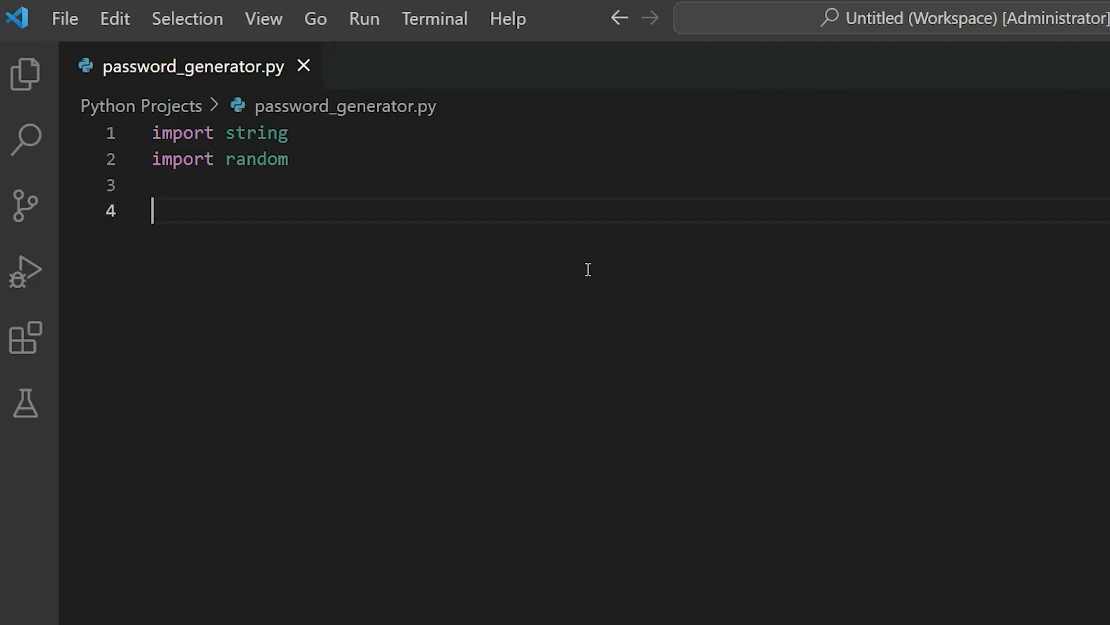
Begin characters = list(string.ascii_letters + using the IntelliSense ascii_letters suggestion.
type("cha")
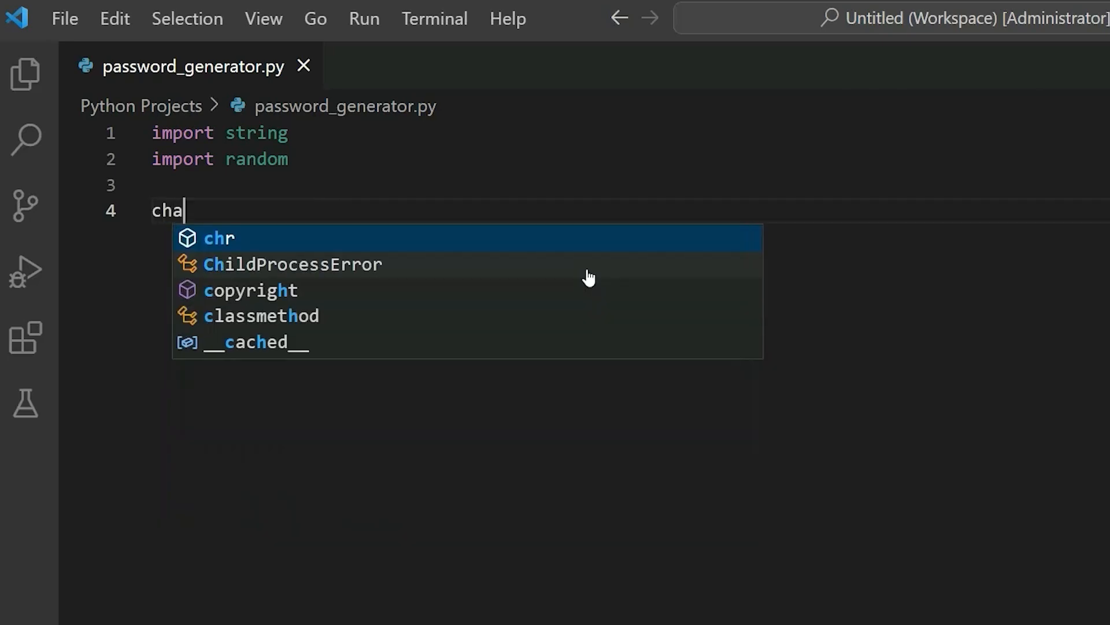
type("r")
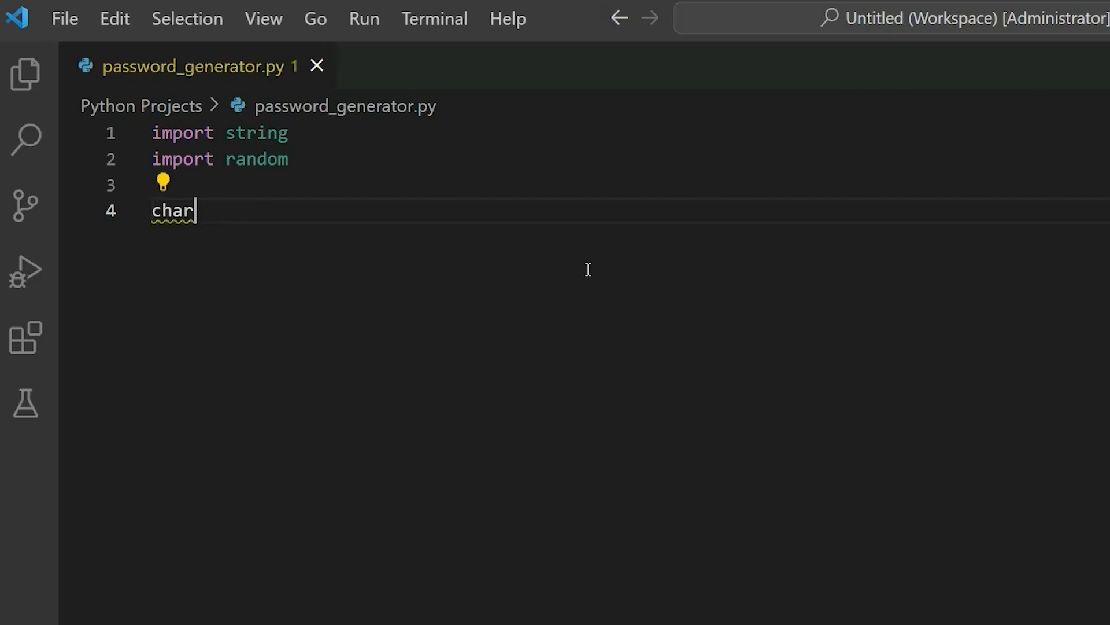
type("acters =")
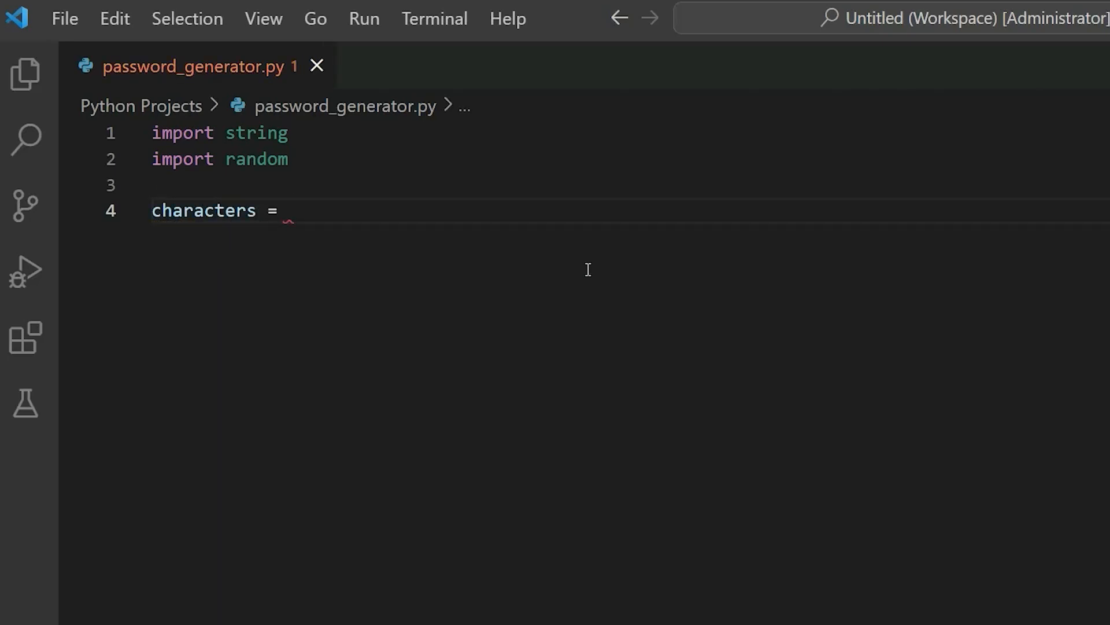
type("list(")
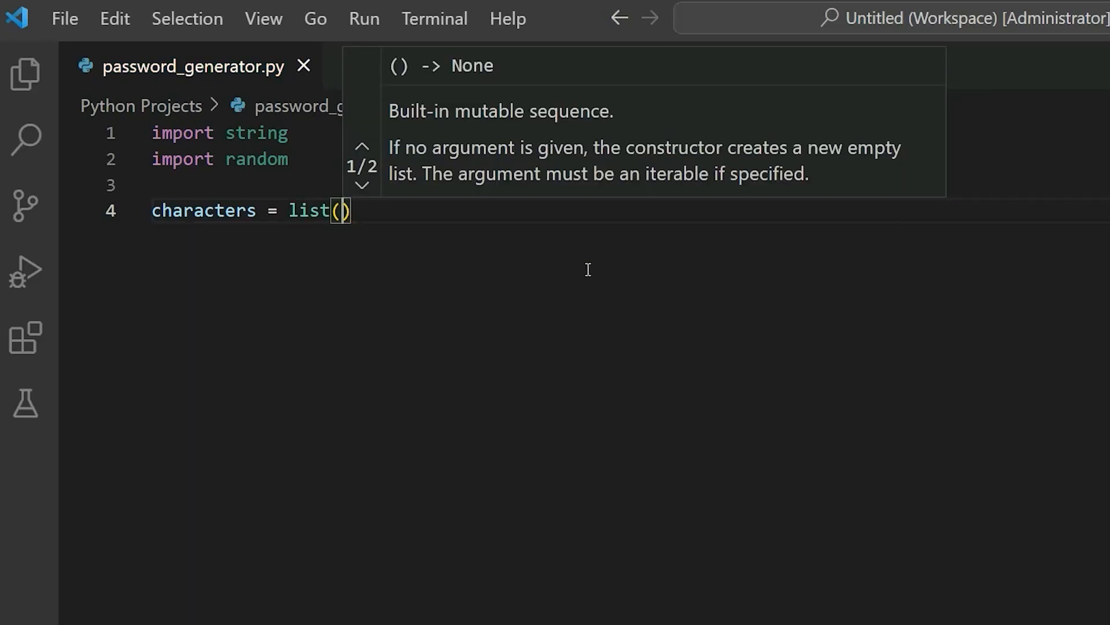
type("stri")
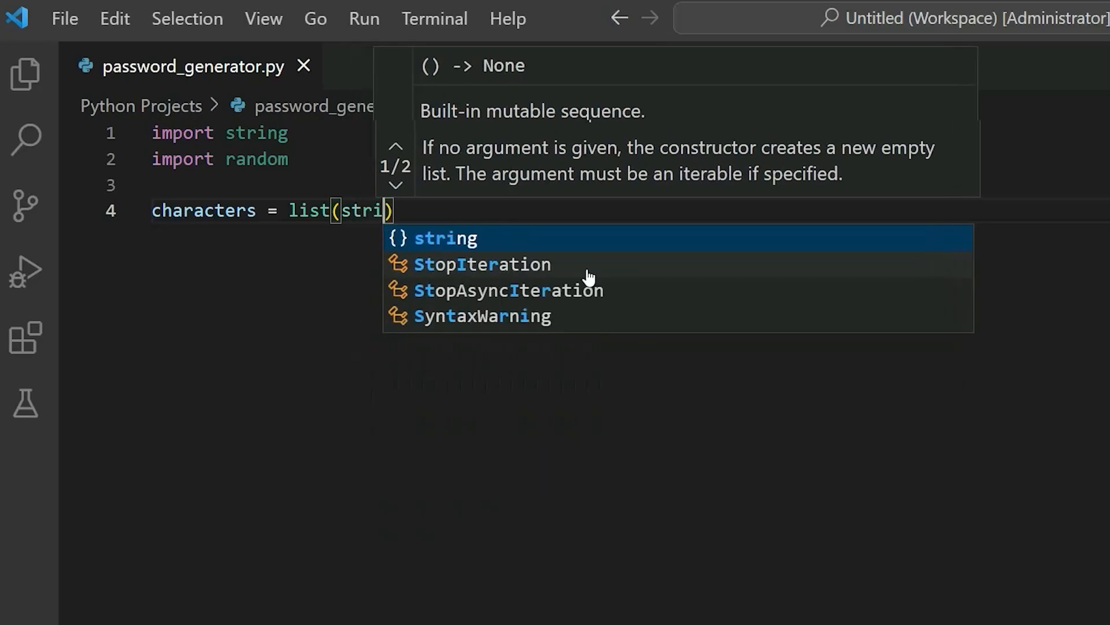
type("ng")
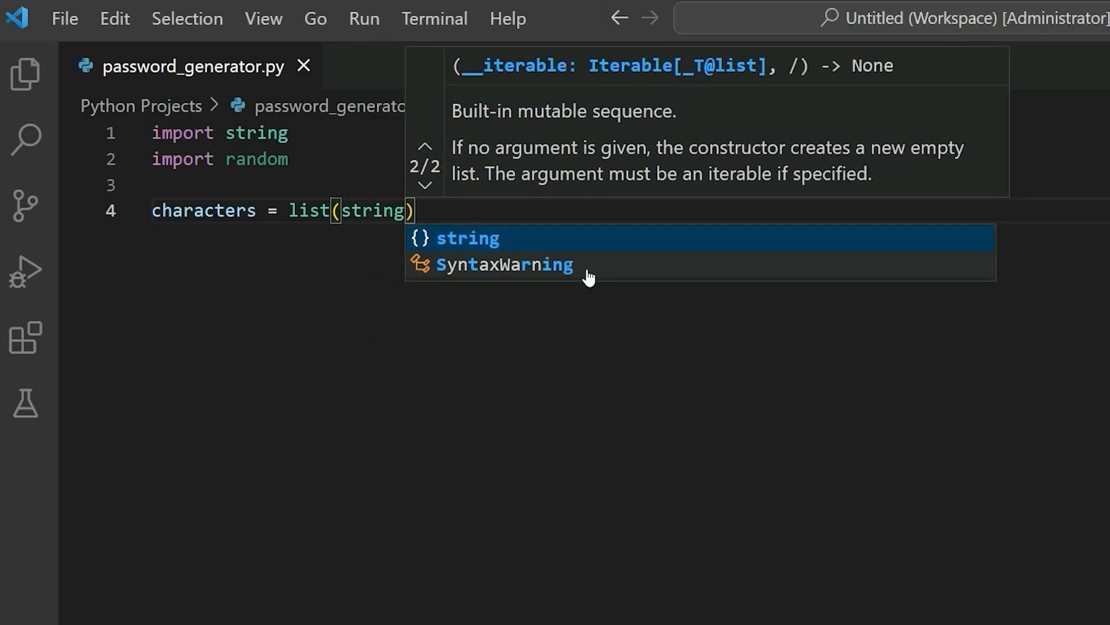
type(".ascii")
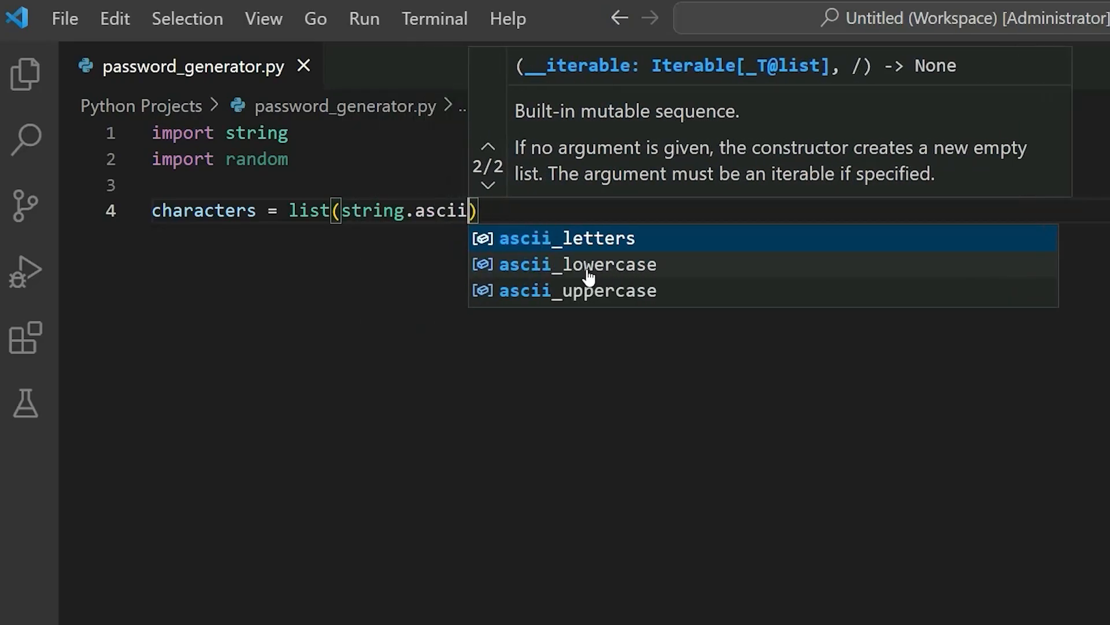
left_click(565, 239)
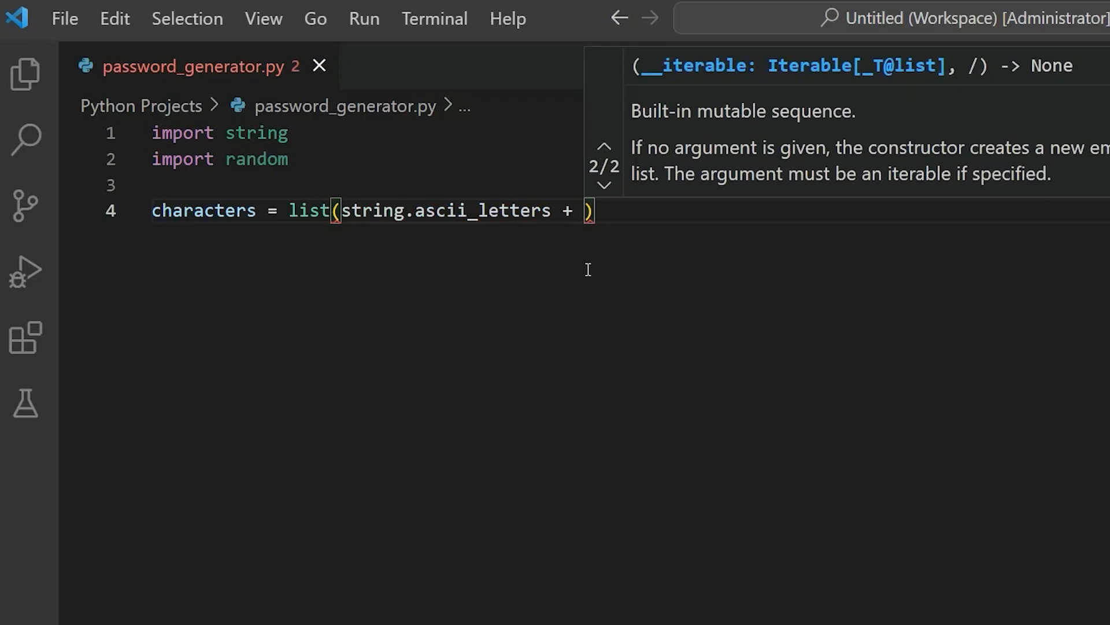
Complete the list with string.digits + "!@#$%^&*()" so characters holds letters, digits and symbols.
type("string.digits +")
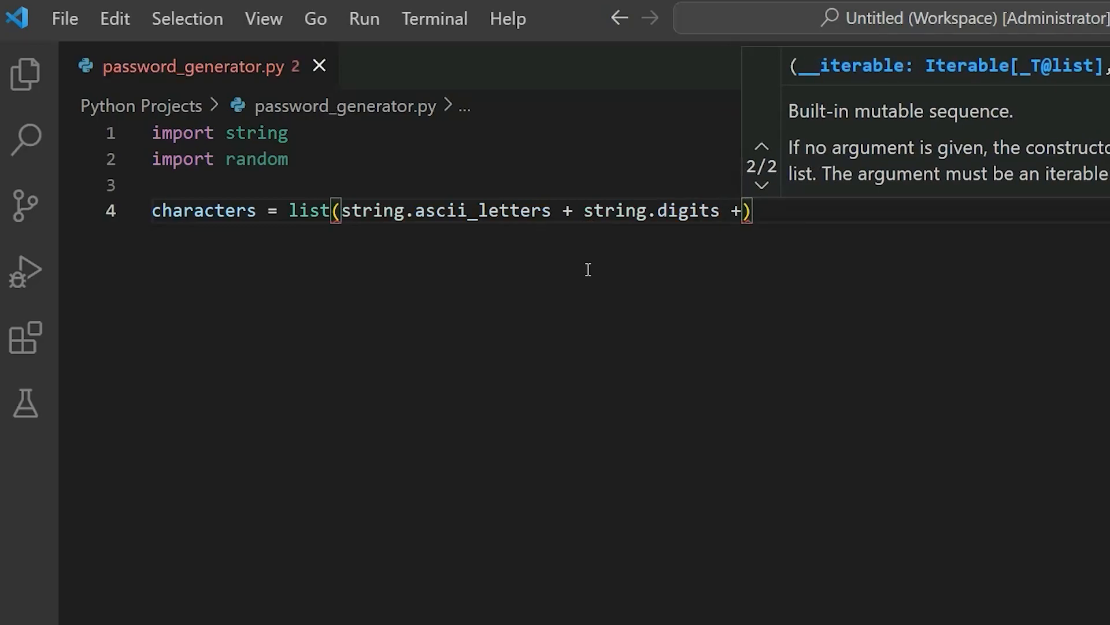
type("\"\"")
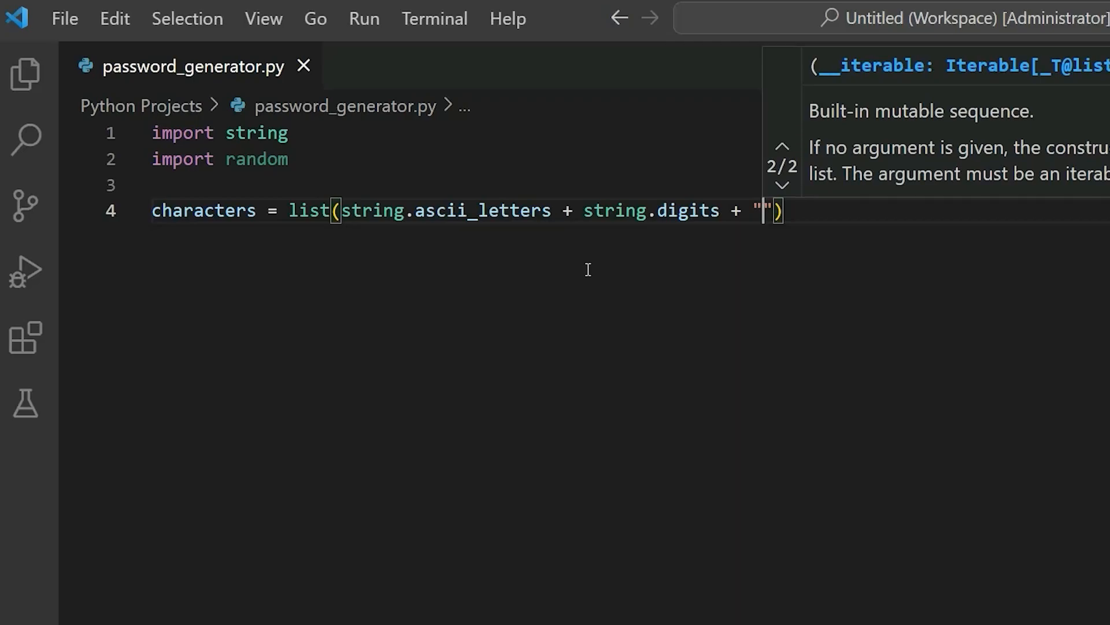
type("!@")
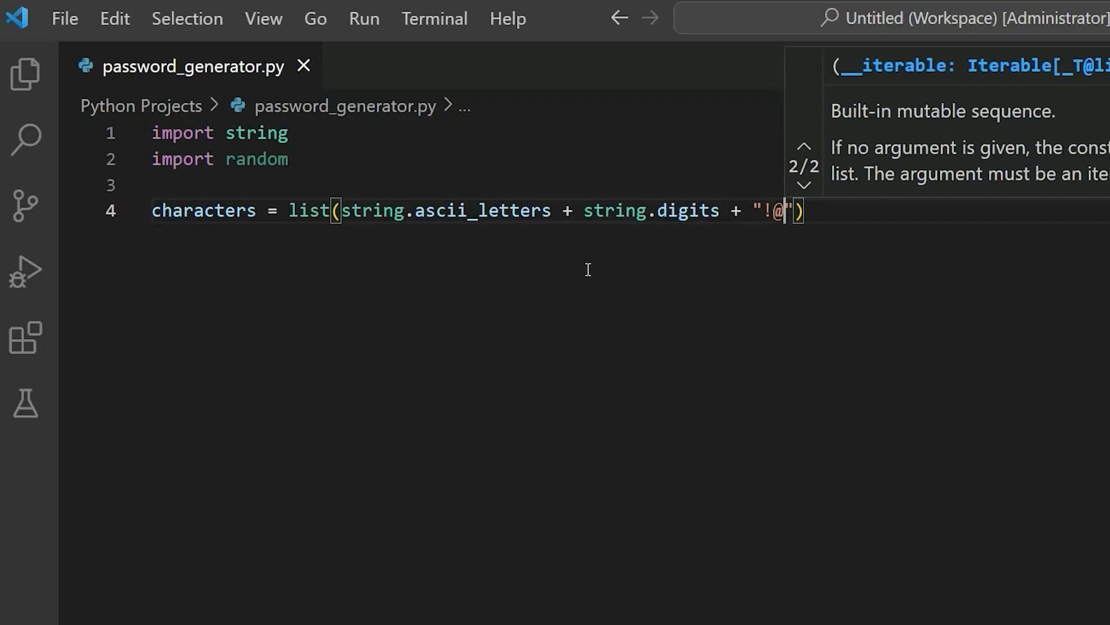
type("#$%")
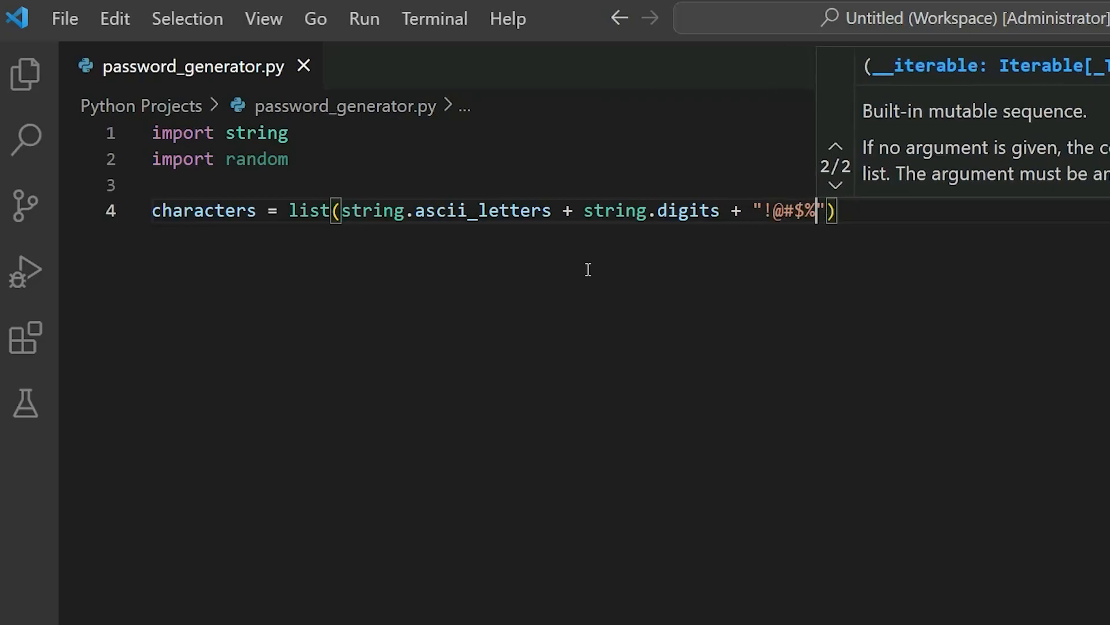
type("^&*")
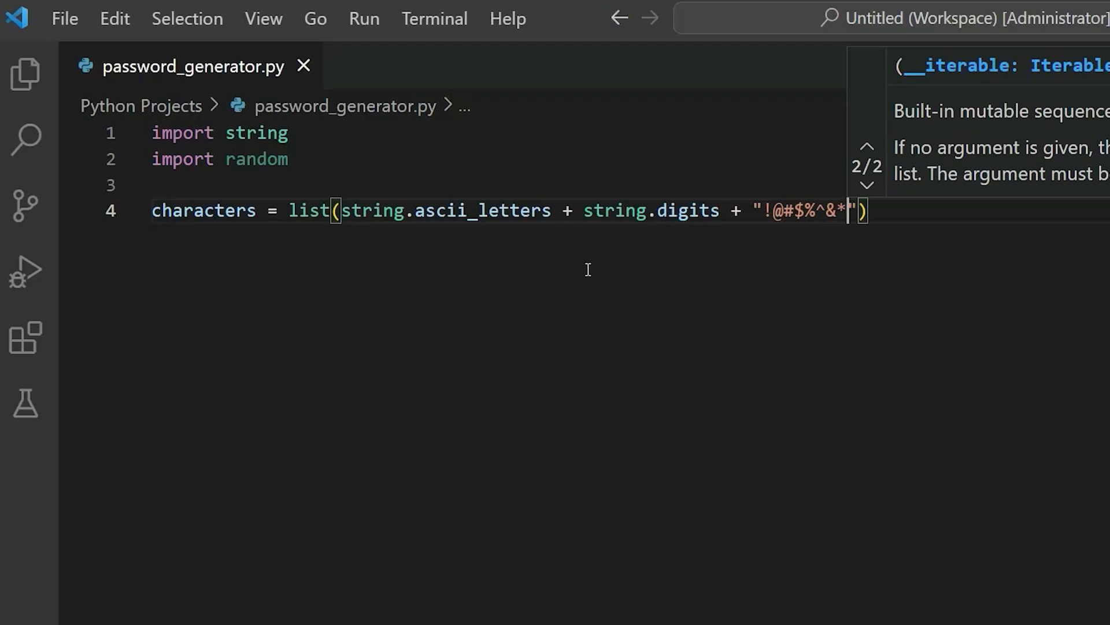
type("()")
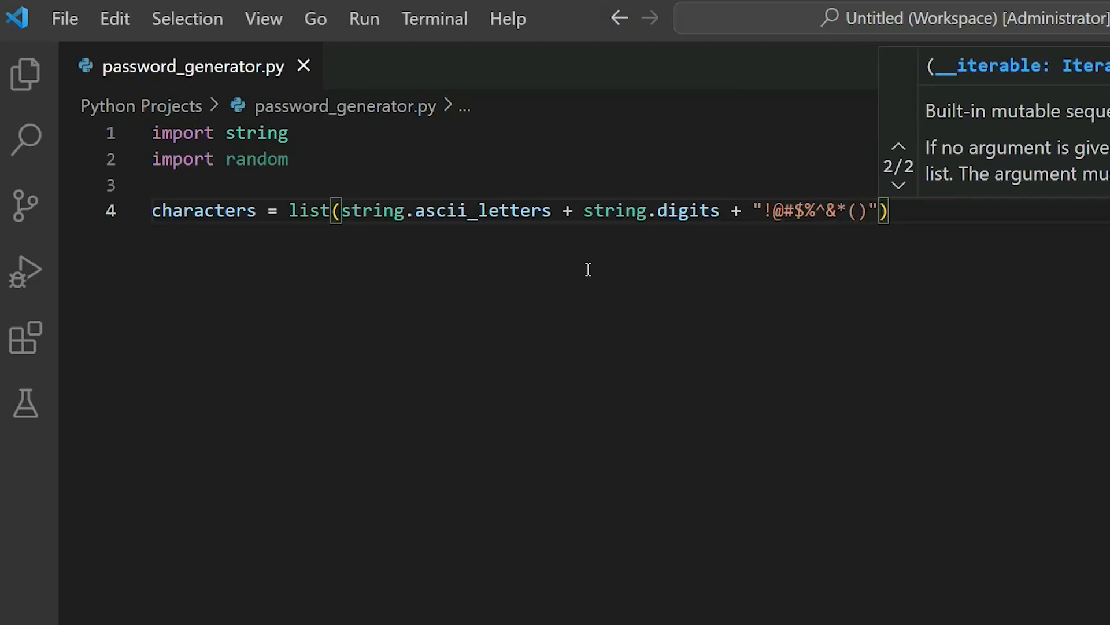
left_click(904, 211)
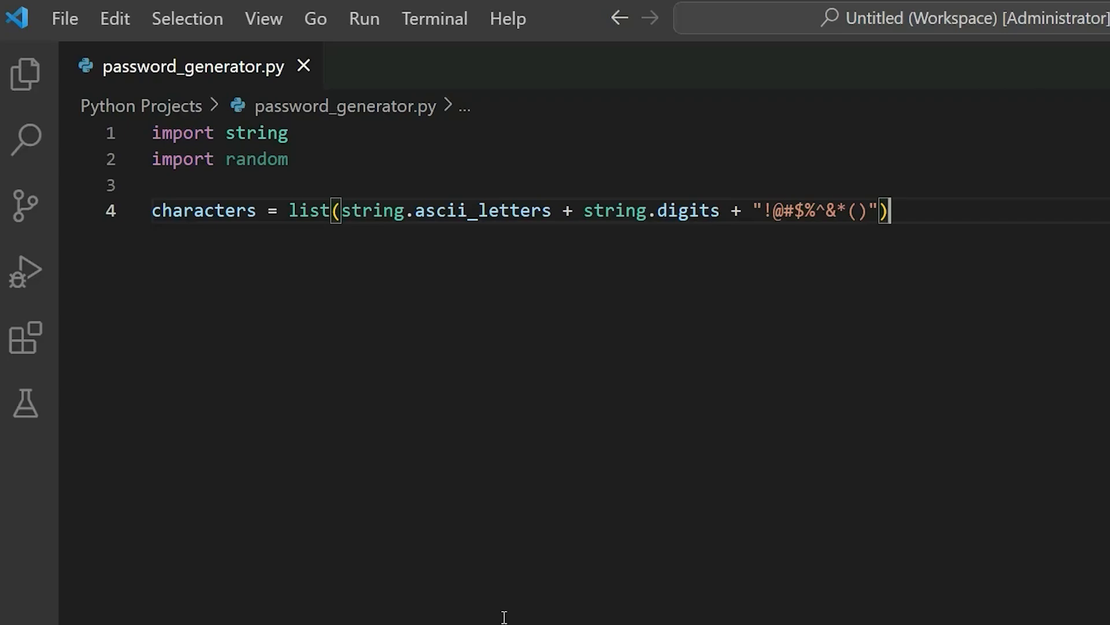
Define the generate_password() function header.
type("def")
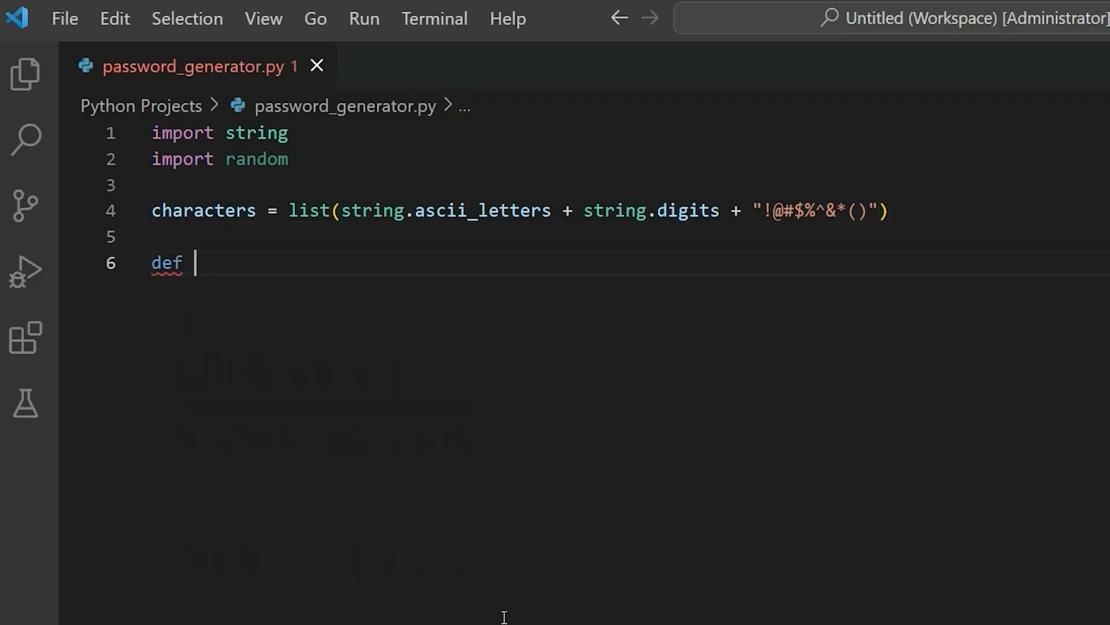
type("ge")
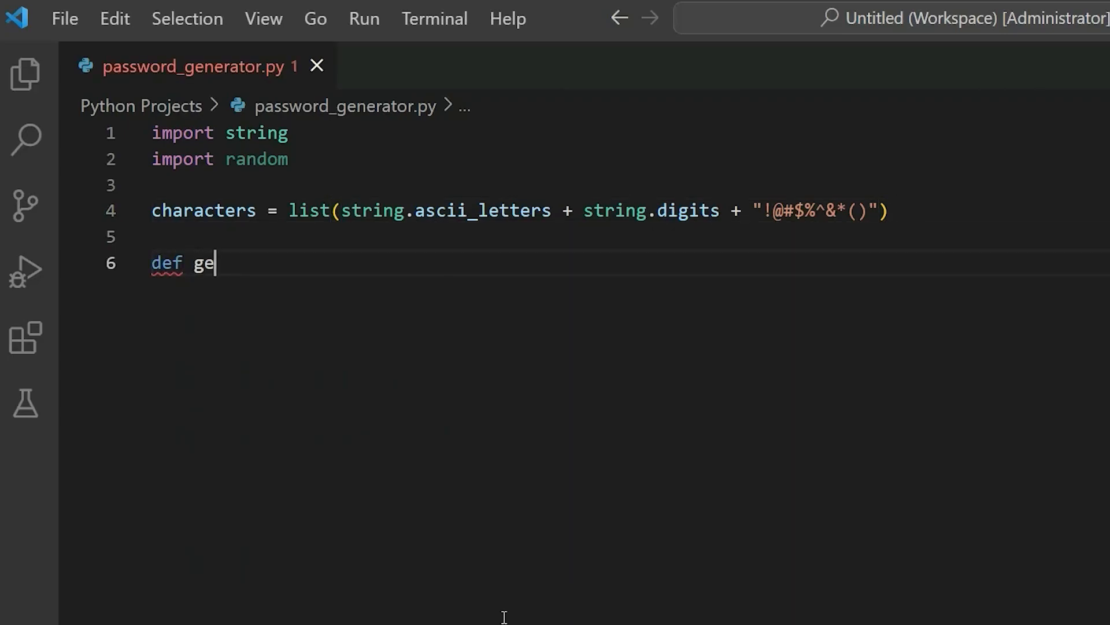
type("nerate_pa")
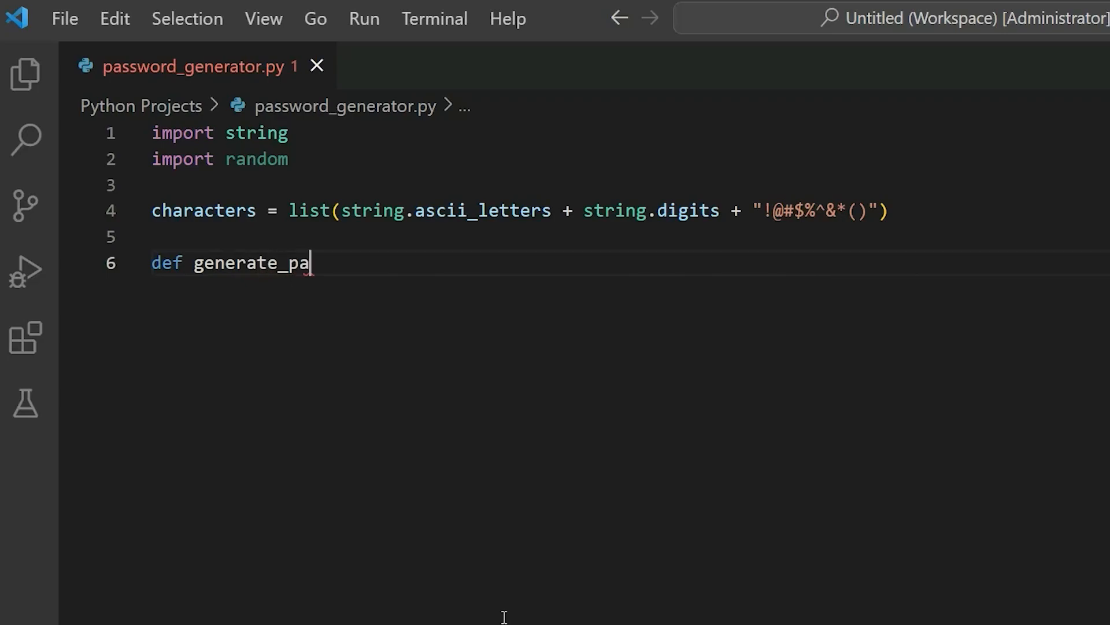
type("ssword():")
type("password_l")
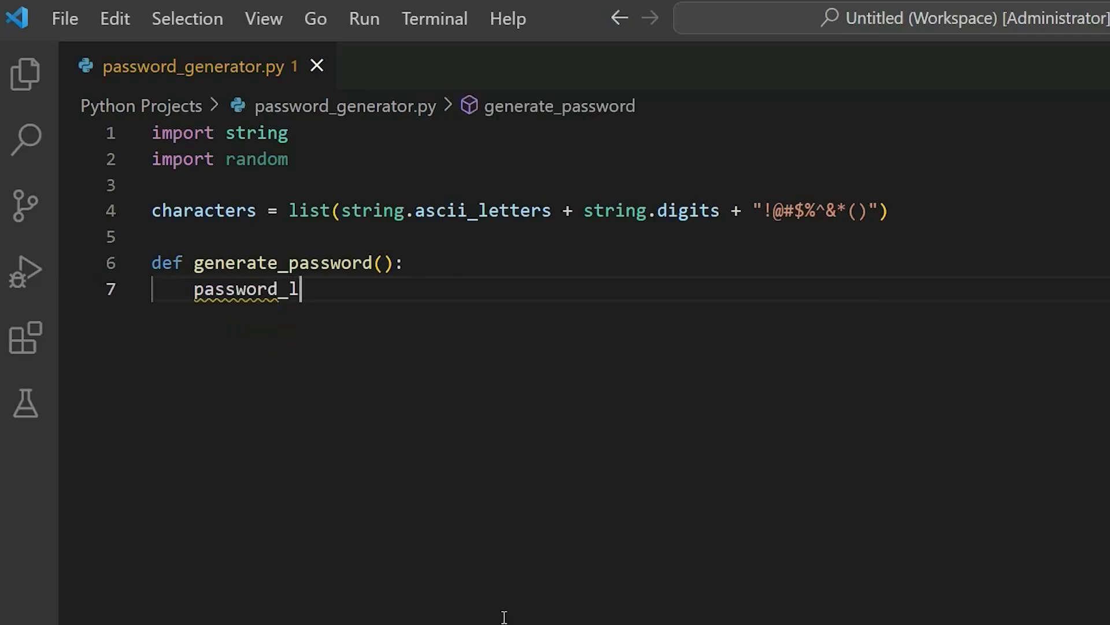
Read password_length as int(input("How long would you like your password to be? ")).
type("ength")
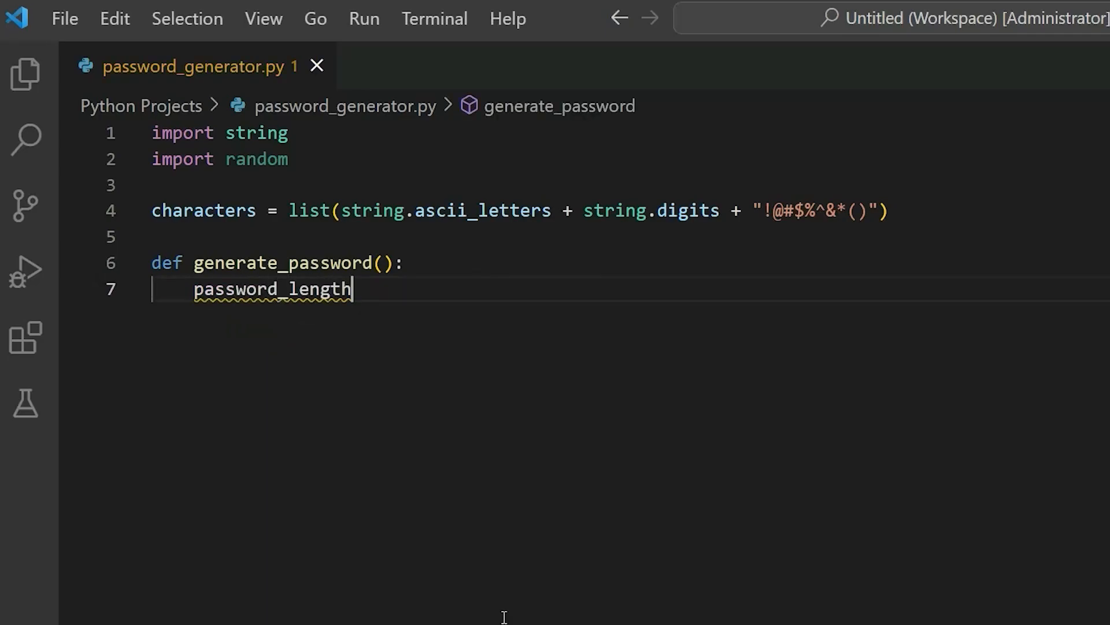
type("=")
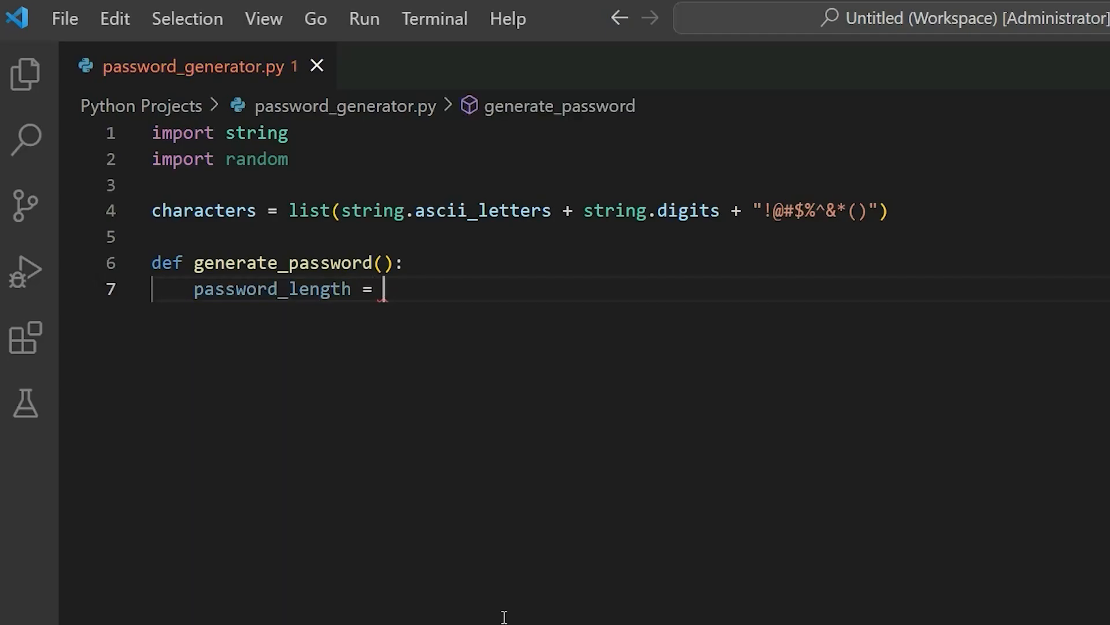
type("int(")
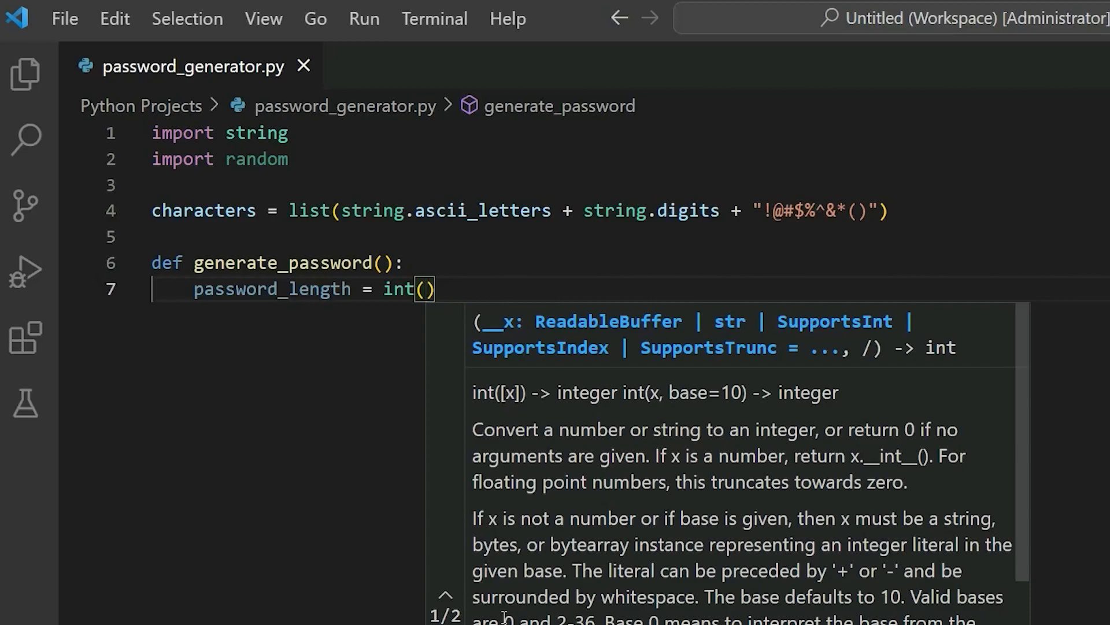
type("input(\"How long would you like")
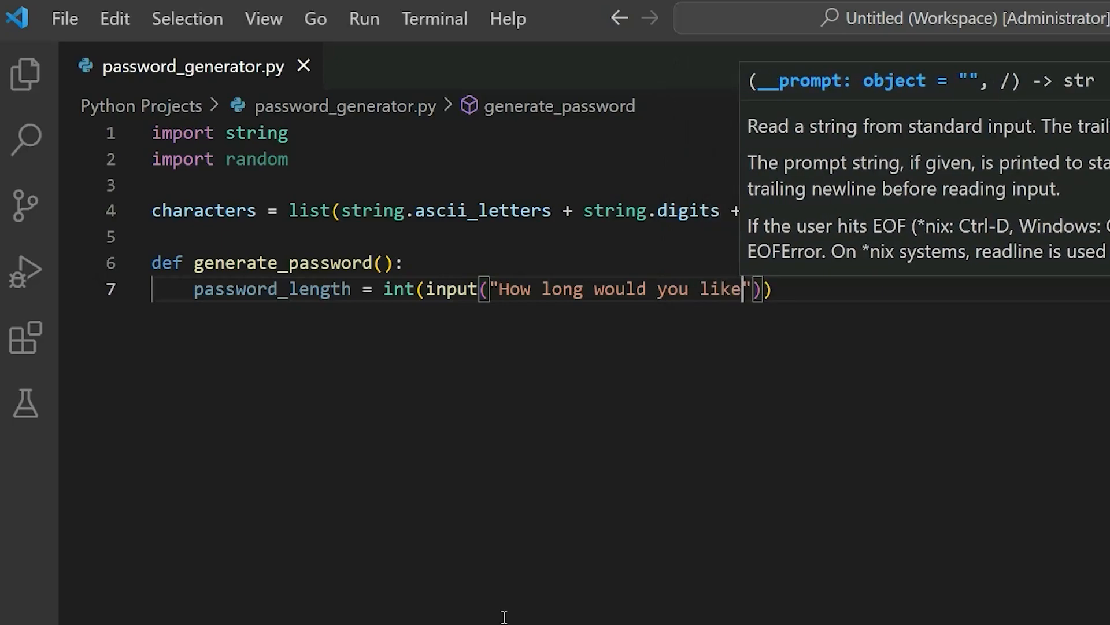
type("your password")
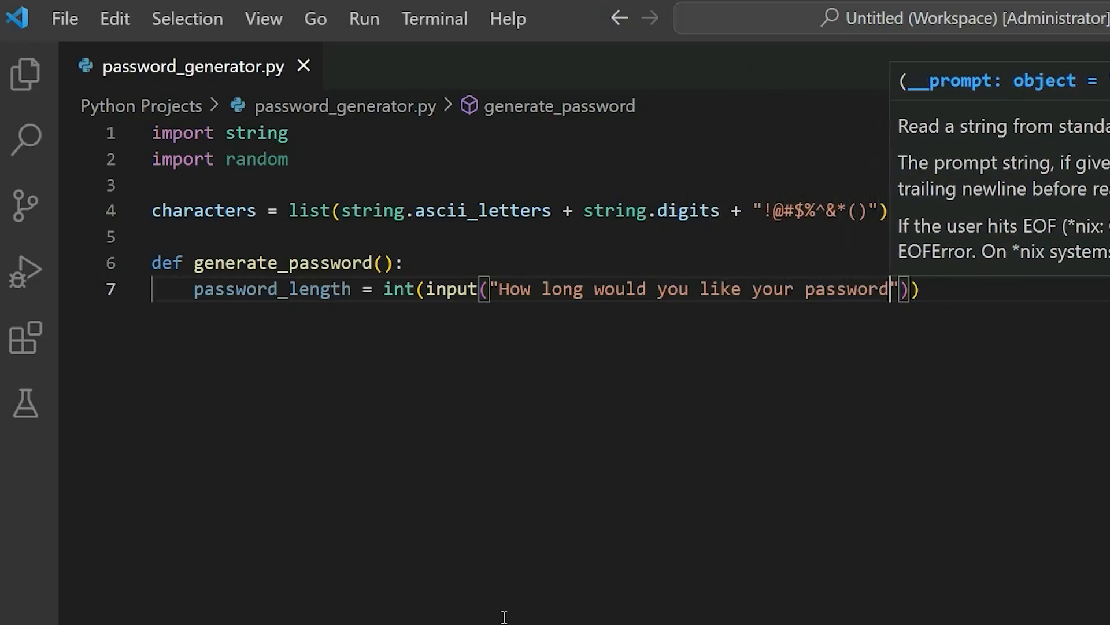
type("to be?")
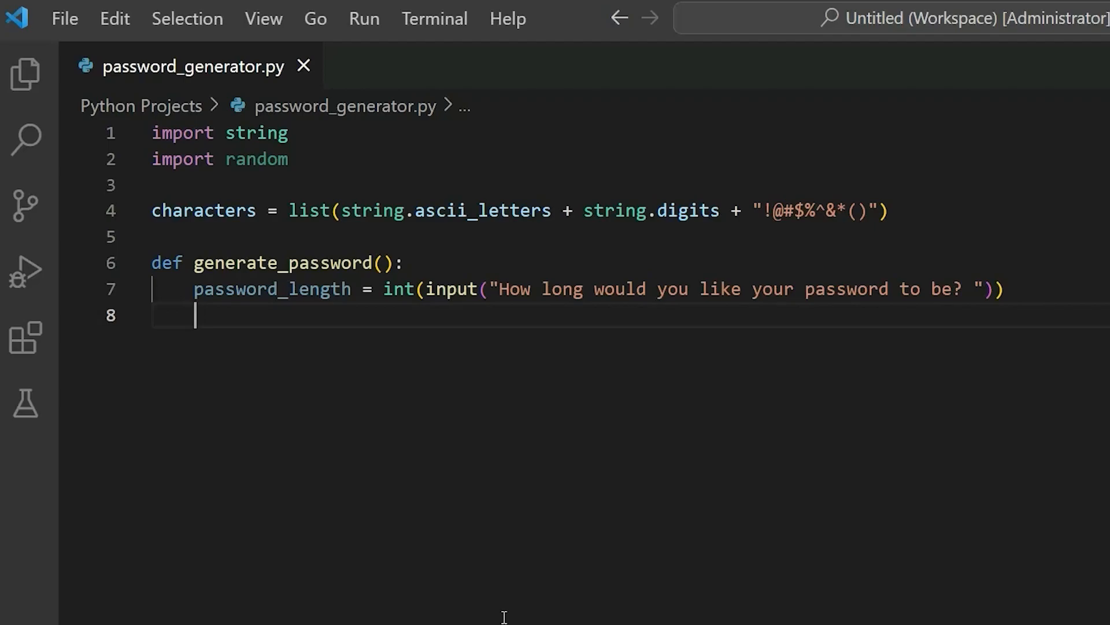
Add random.shuffle(characters) after the password length prompt.
key("enter")
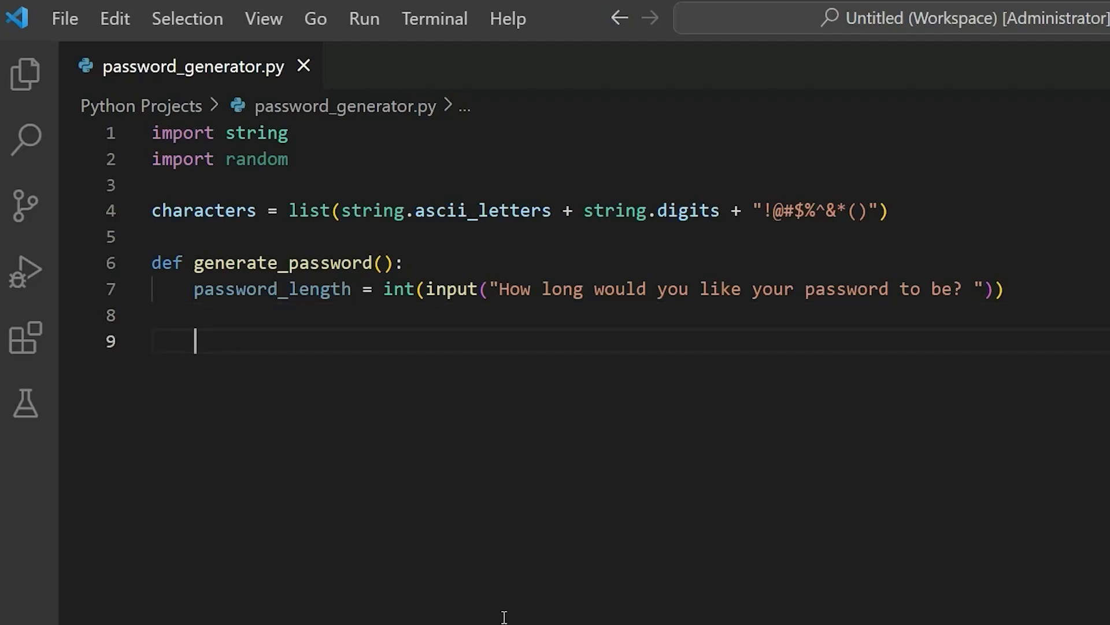
type("random")
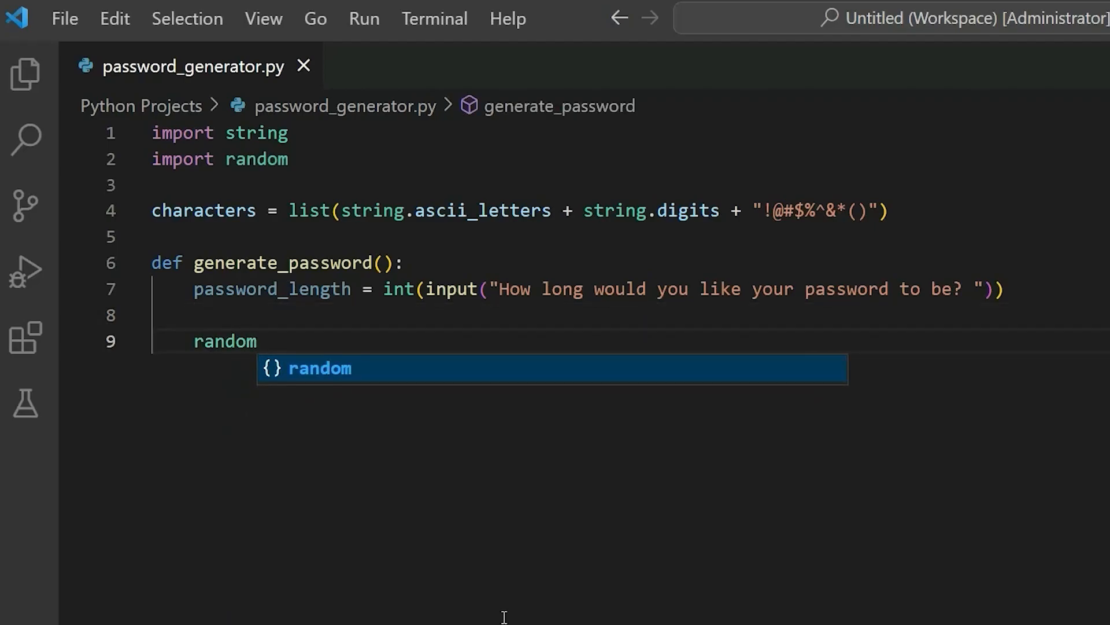
type(".")
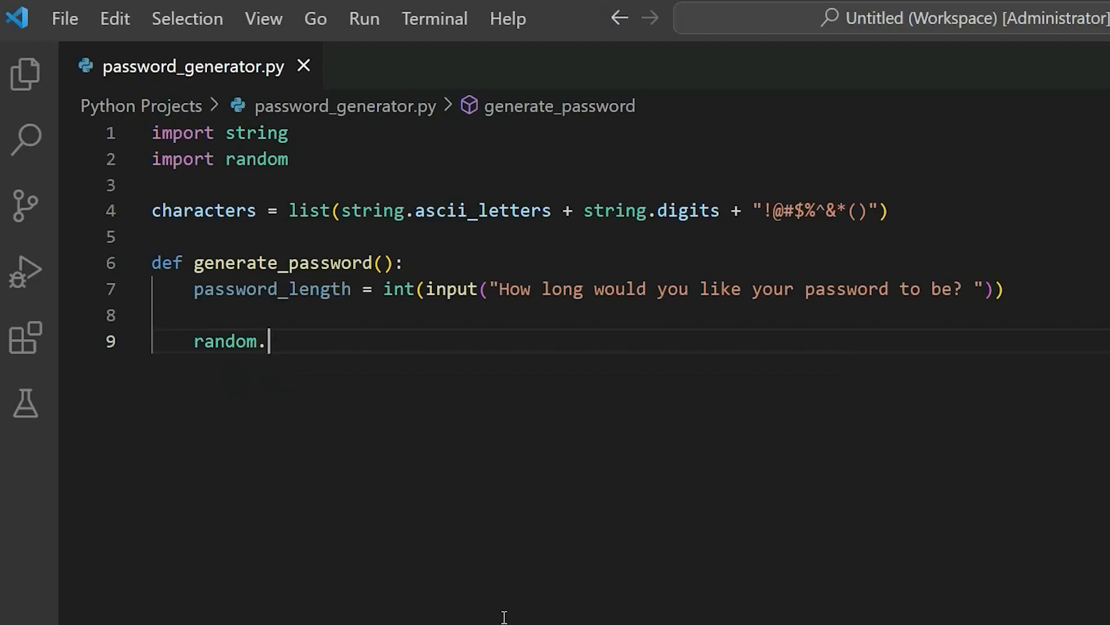
type("shuffle(")
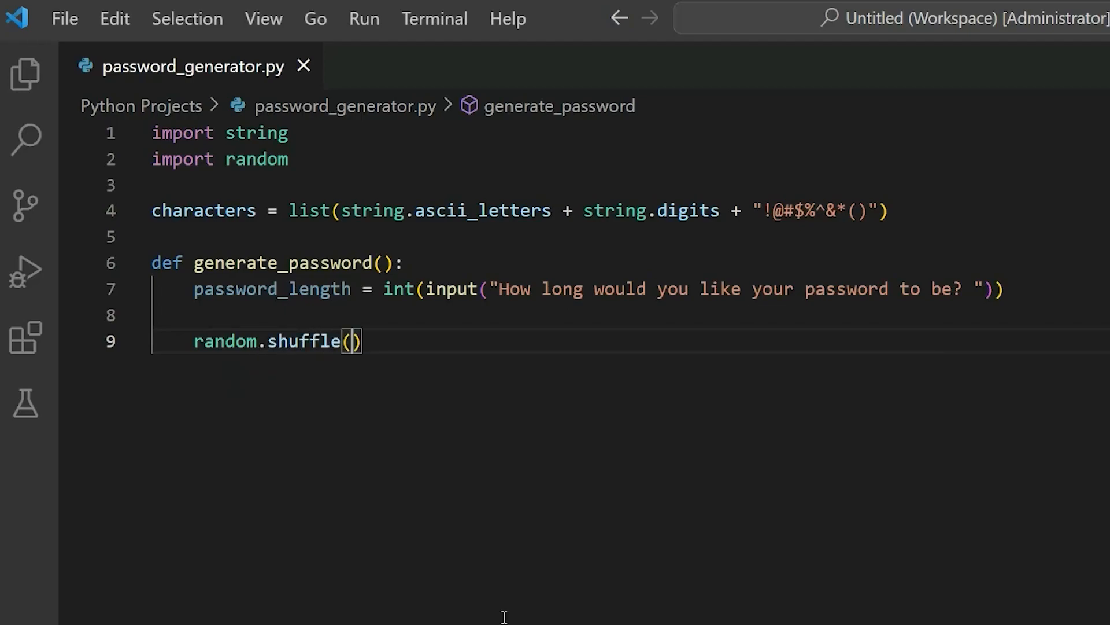
type("charcate")
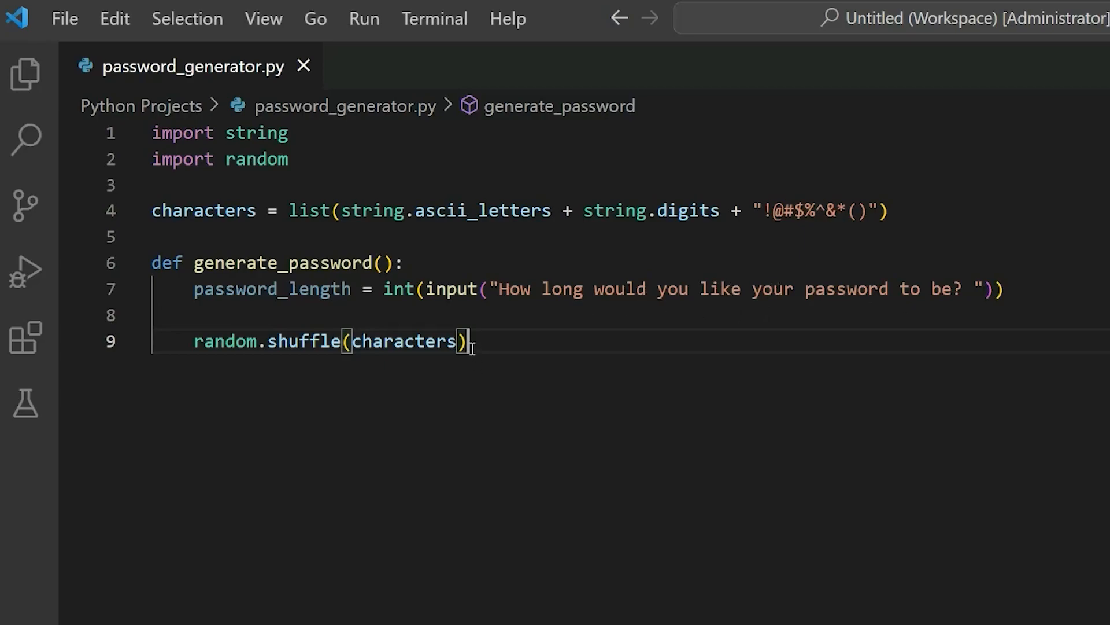
mouse_move(491, 349)
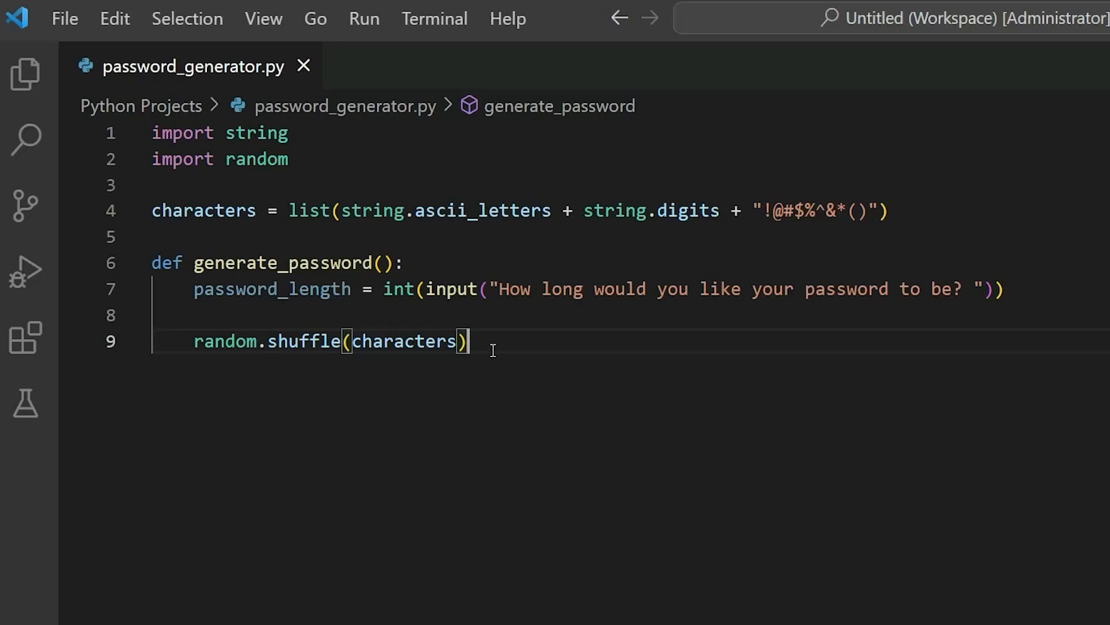
Create an empty password list and a for x in range(password_length) loop.
type("pass")
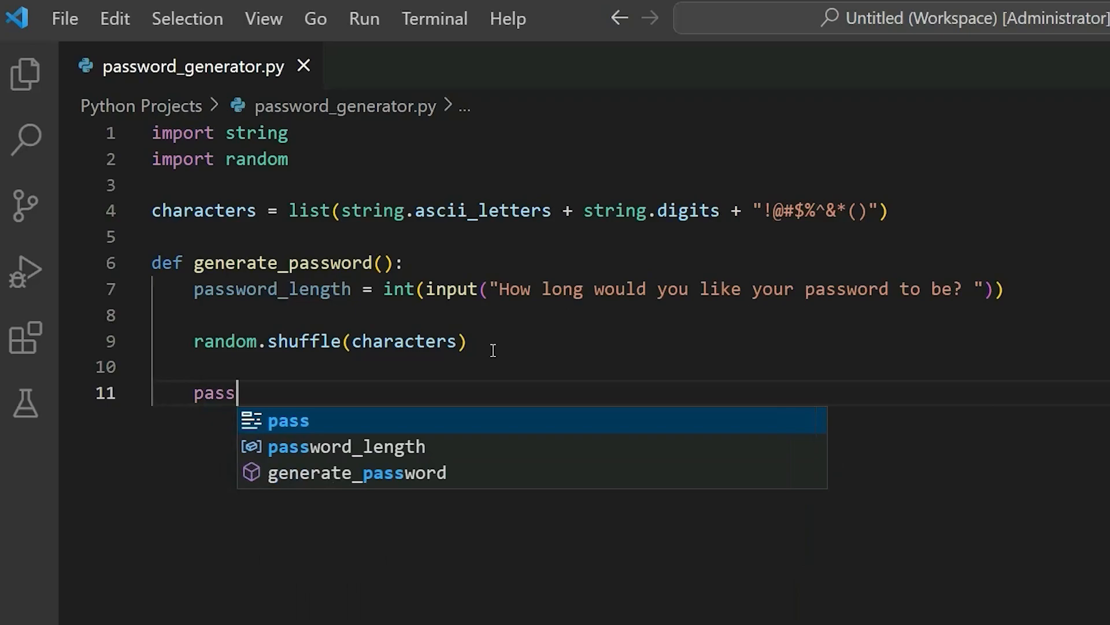
type("word = []")
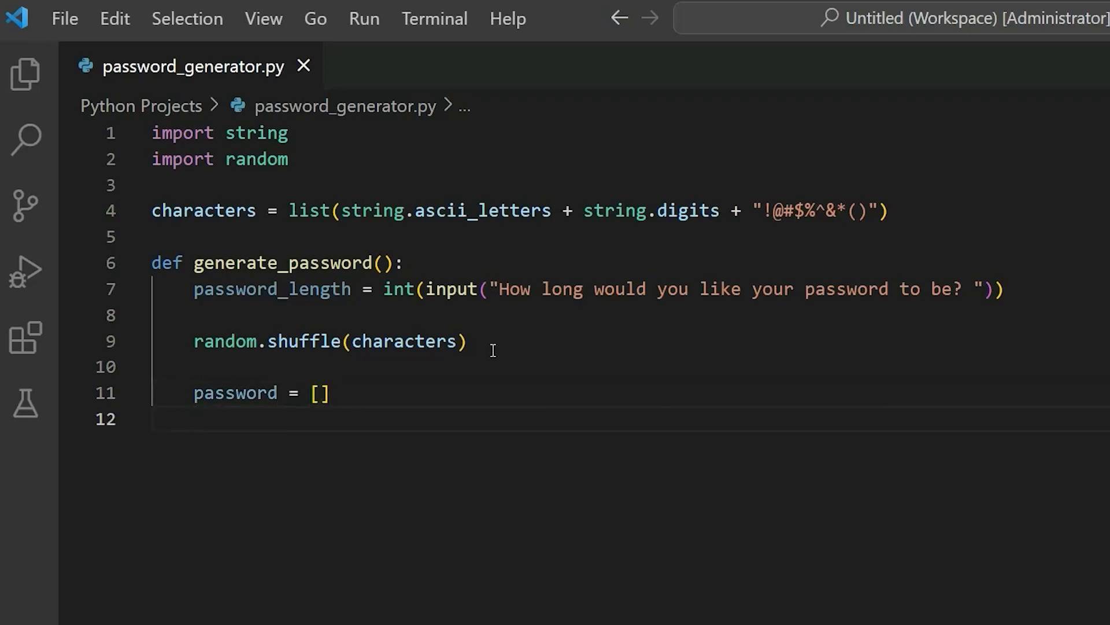
type("for")
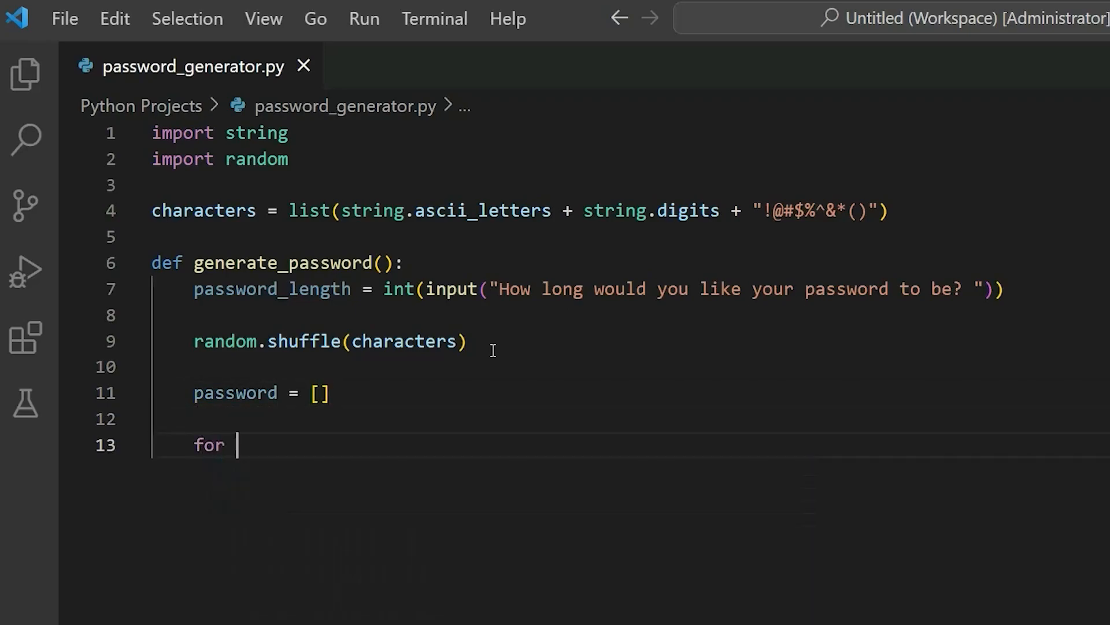
type("x in")
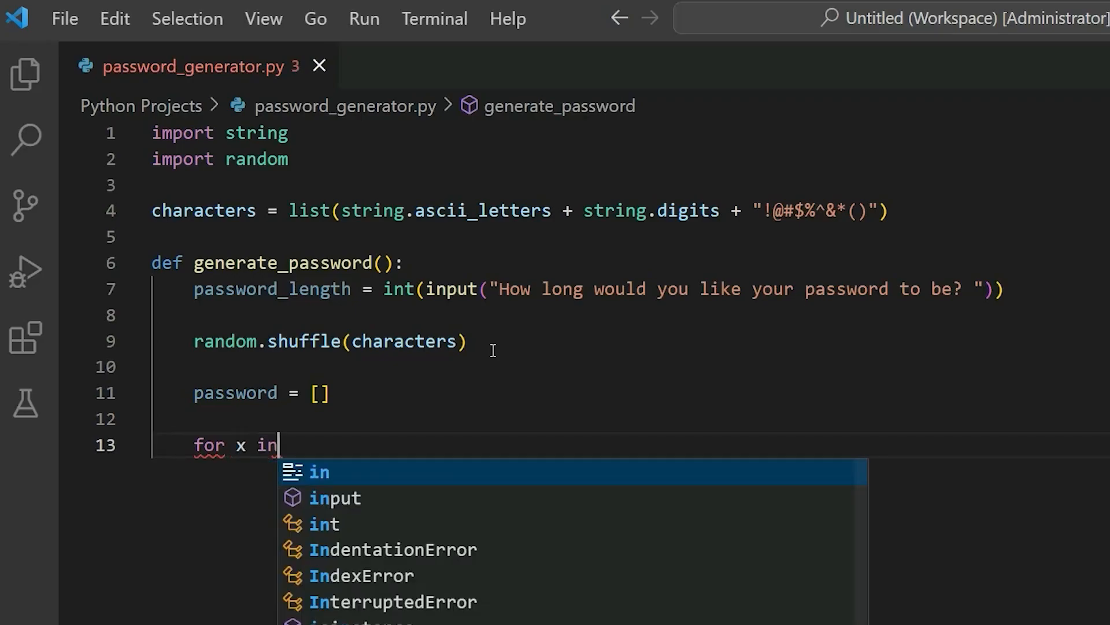
type("range(")
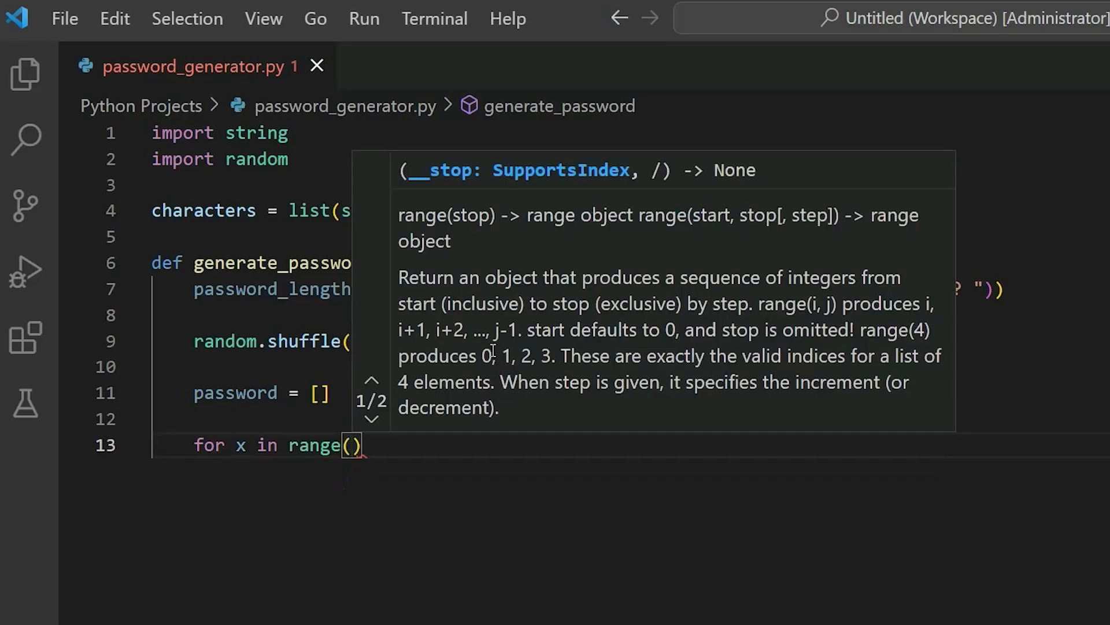
scroll("down", 3)
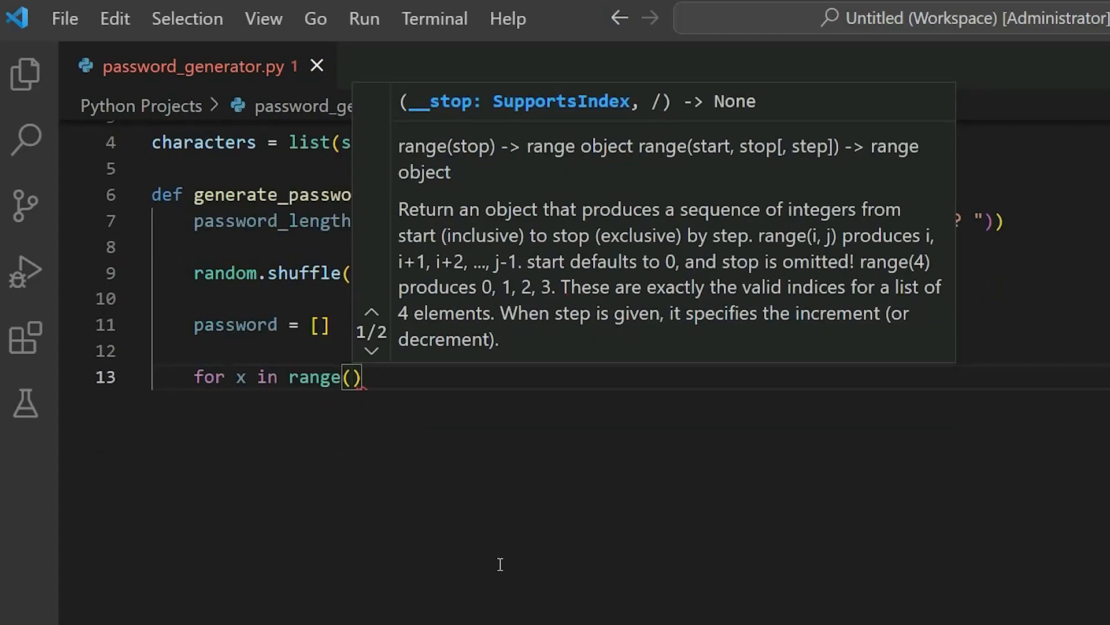
Inside the loop, append random.choice(characters) to password.
type("pass")
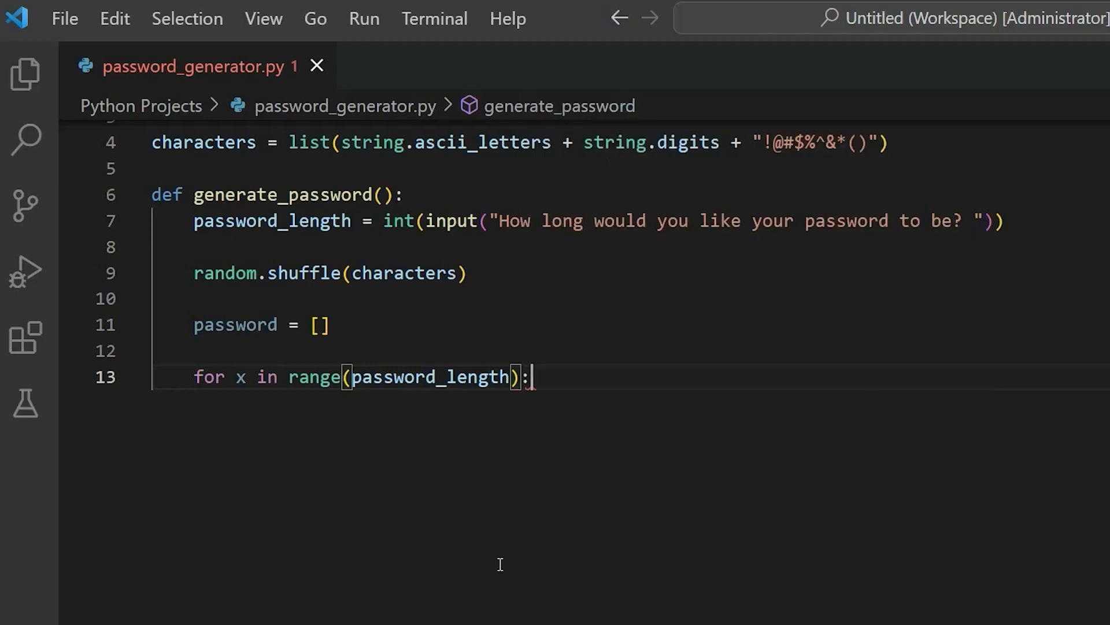
type("password.ap")
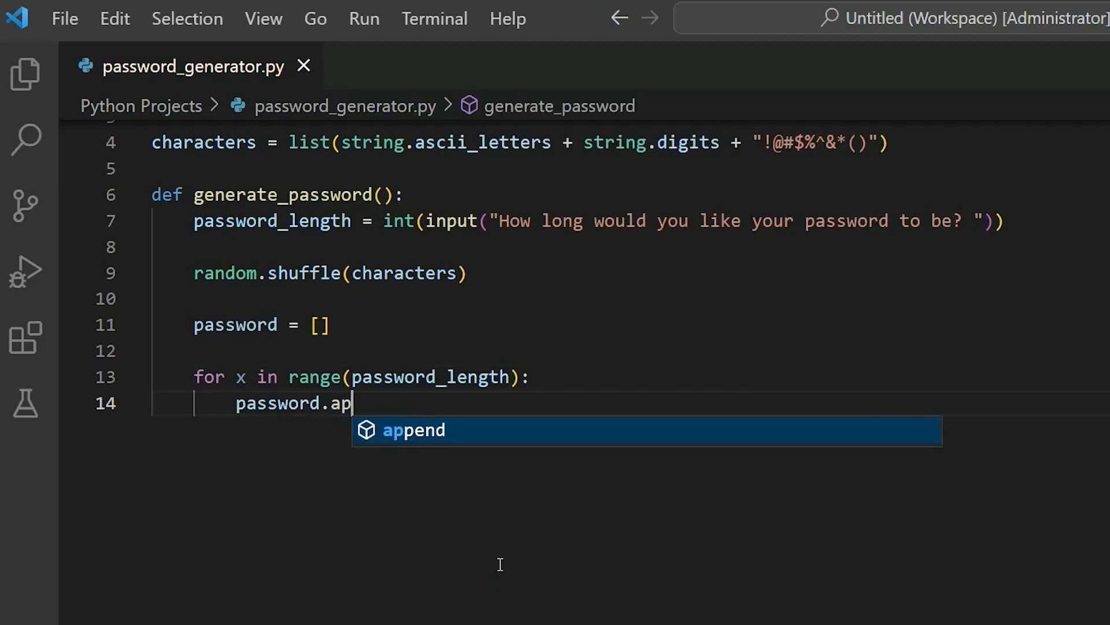
key("Tab")
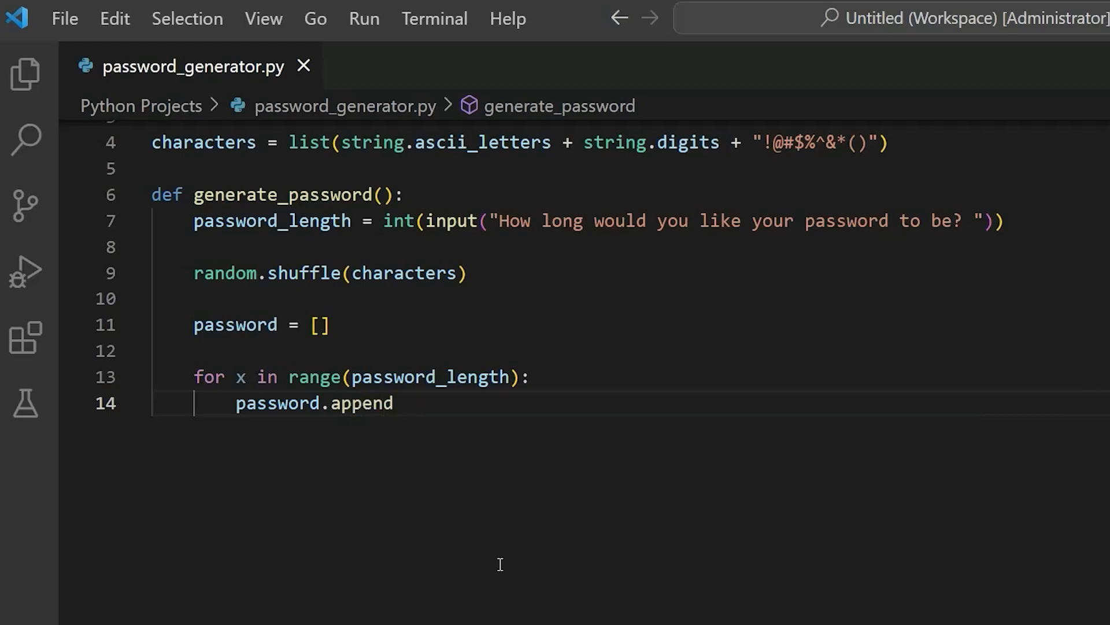
type("(random")
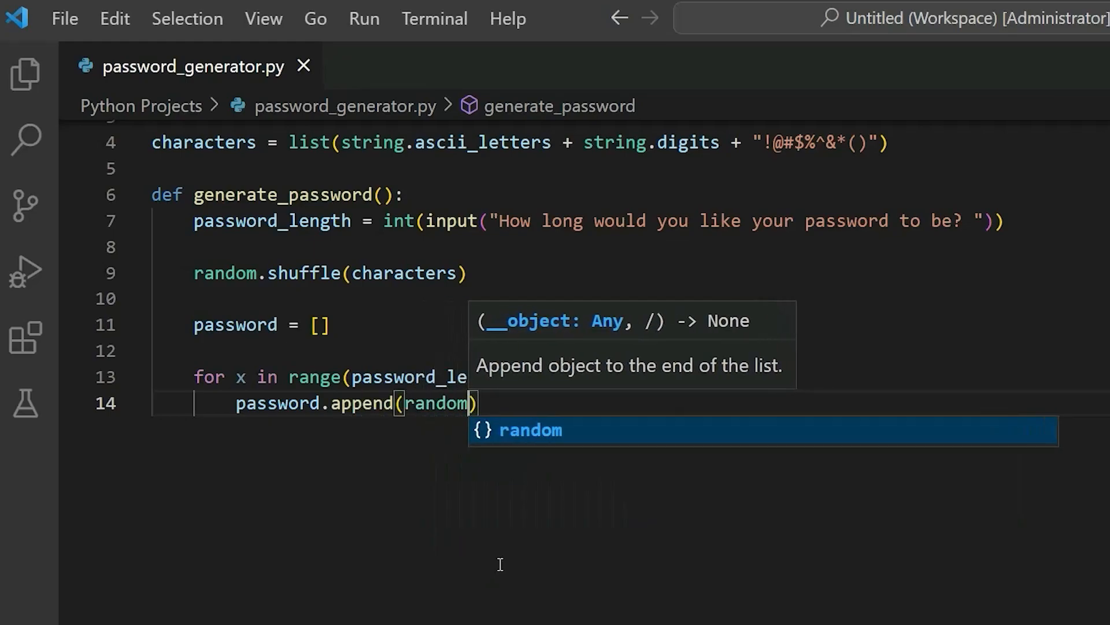
type(".choice")
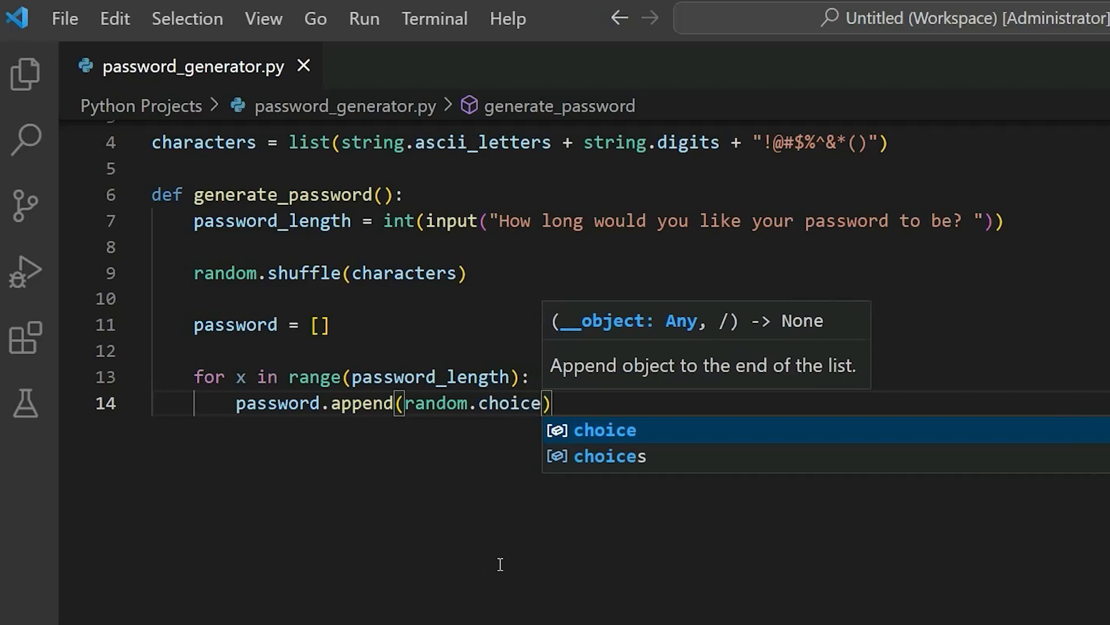
type("characters")
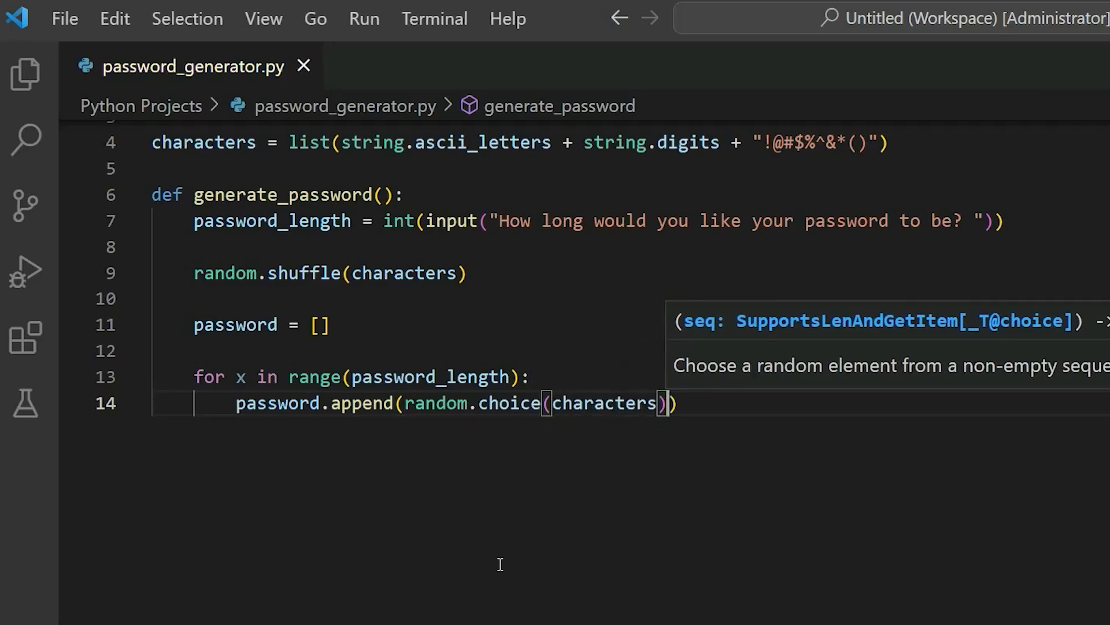
key("enter")
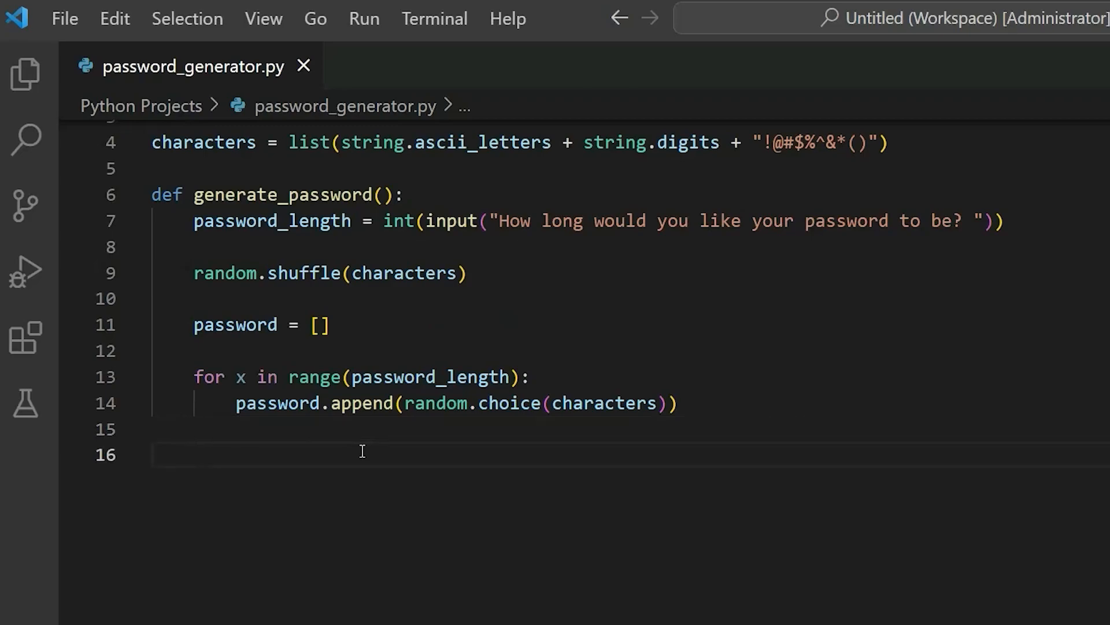
mouse_move(181, 364)
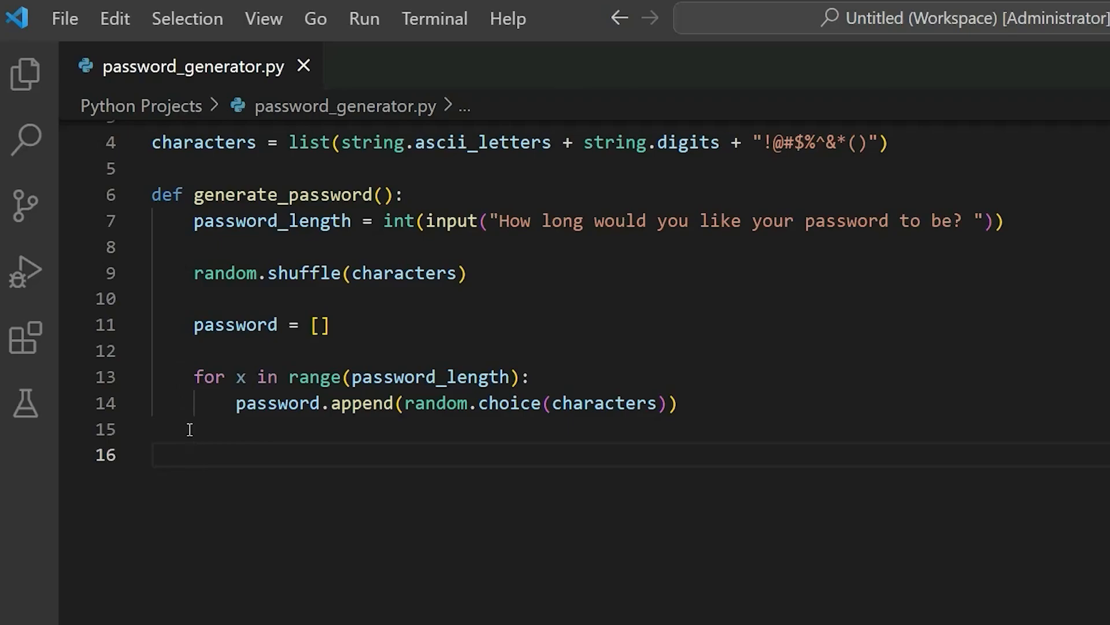
Shuffle the password list with random.shuffle(password).
type("random.")
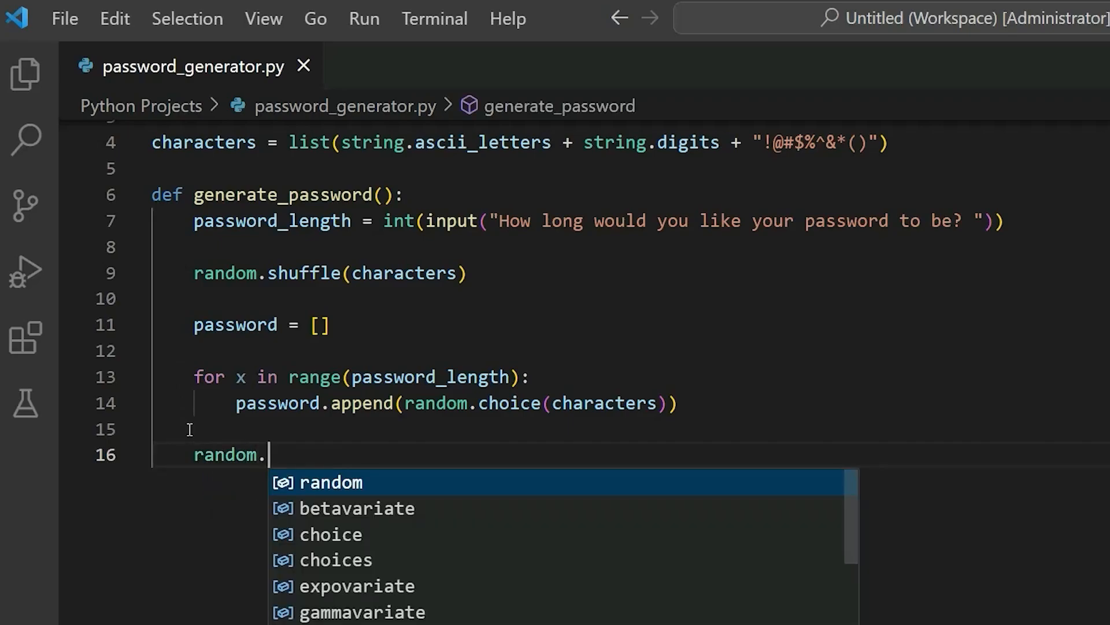
type("shuffle(")
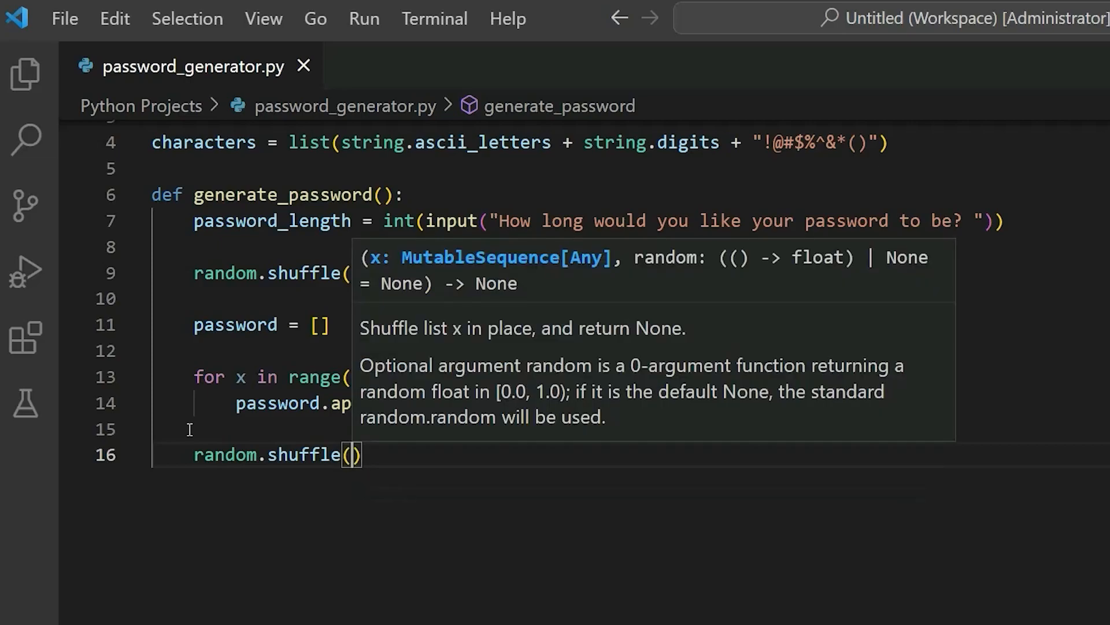
type("password")
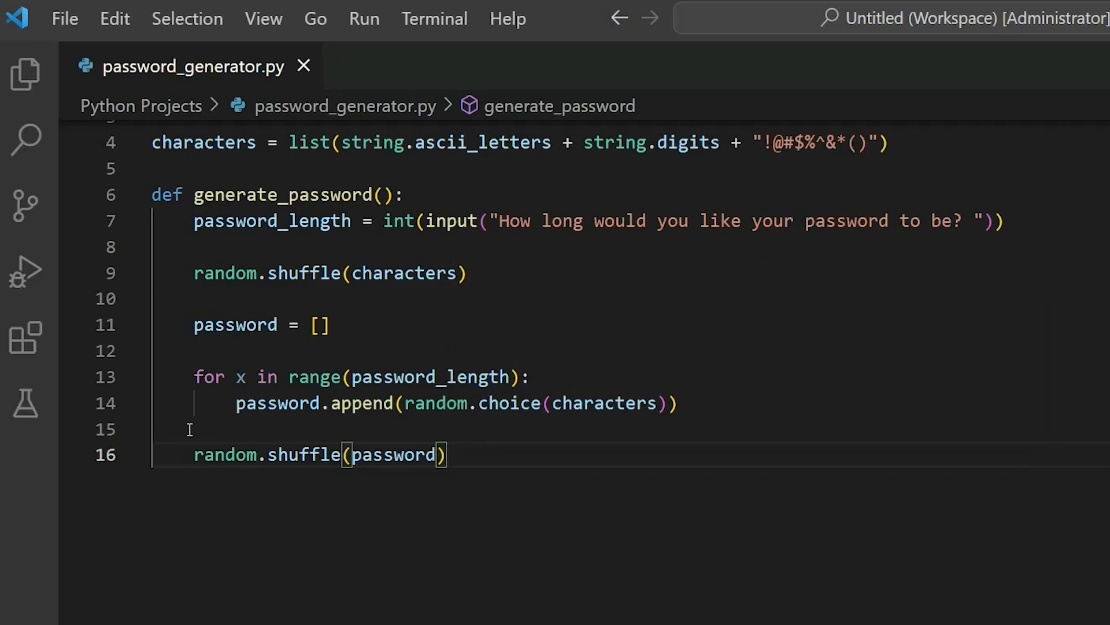
key("Enter")
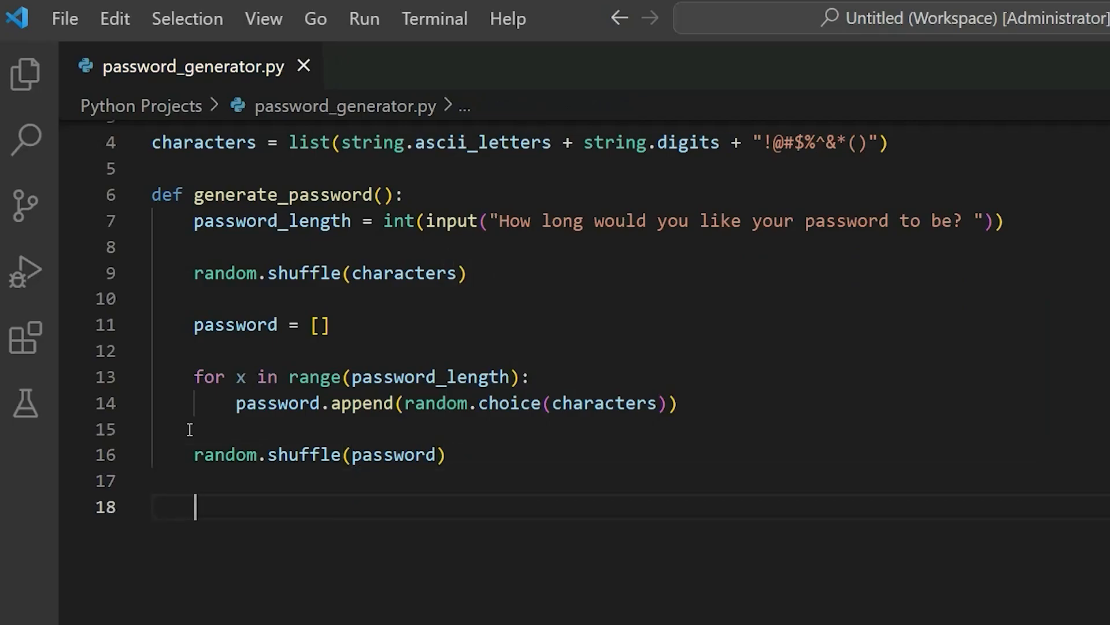
Join password into a string with "".join(password) and print it, then leave the function body.
type("password =")
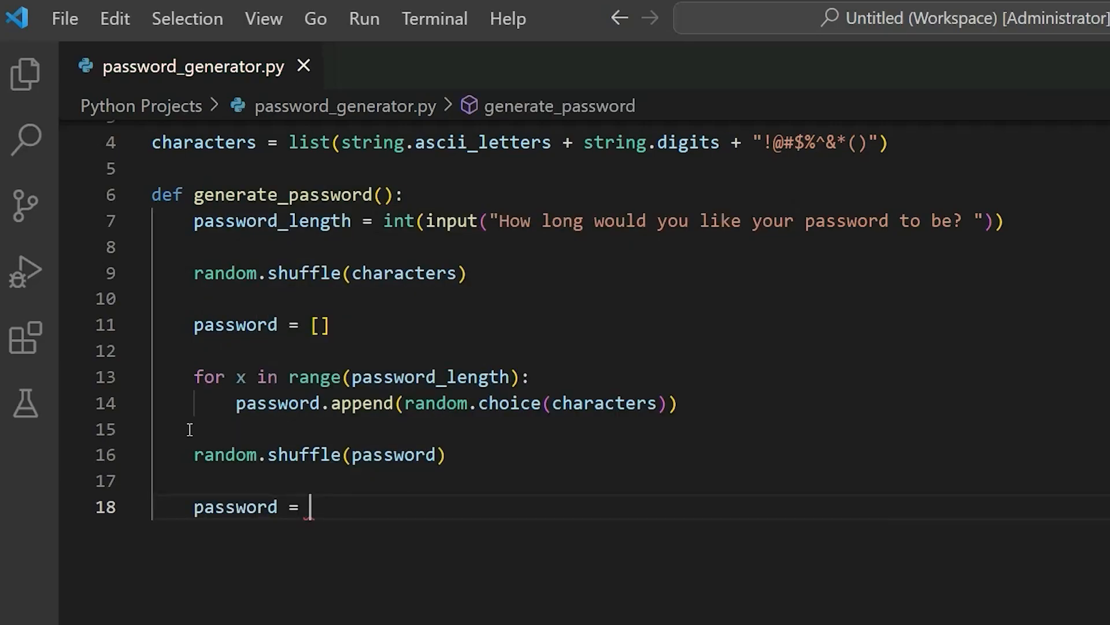
type("\"\"")
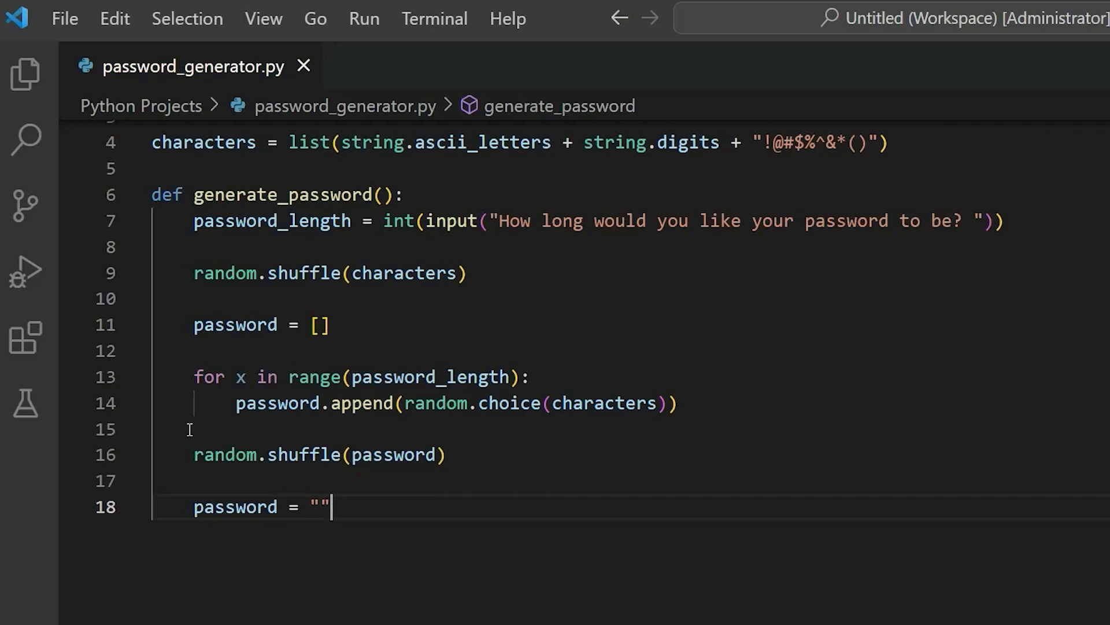
type(".join")
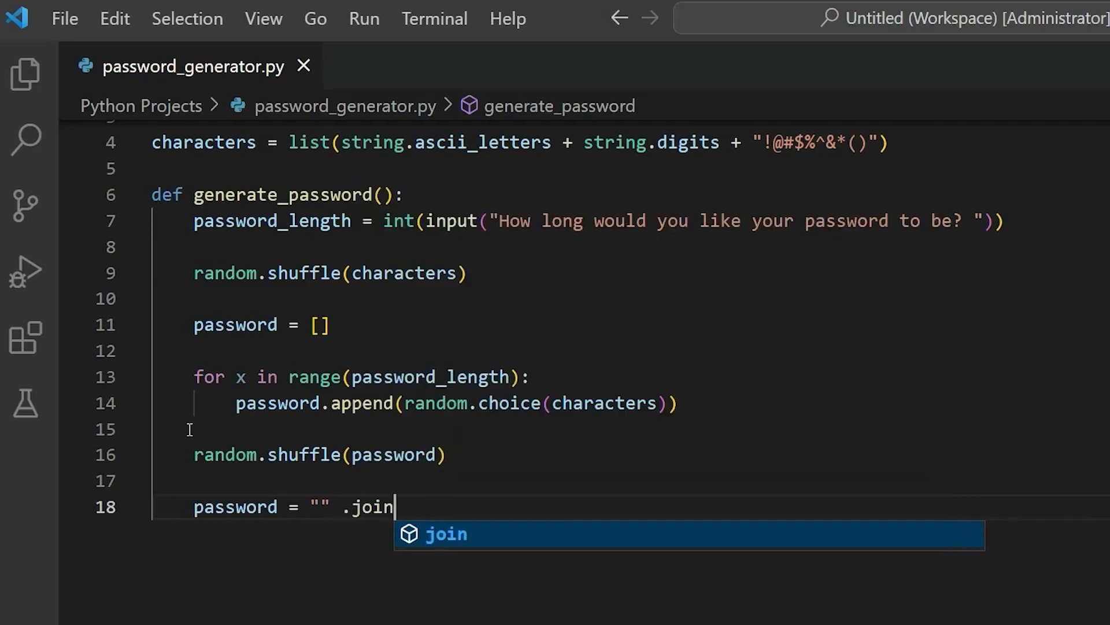
type("(password")
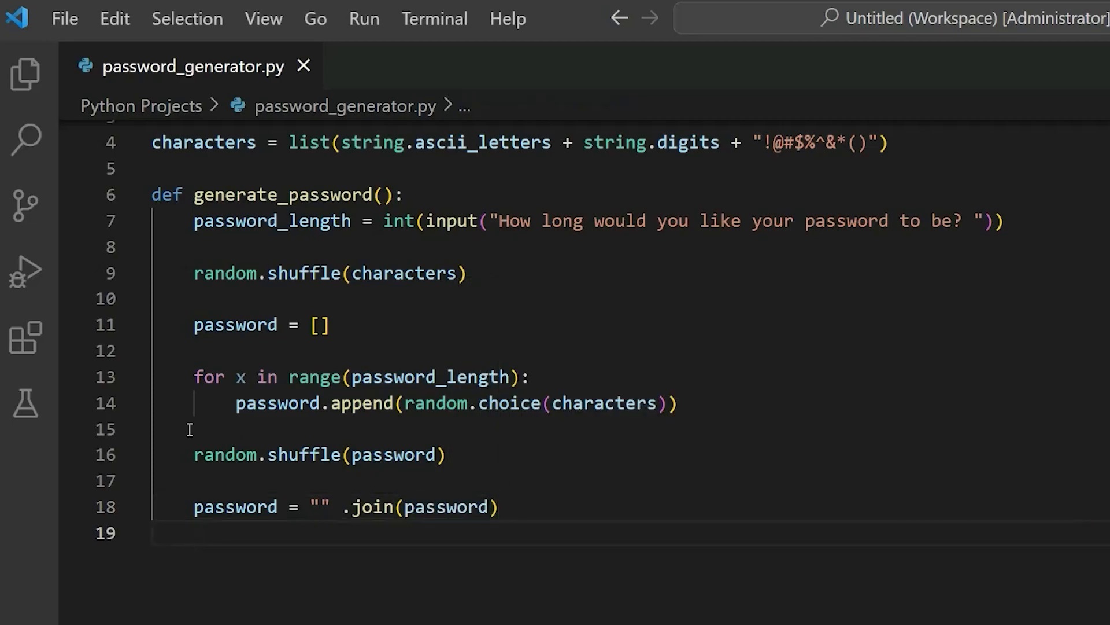
type("print(passw")
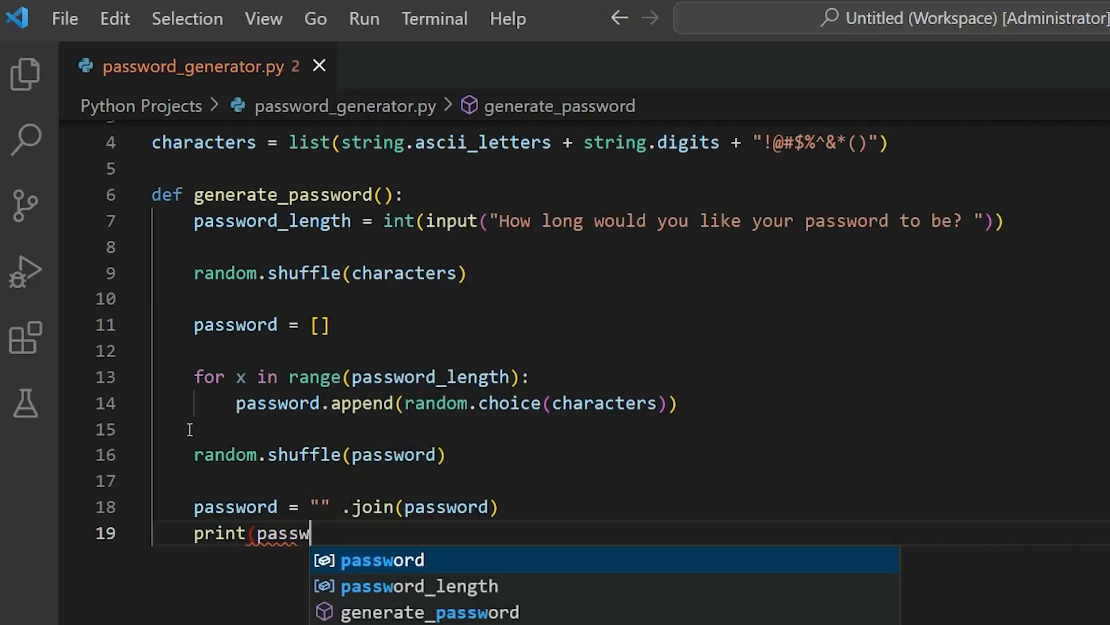
key("Tab")
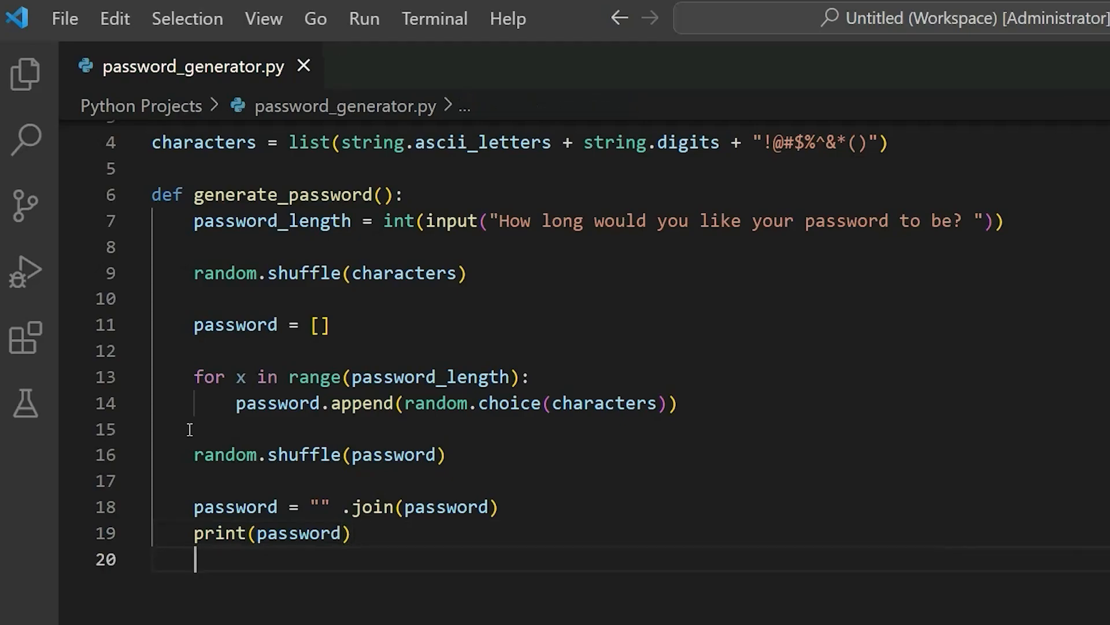
key("Enter")
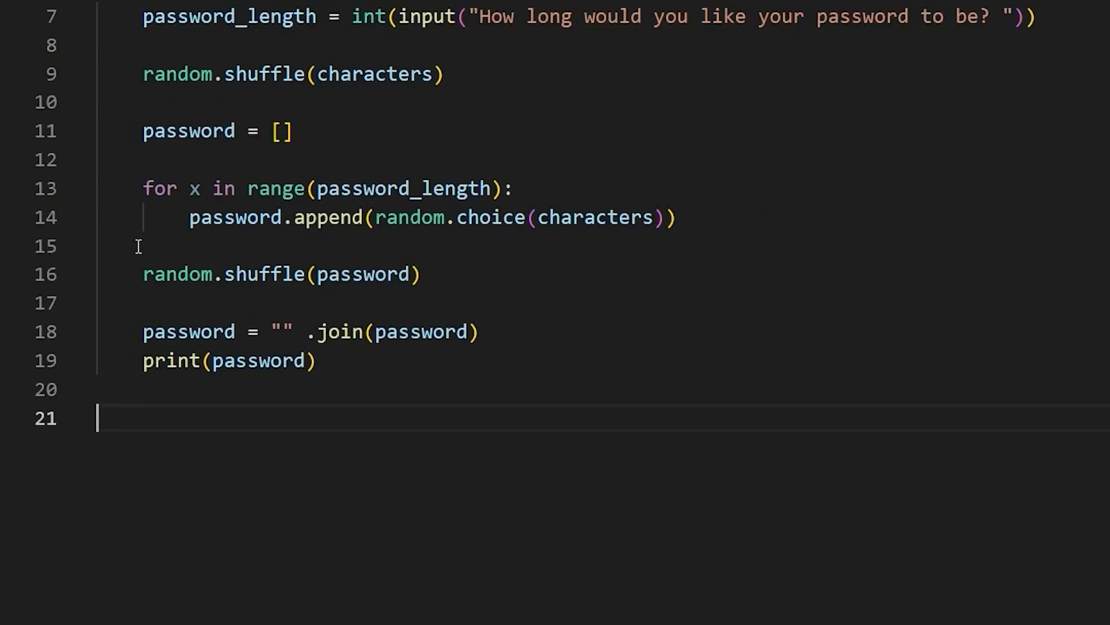
Add option = input("Do you want to generate a password? (Yes/No): ") at top level.
type("option =")
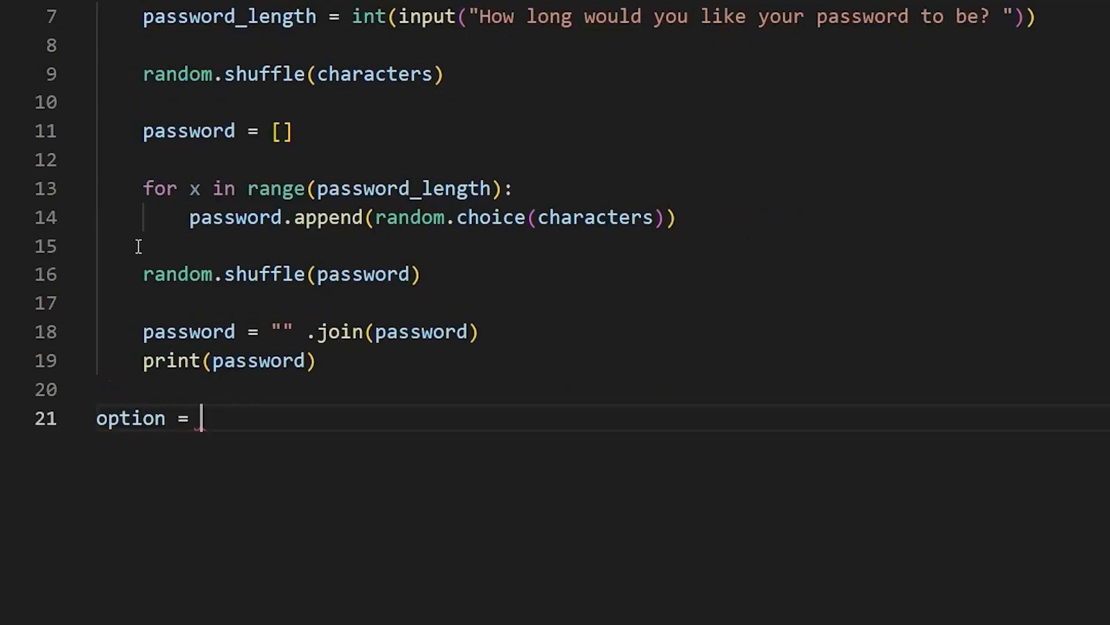
type("input(\"Do you want to generate a password")
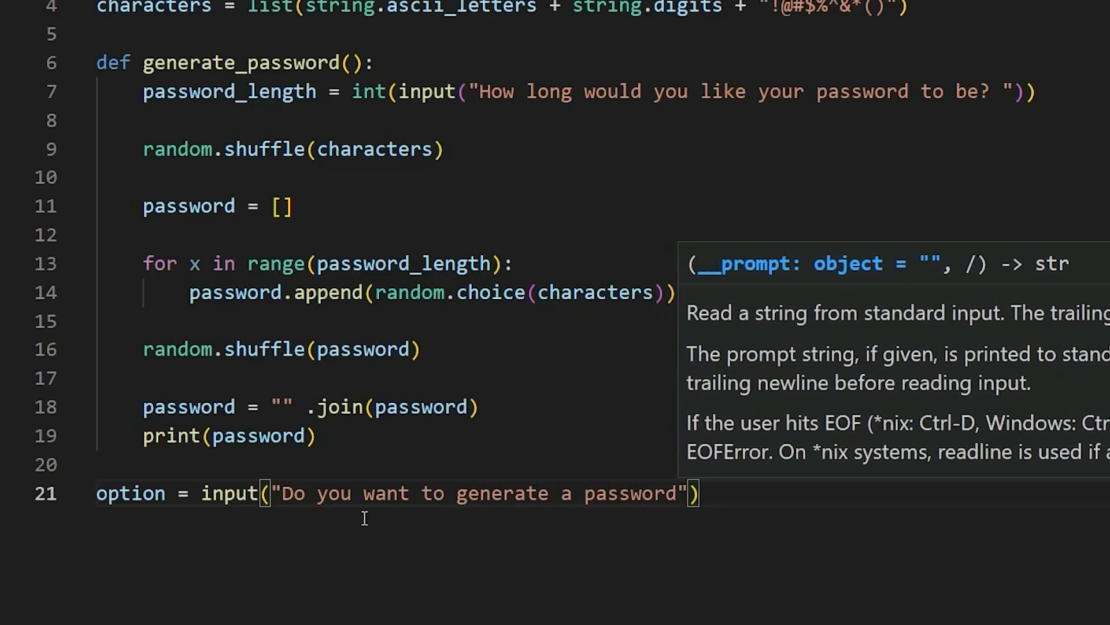
type("?")
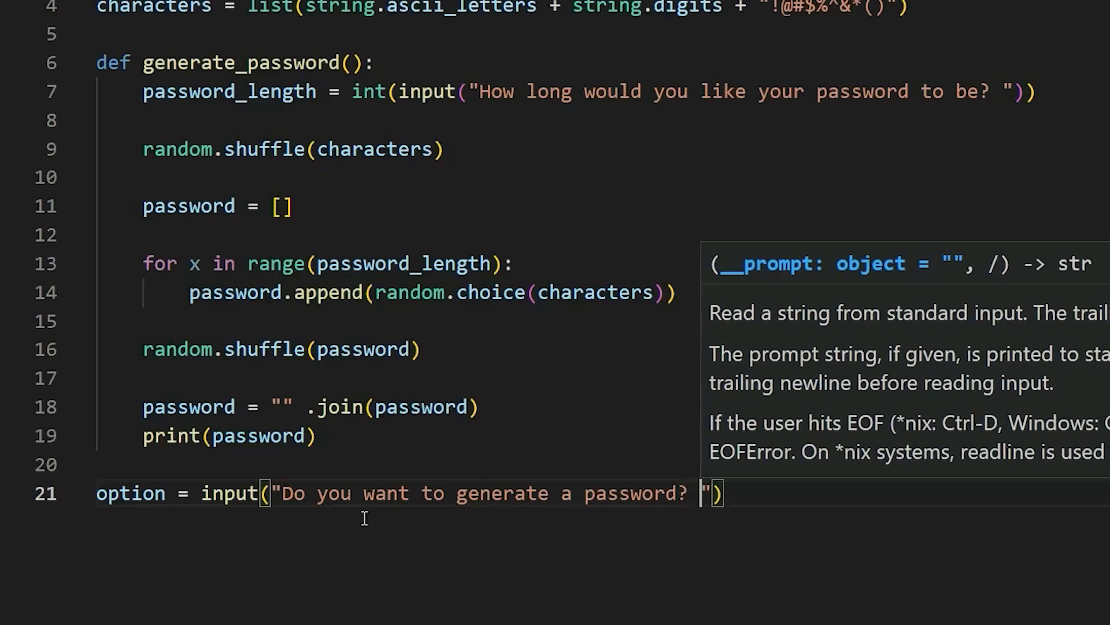
type("(Yes/")
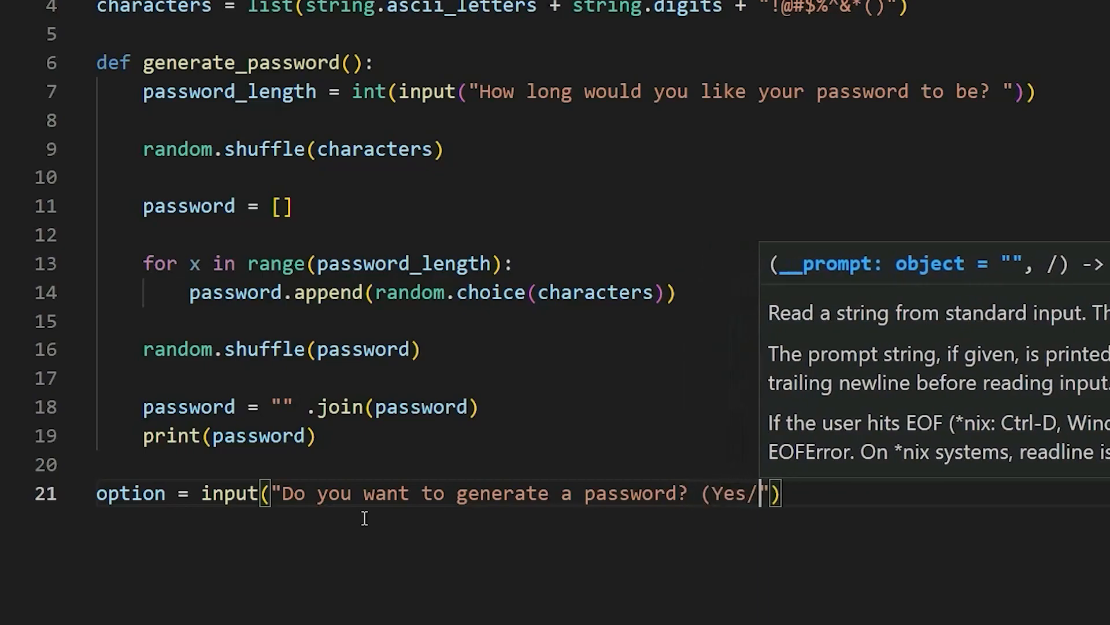
type("No):")
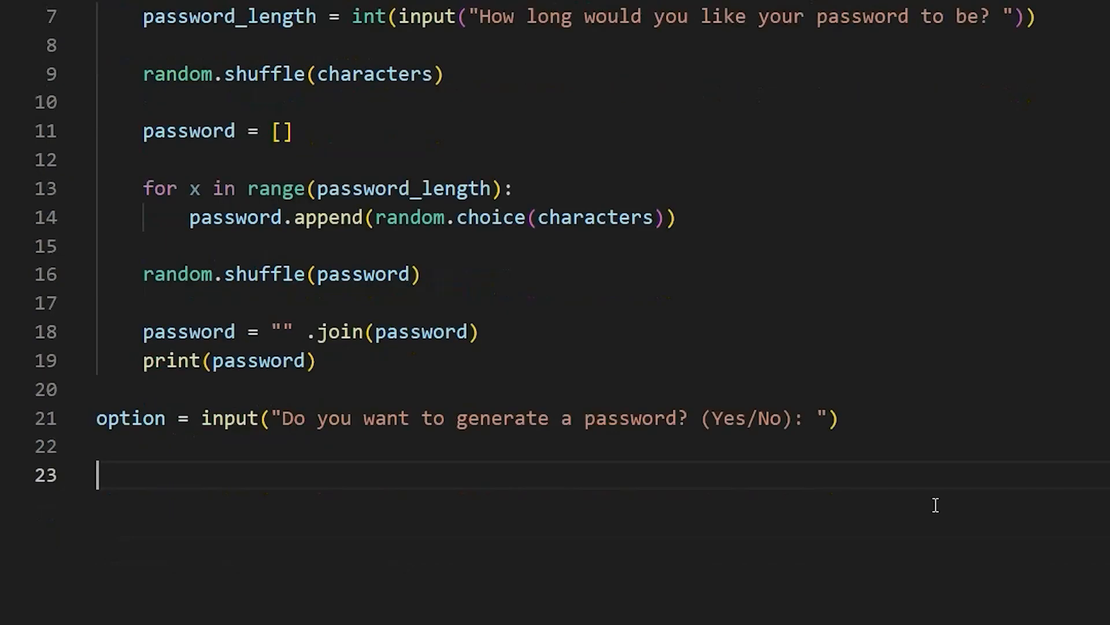
Add if option == "Yes": calling generate_password().
type("if option ==")
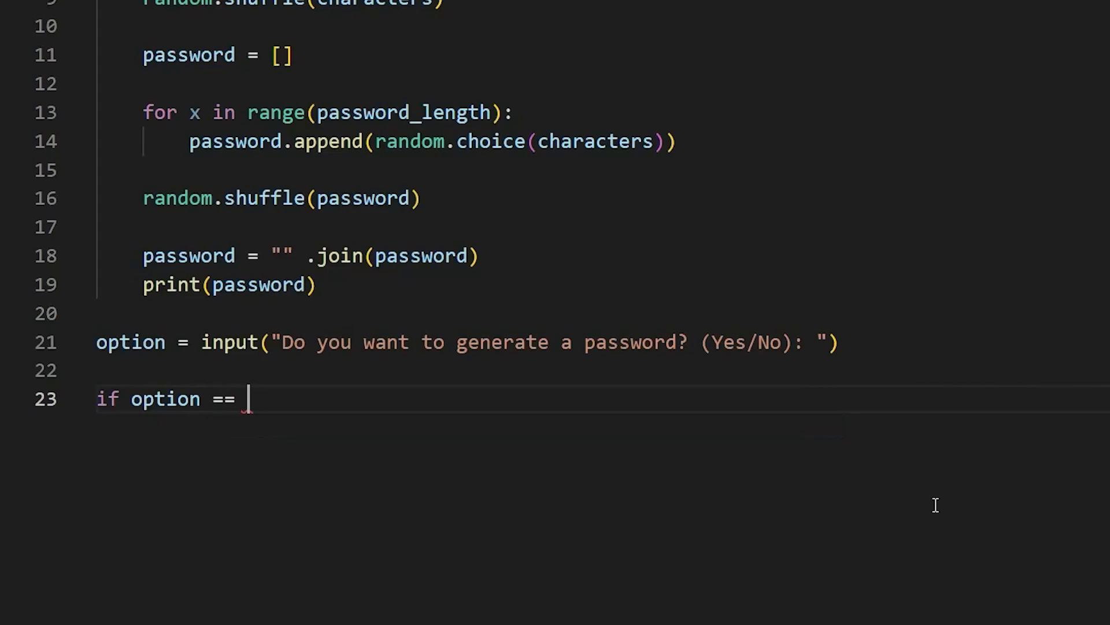
type("\"\"")
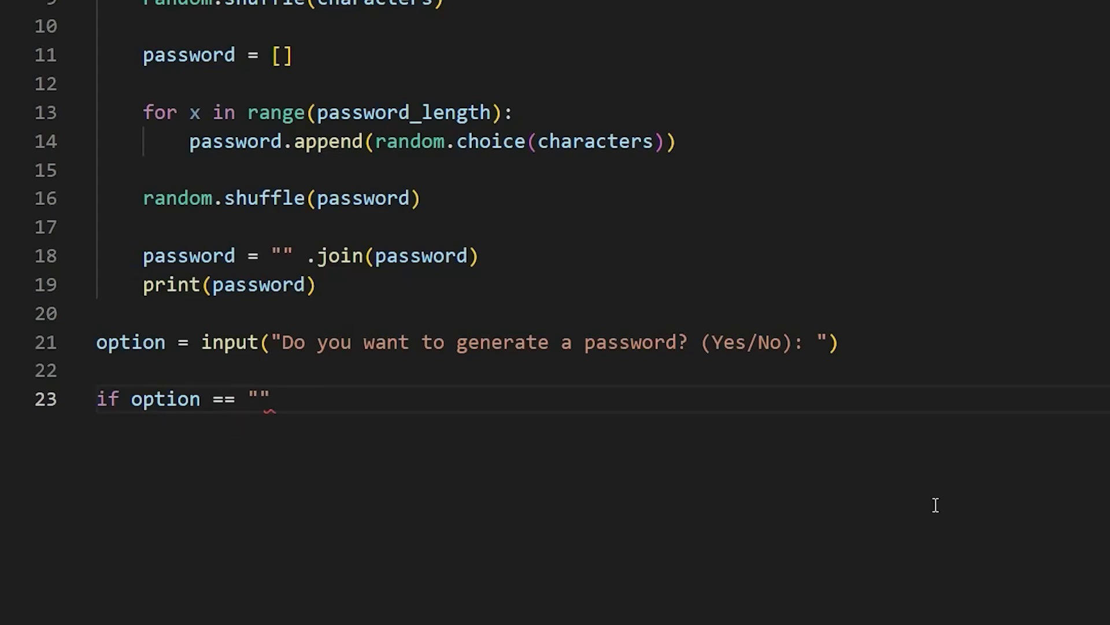
mouse_move(814, 340)
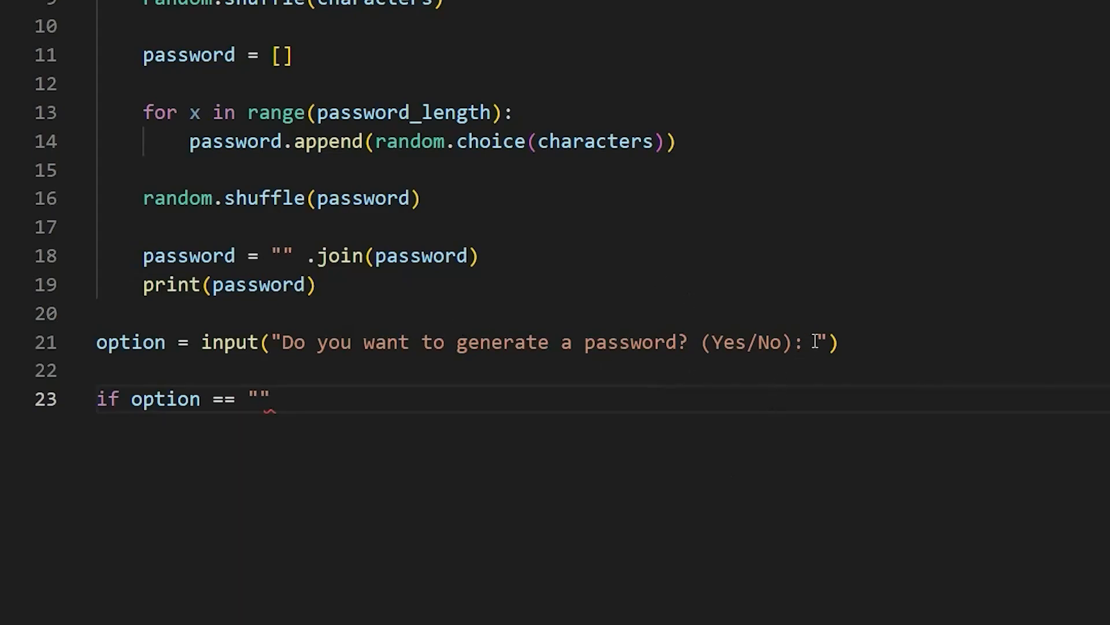
type("Yes")
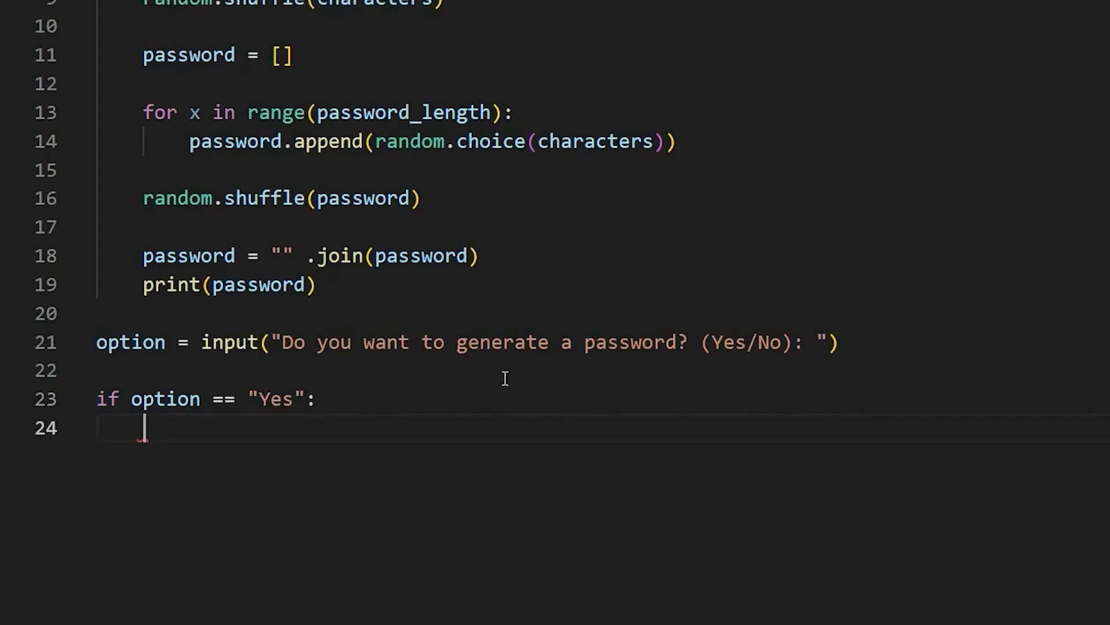
type("generate_password(")
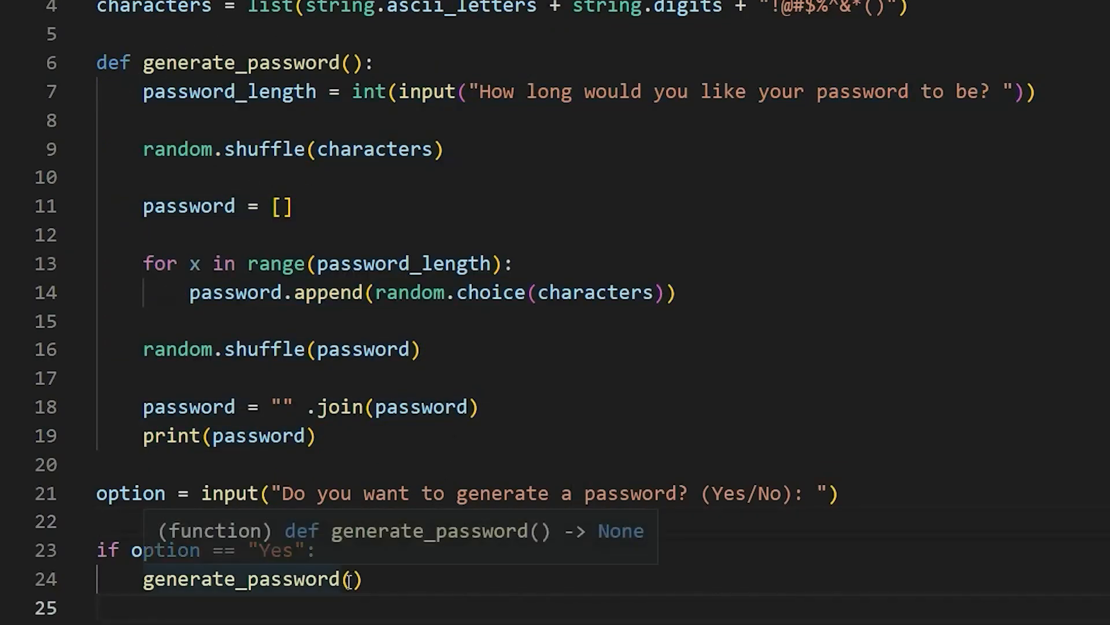
Add elif option == "No": printing "Program ended" and calling quit().
type("elif option ==")
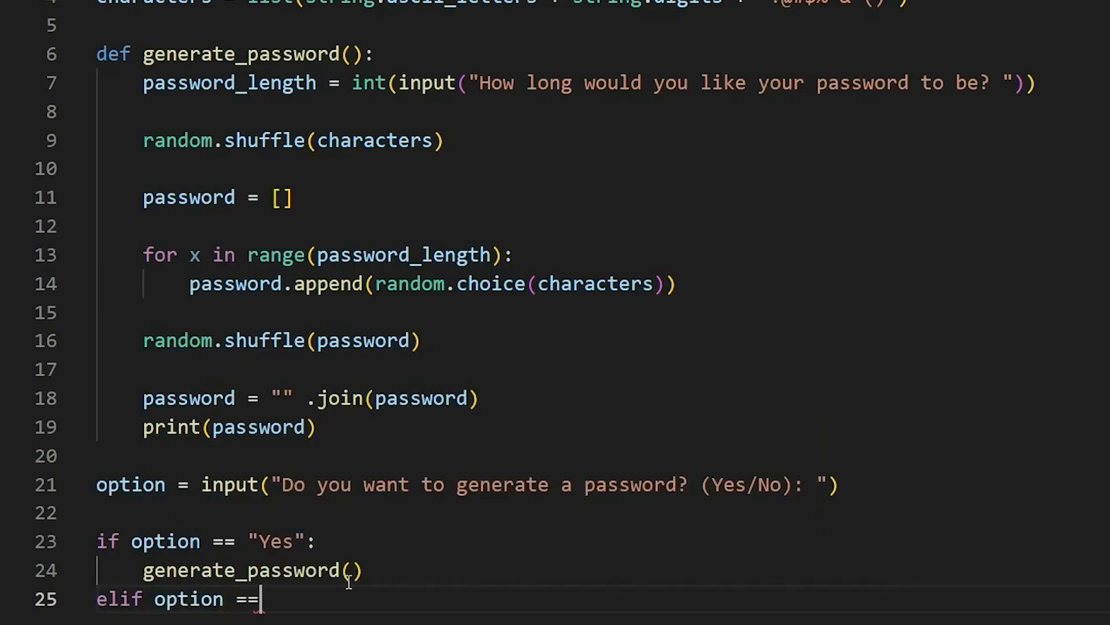
type("\"No\"")
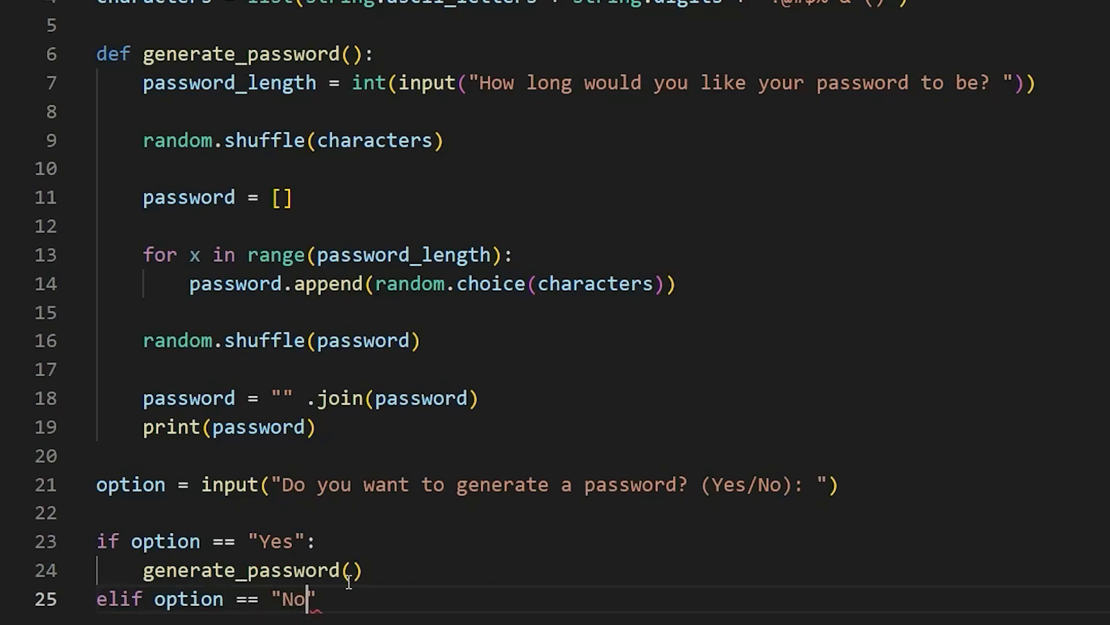
type(":")
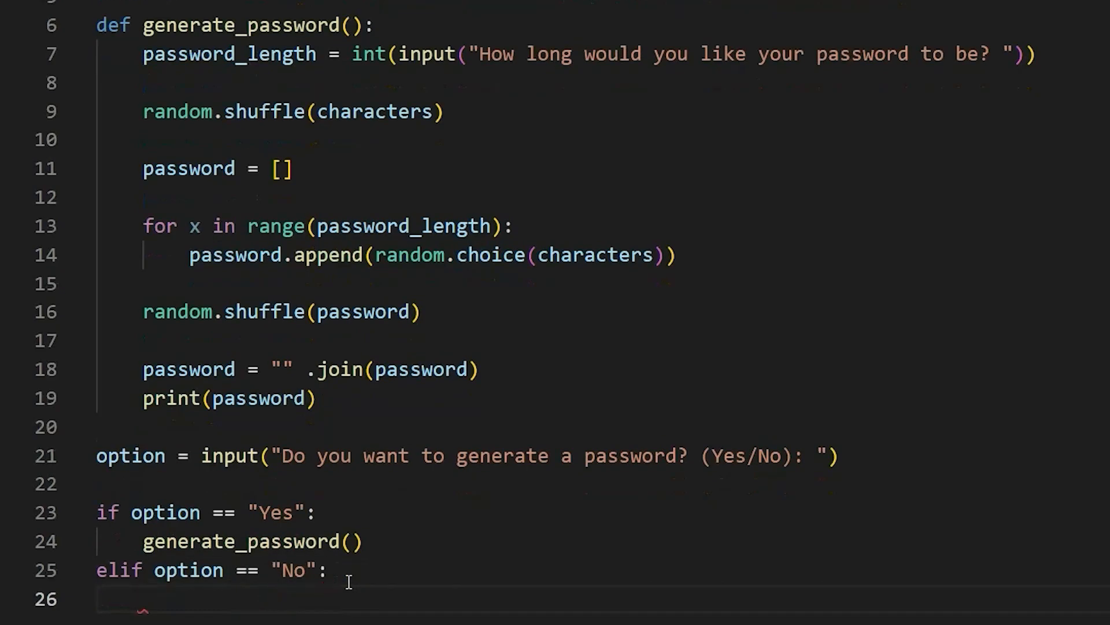
type("print(")
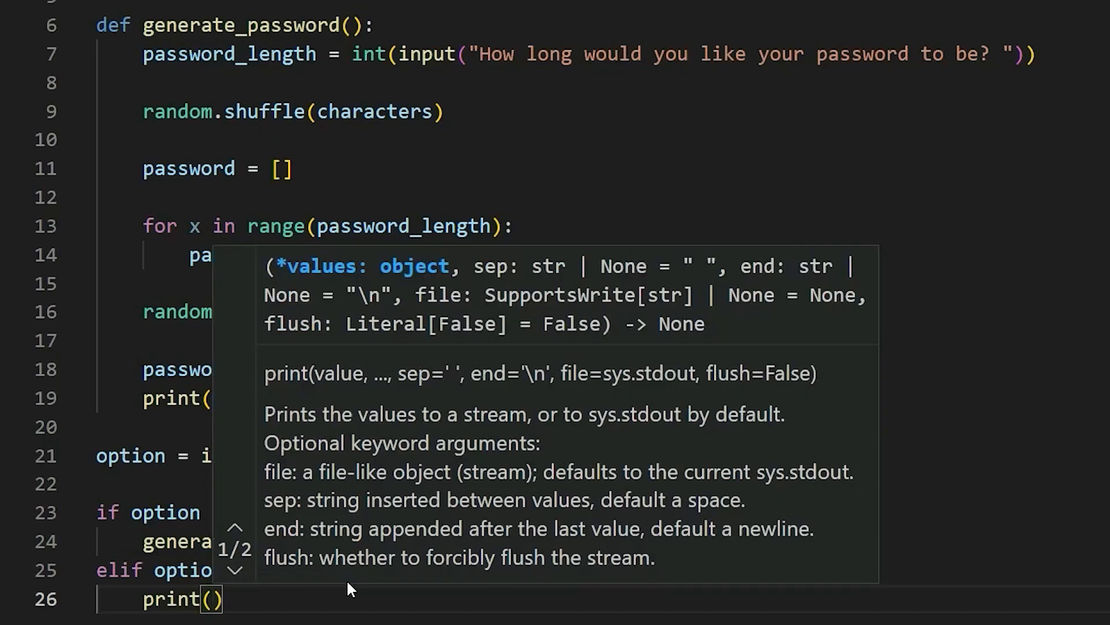
type("Program ended\"")
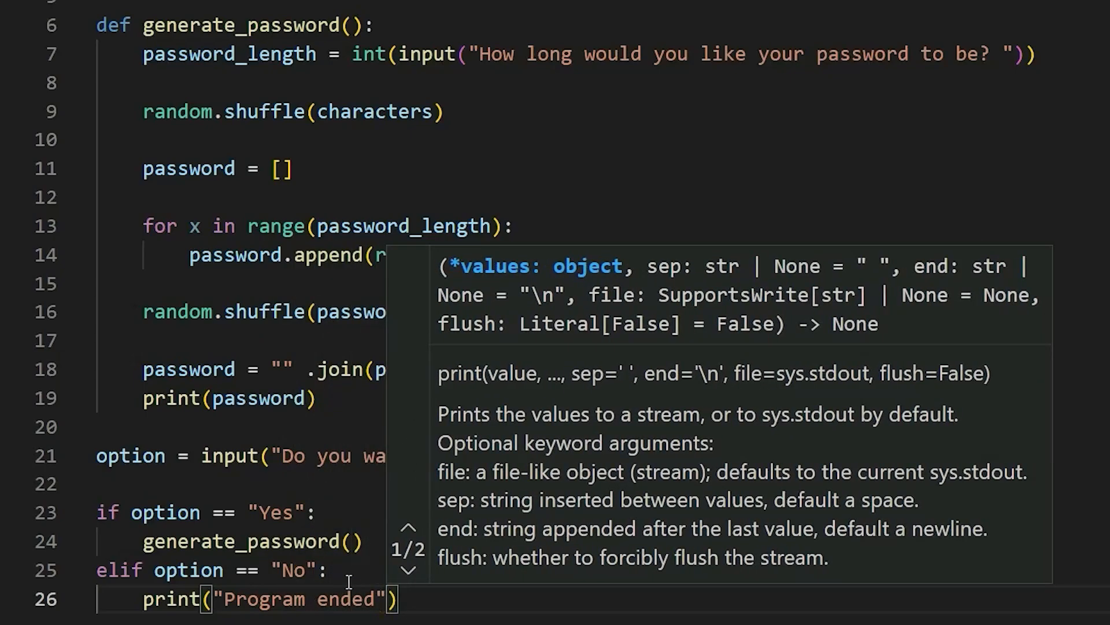
type("quit(")
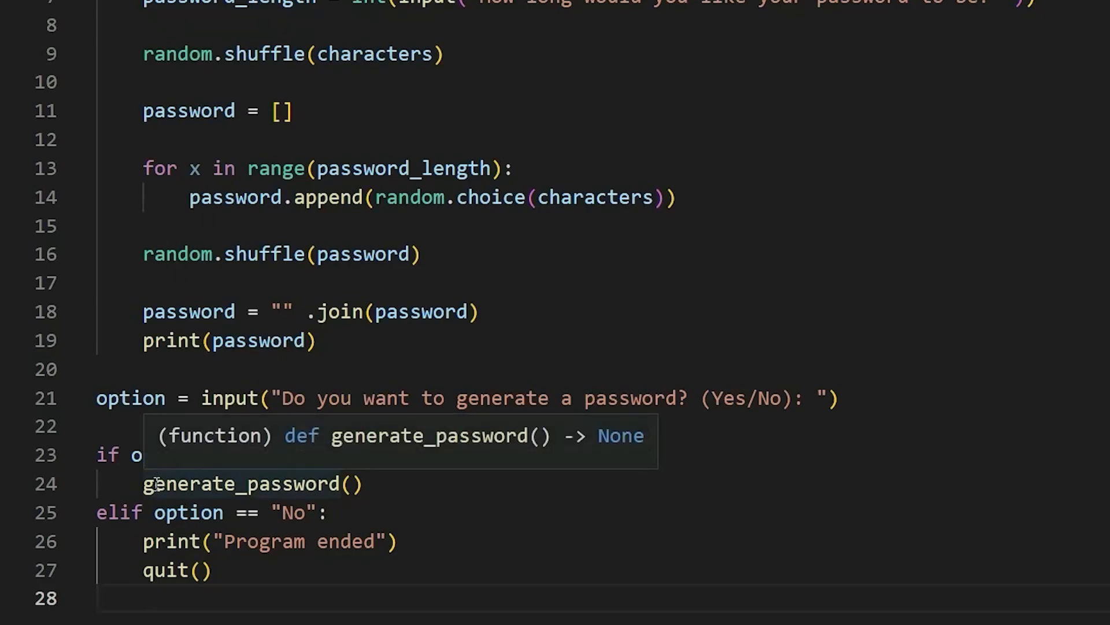
Write else: printing "Invalid input. Please input Yes or No" followed by quit().
type("else:")
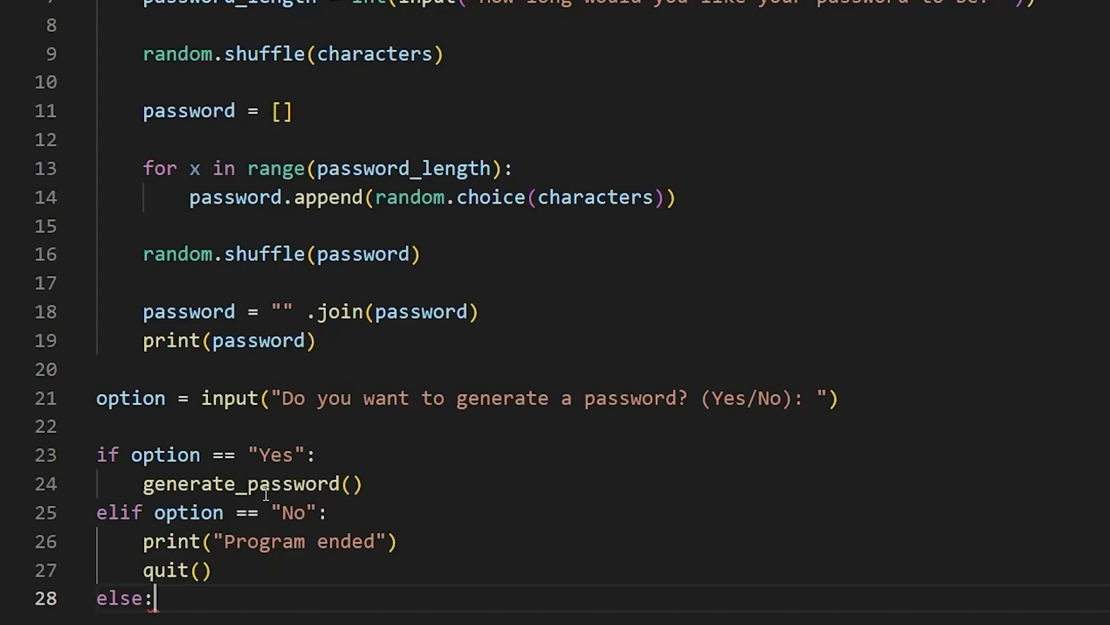
mouse_move(739, 391)
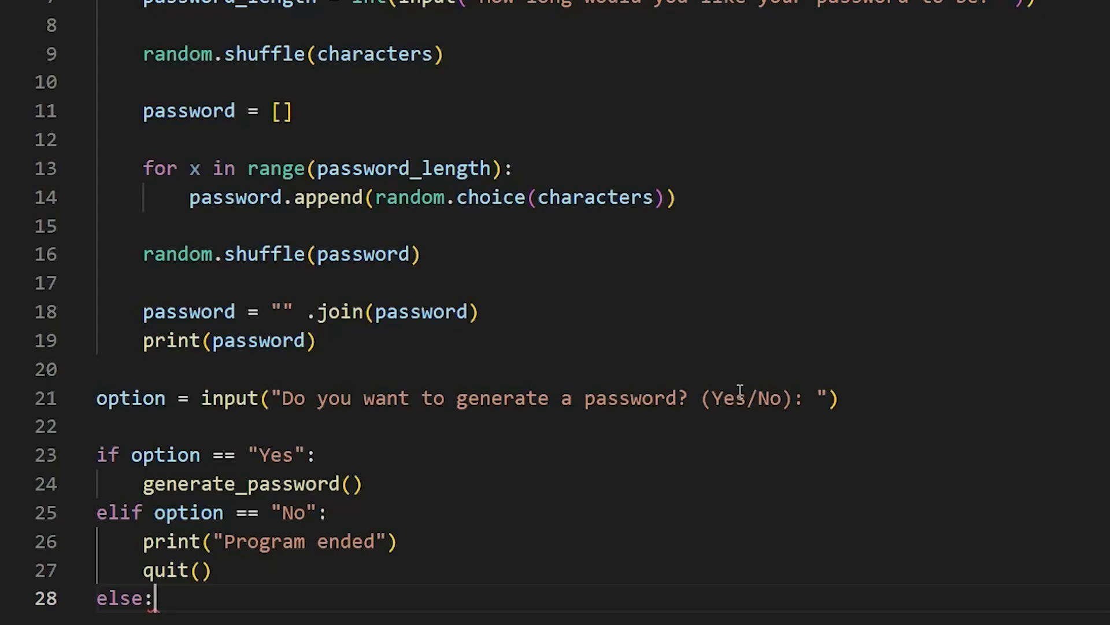
mouse_move(380, 582)
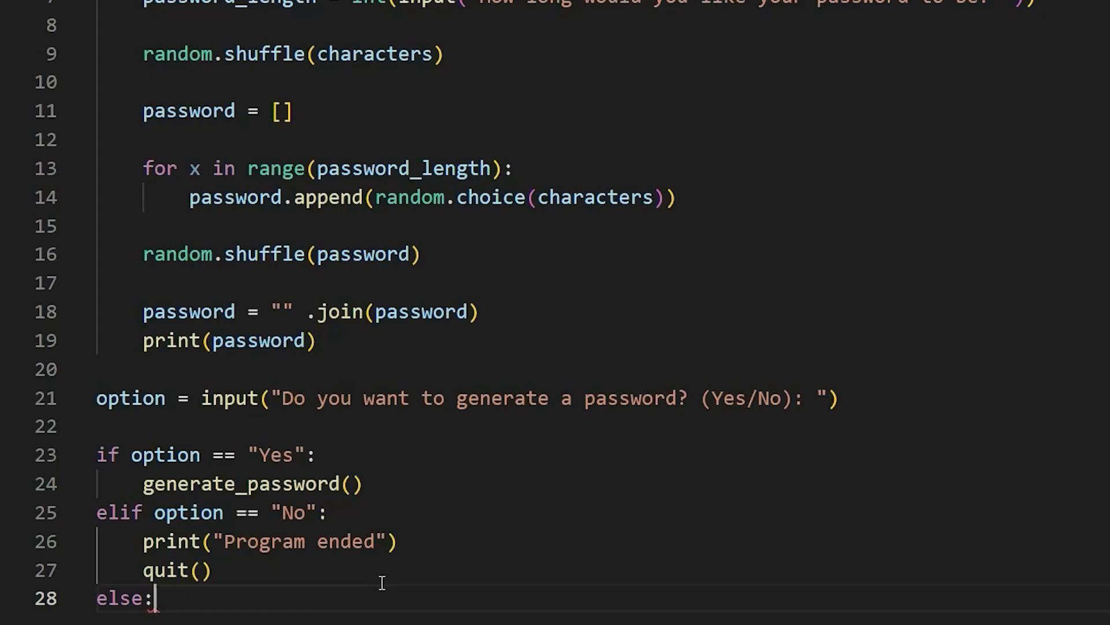
type("print()")
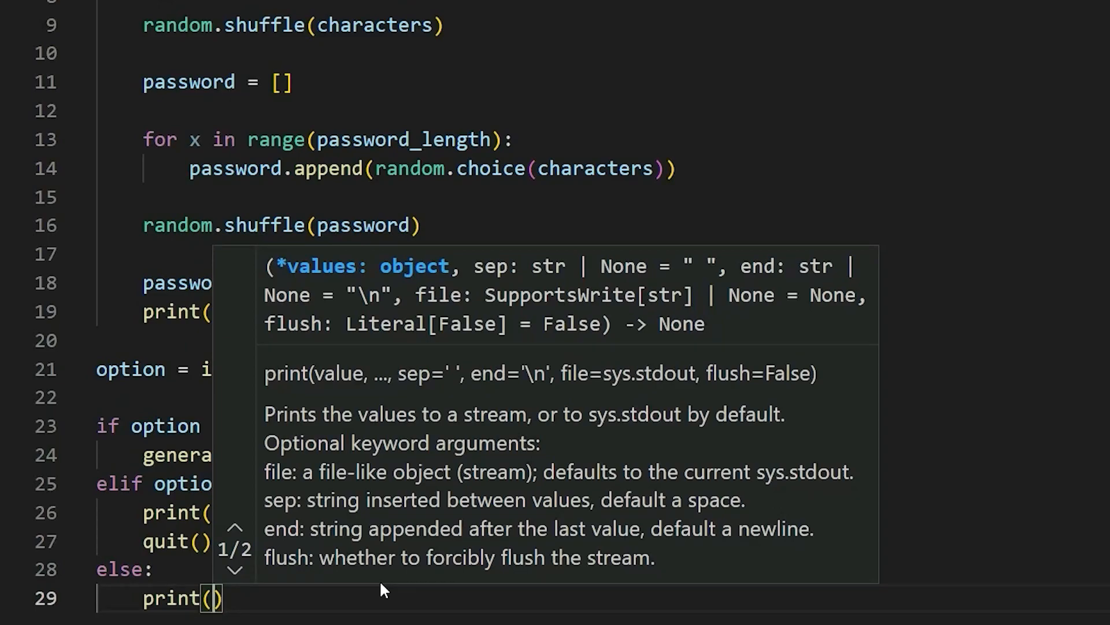
type("In")
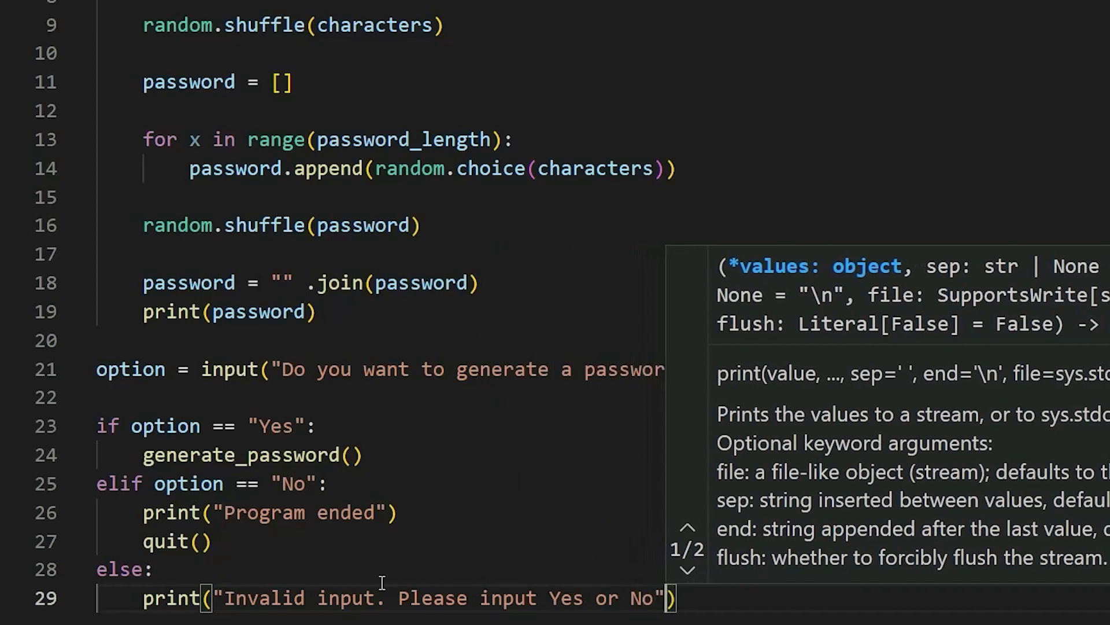
key("enter")
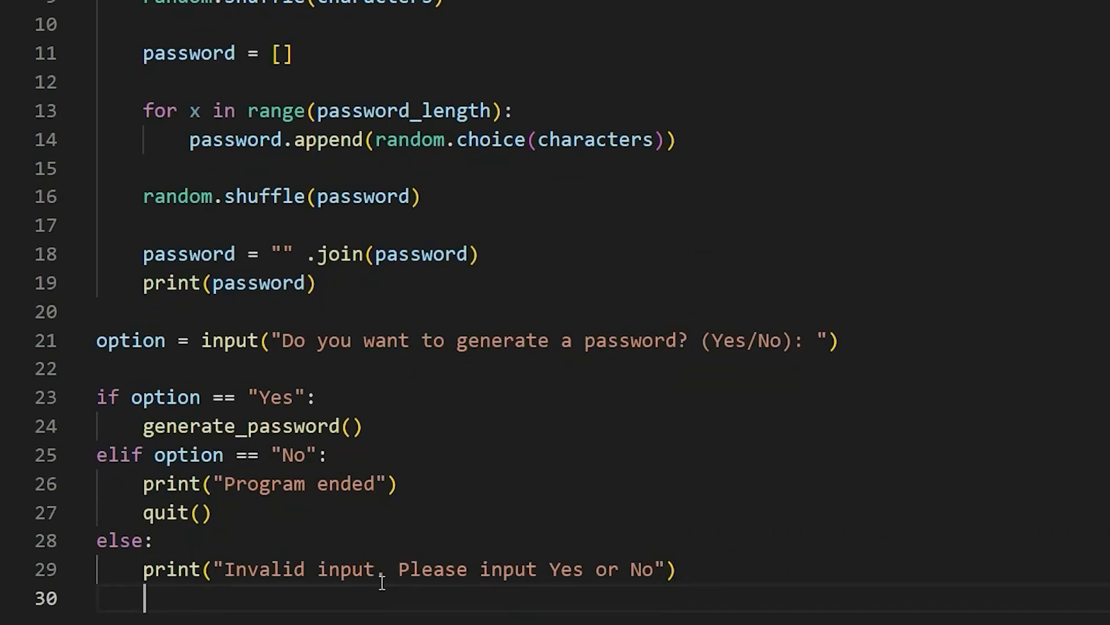
type("quit()")
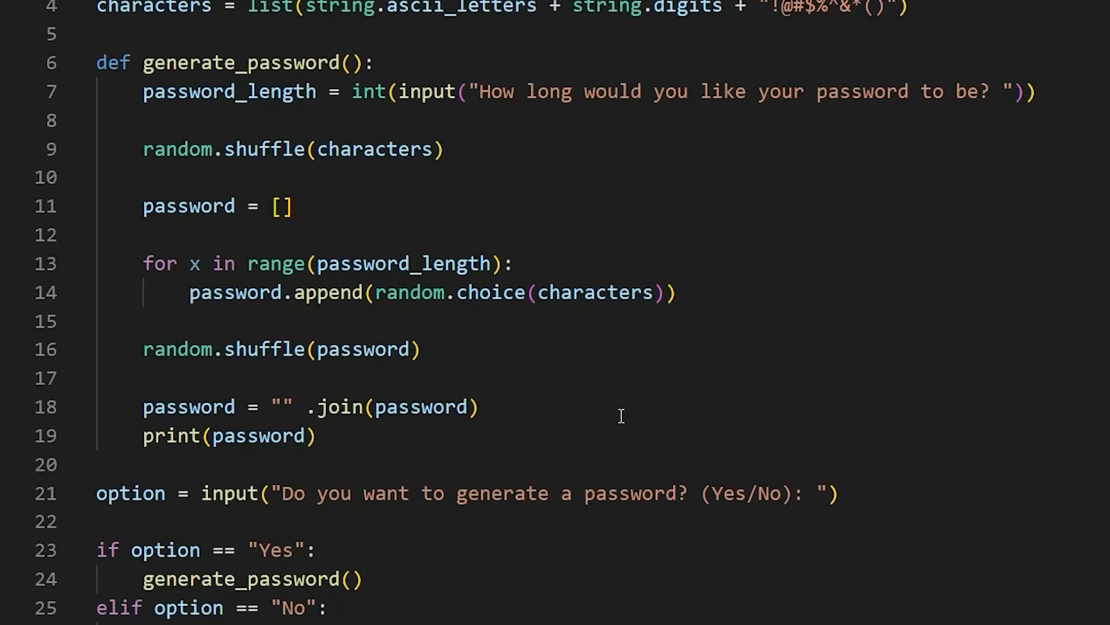
mouse_move(664, 367)
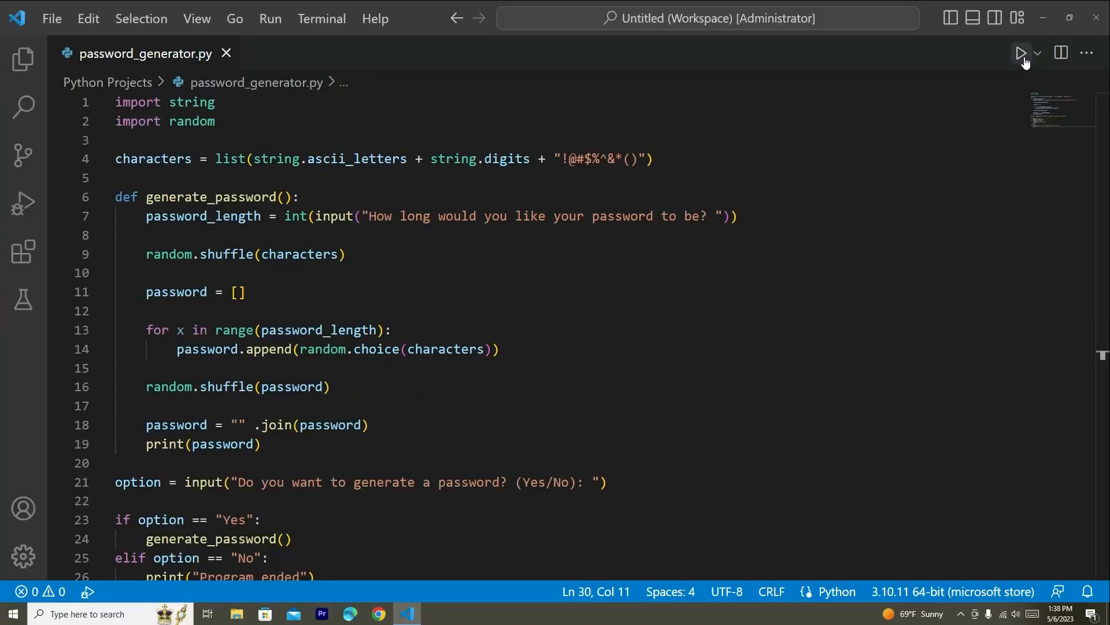
Run password_generator.py, answer Yes with length 7 to print a 7-character password.
left_click(1020, 52)
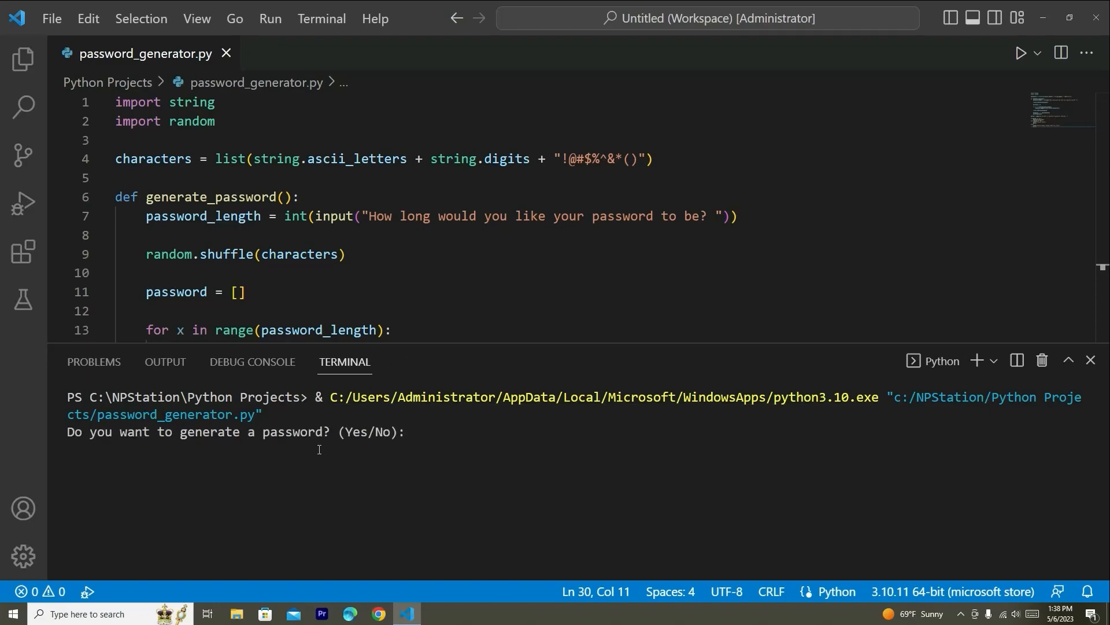
mouse_move(382, 455)
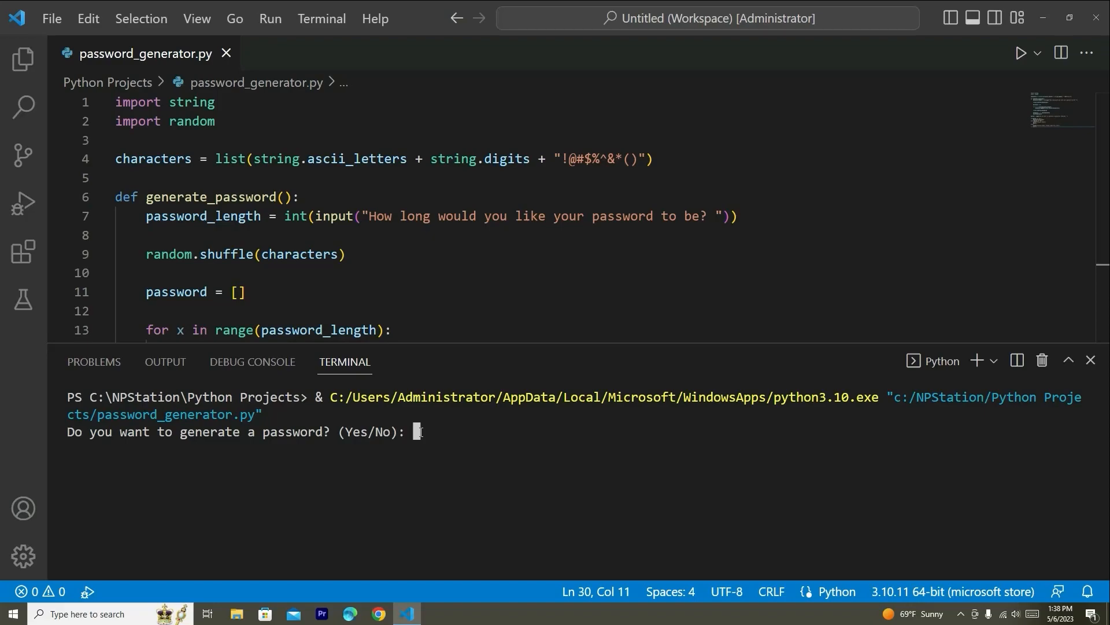
type("Yes")
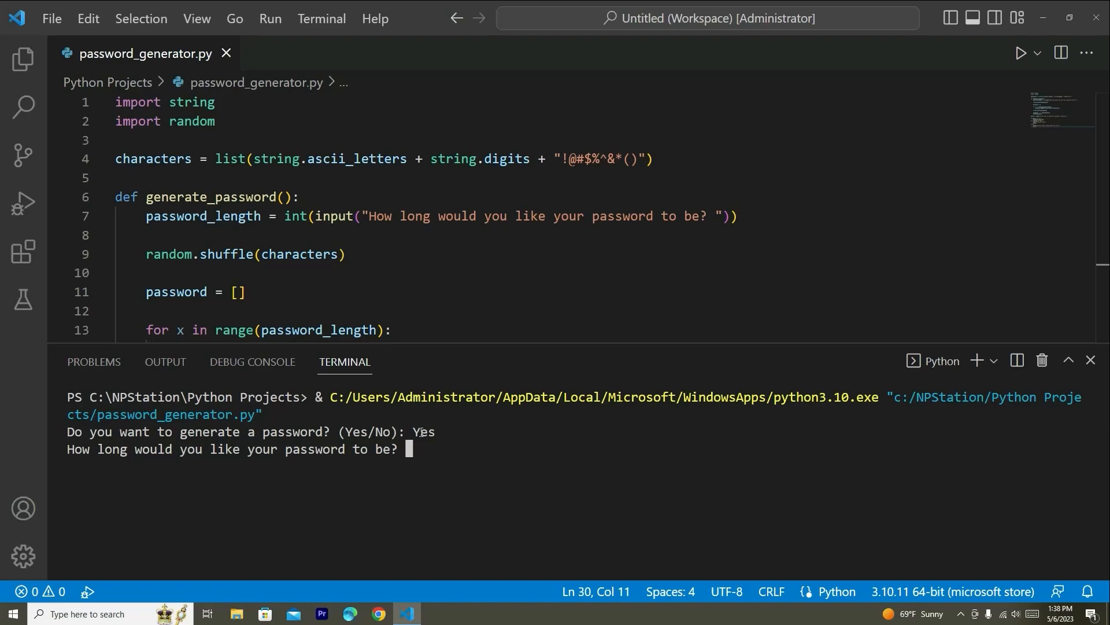
type("7")
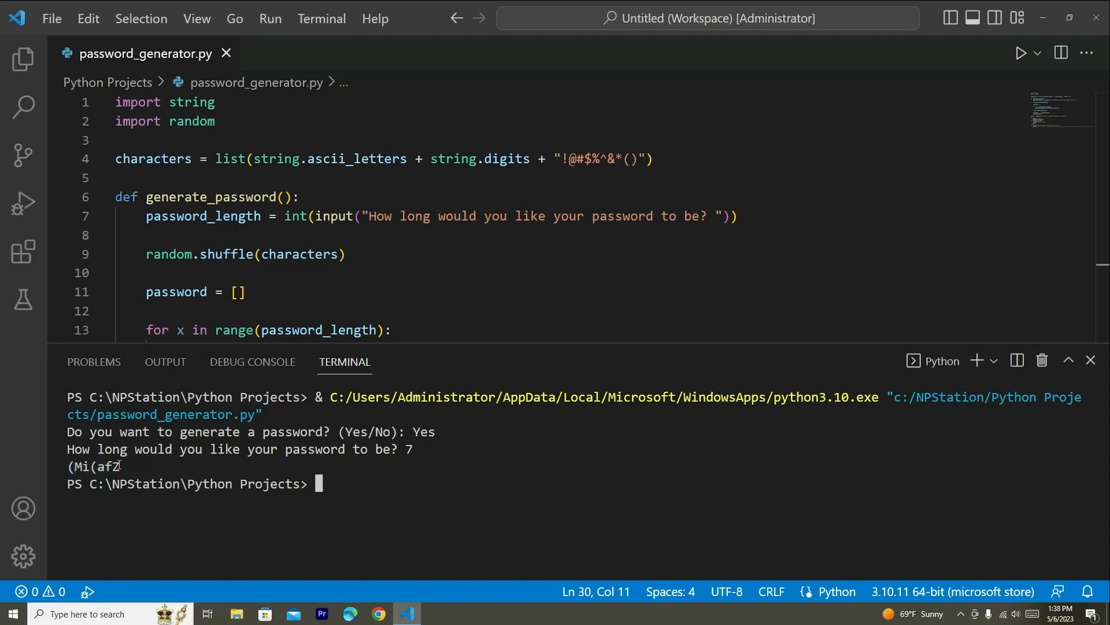
mouse_move(127, 468)
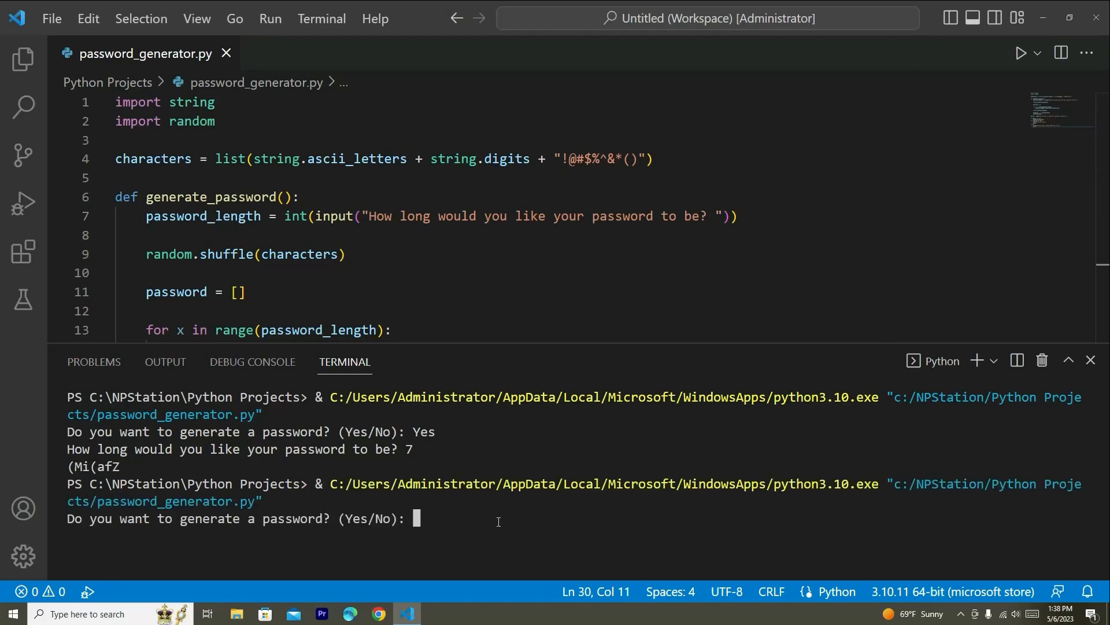
Rerun answering No for "Program ended", then yea for the invalid-input message.
type("No")
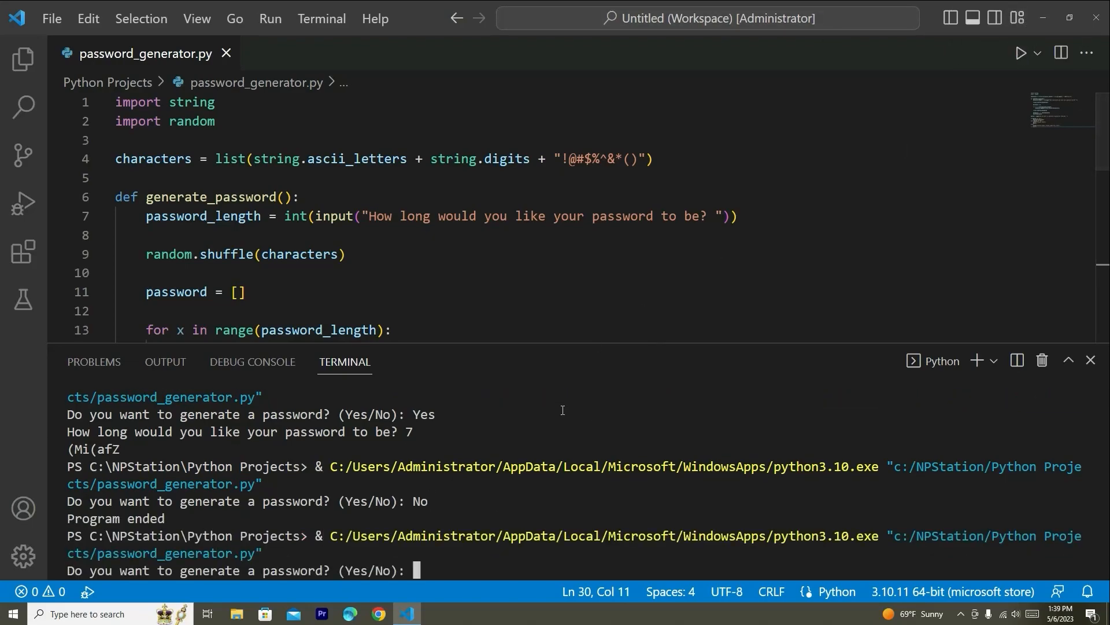
type("yea")
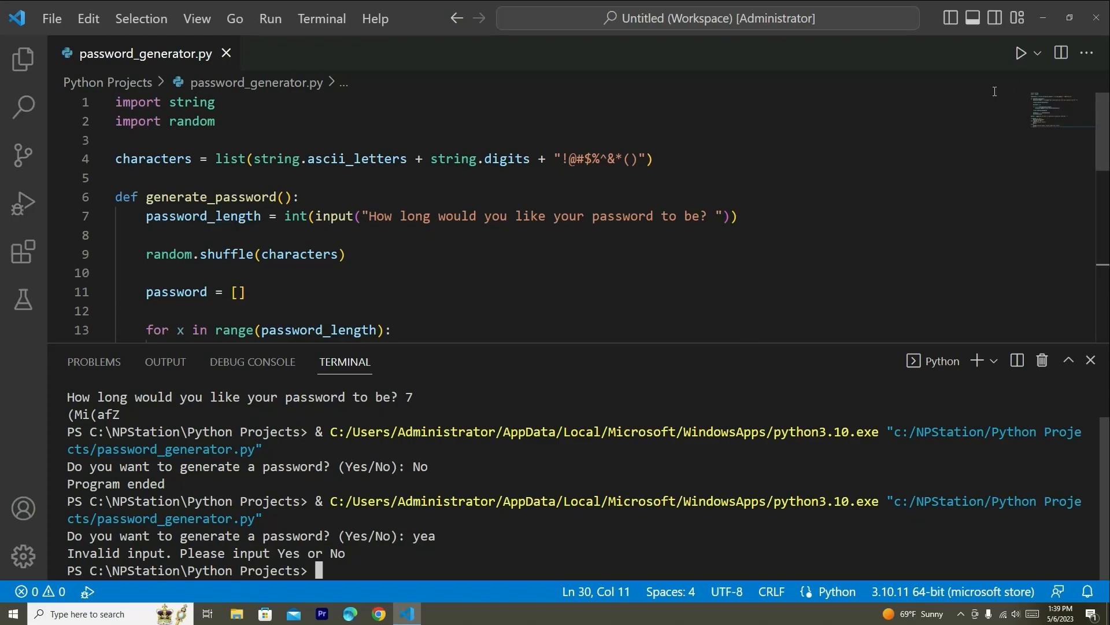
mouse_move(1020, 52)
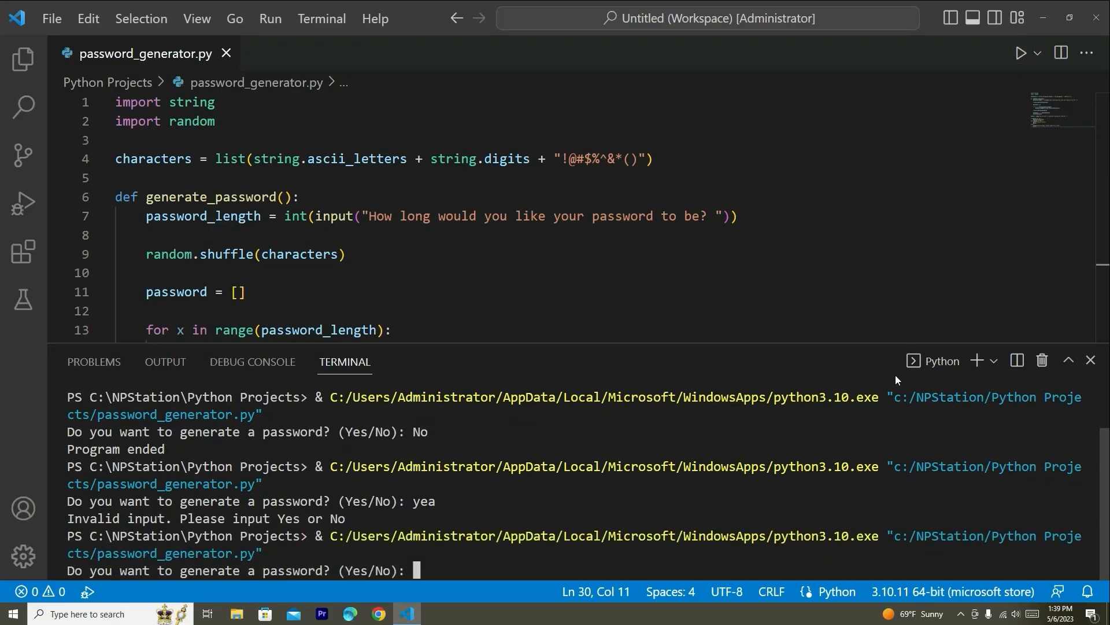
Answer Yes with length 100 to print a 100-character password in the terminal.
type("Yes")
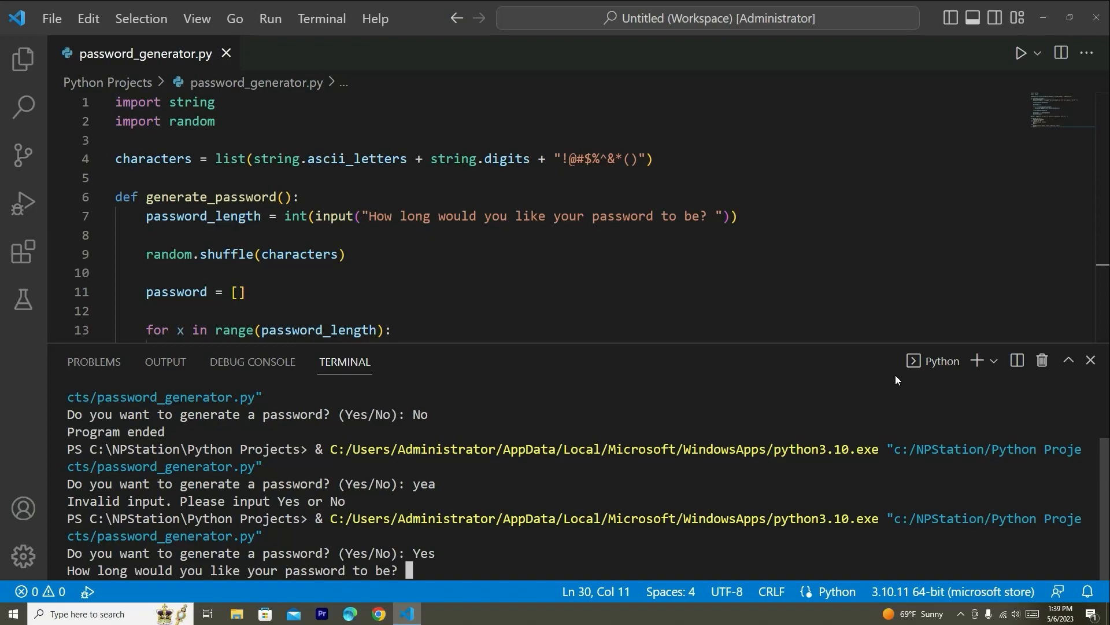
type("100")
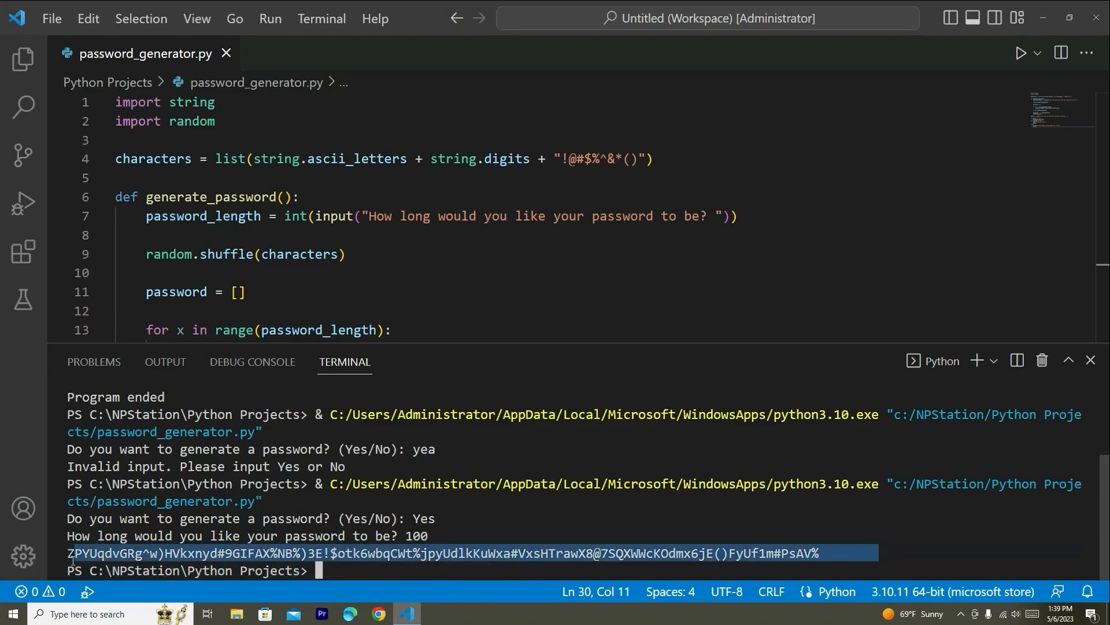
left_click(843, 553)
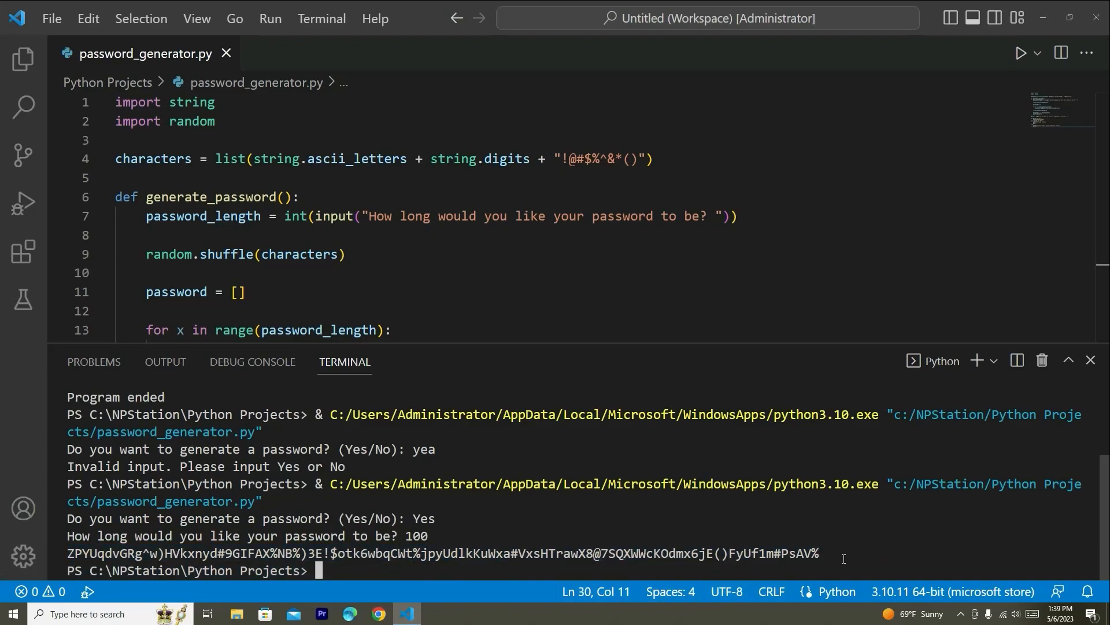